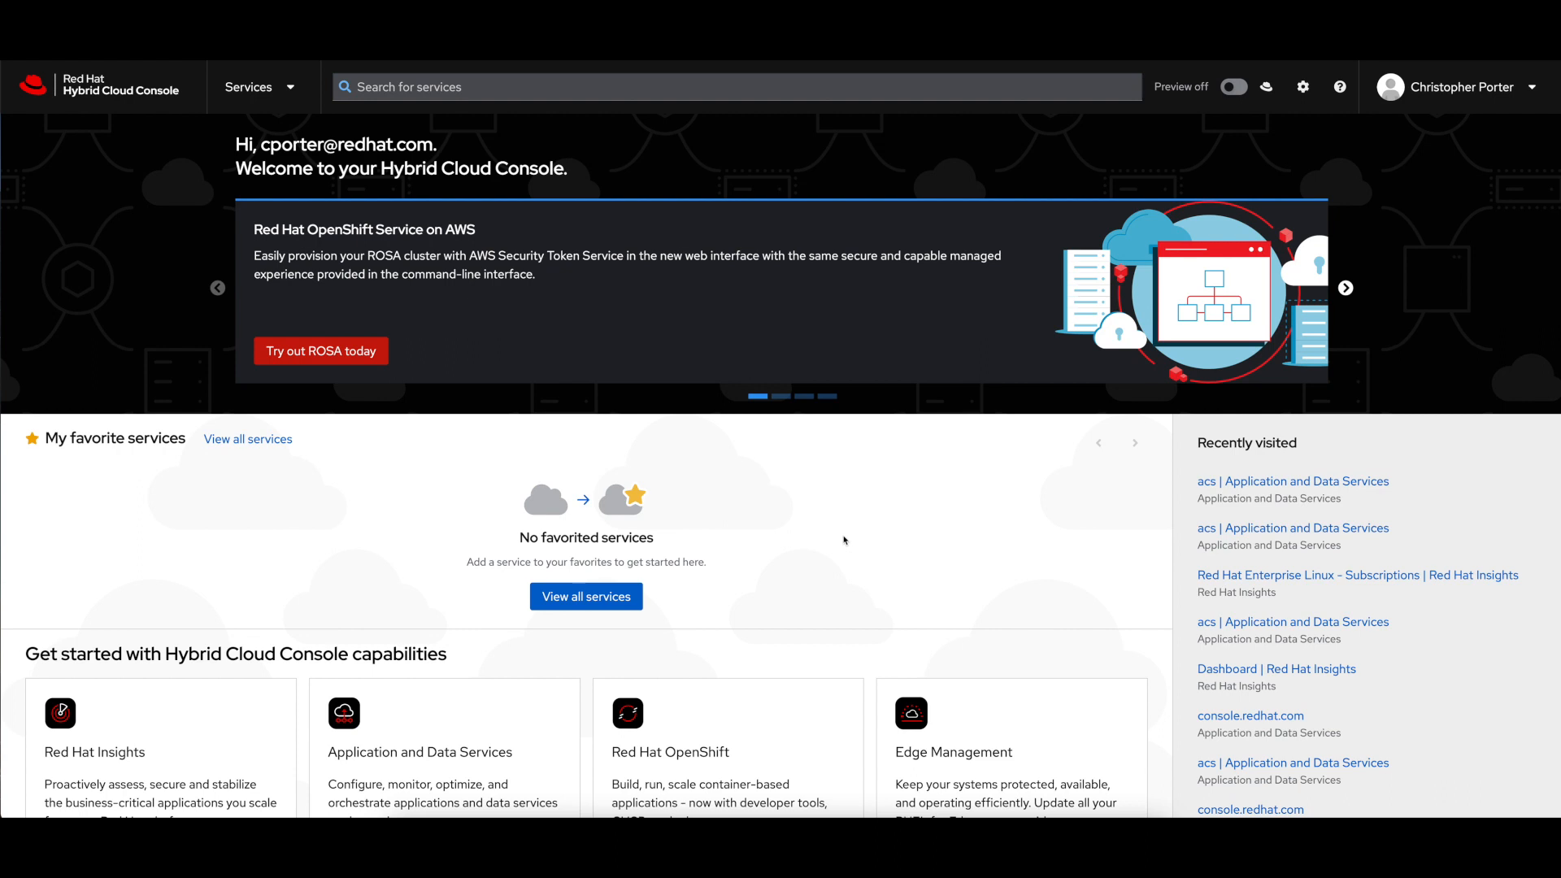
mouse_move(83, 148)
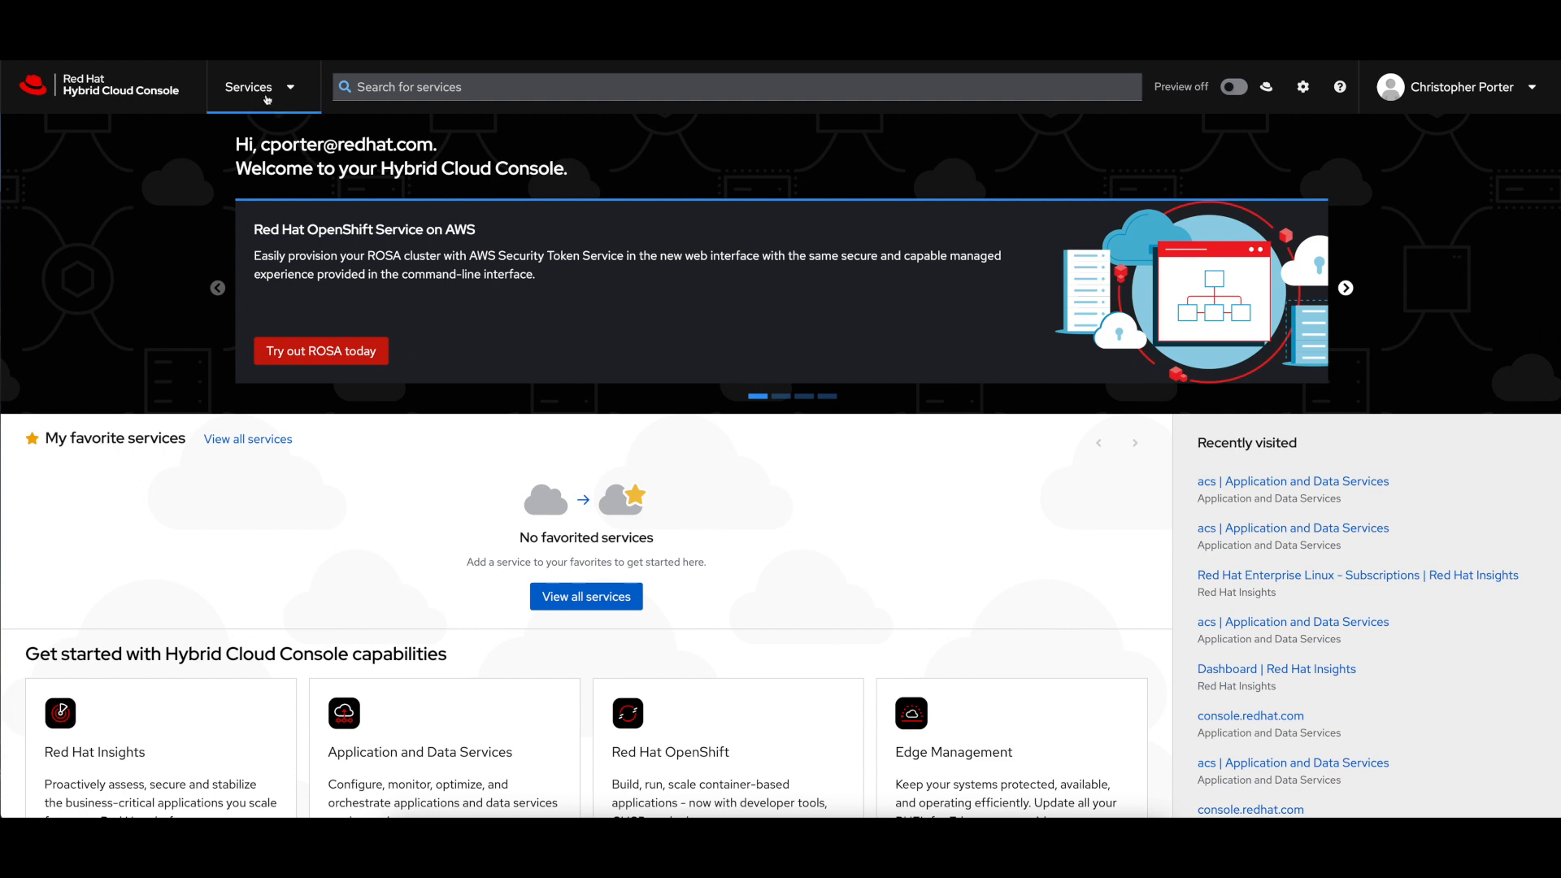
Reach the Advanced Cluster Security Getting Started guide via Services > Security > ACS Overview.
left_click(248, 87)
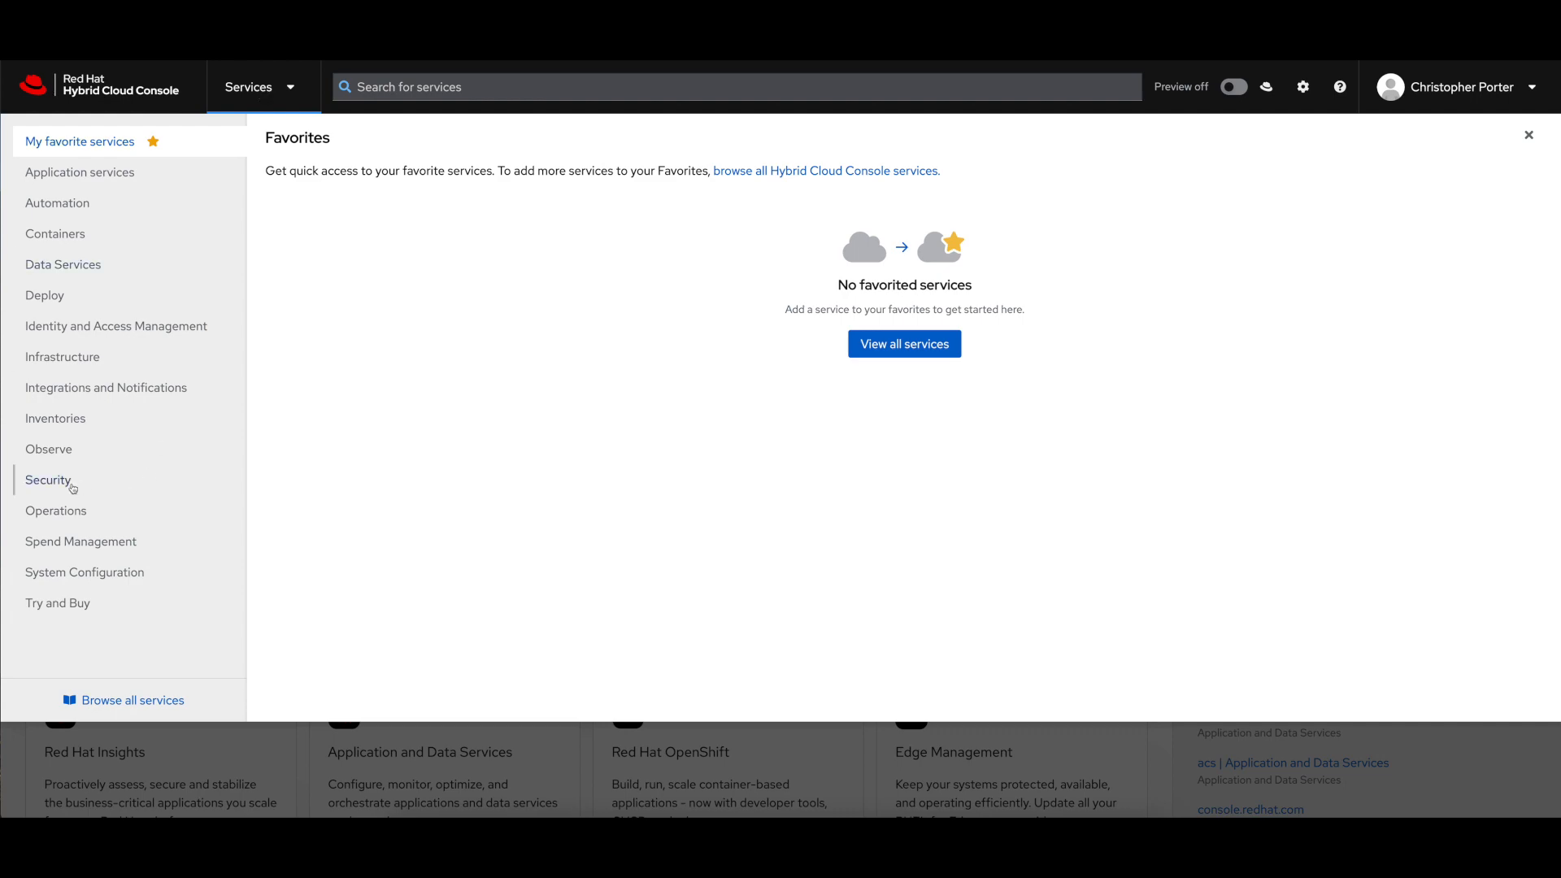
left_click(47, 479)
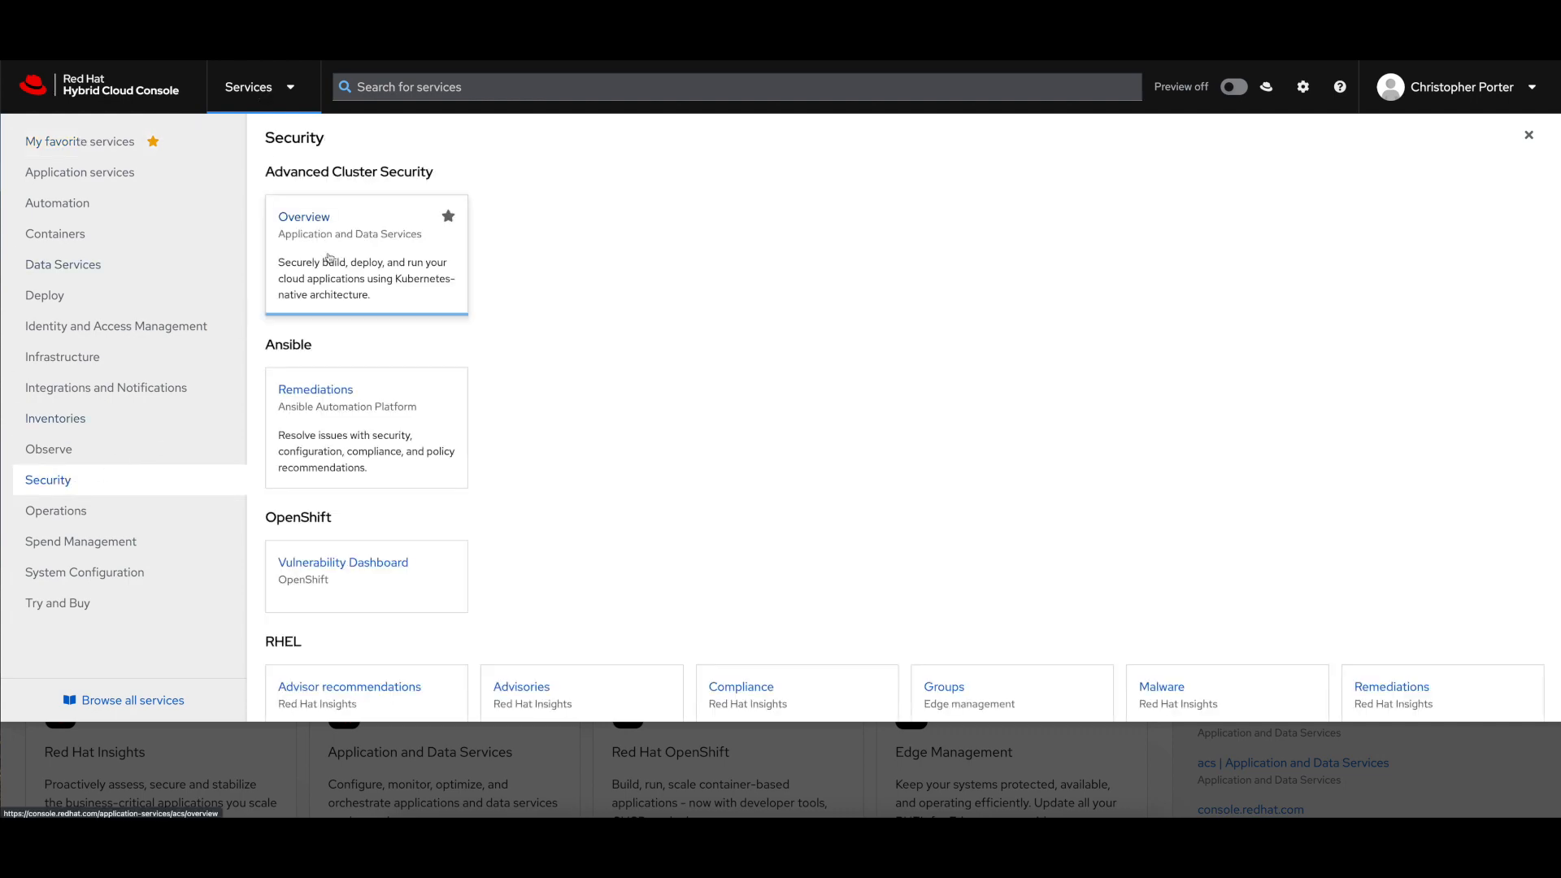
left_click(302, 217)
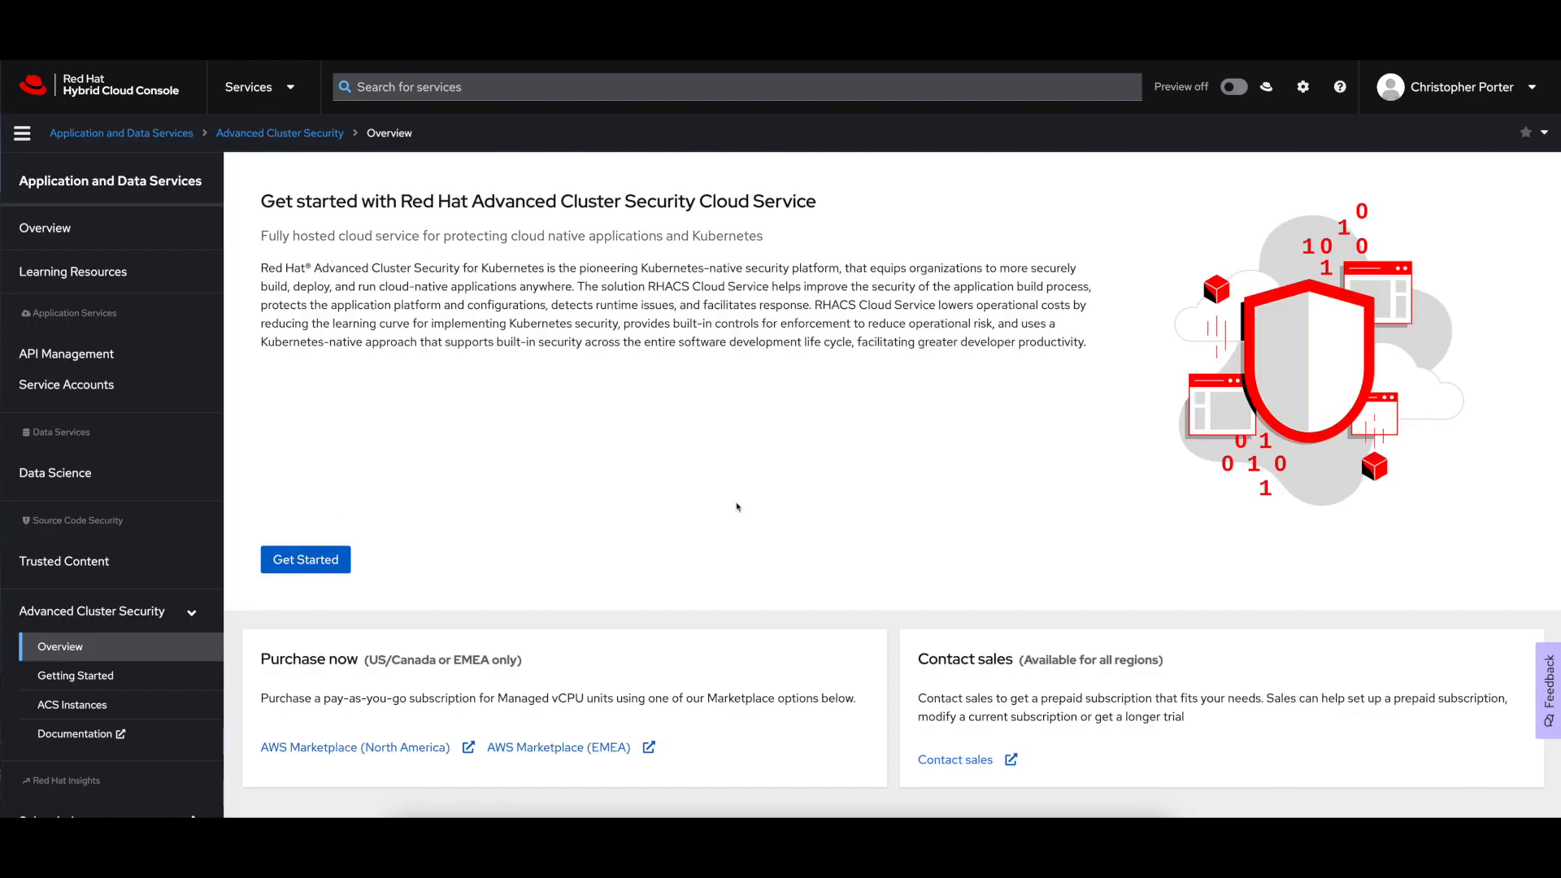
left_click(304, 557)
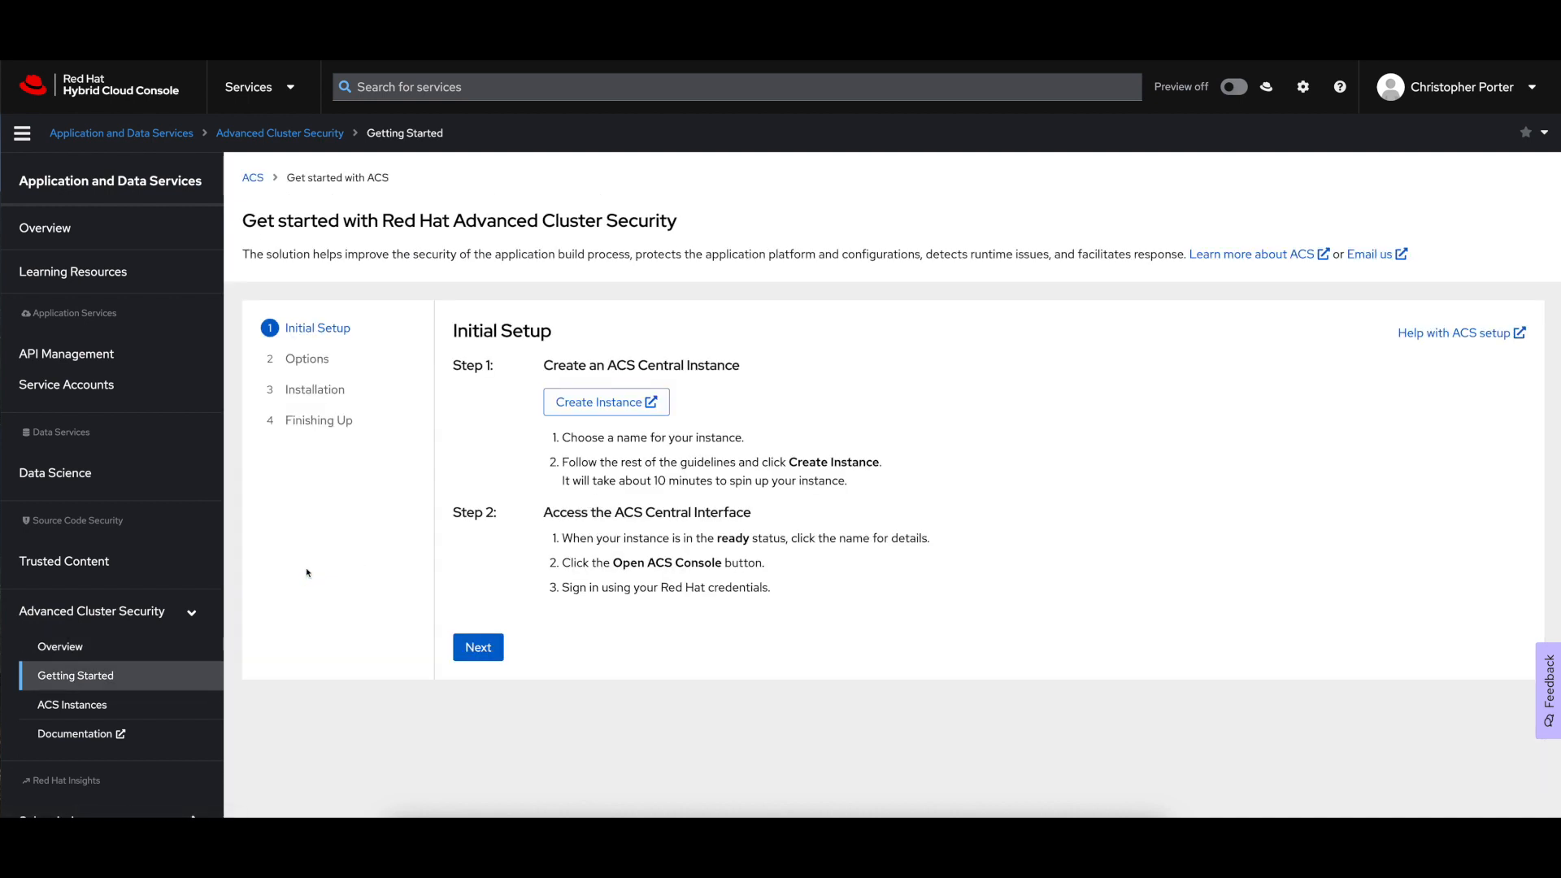
mouse_move(530, 432)
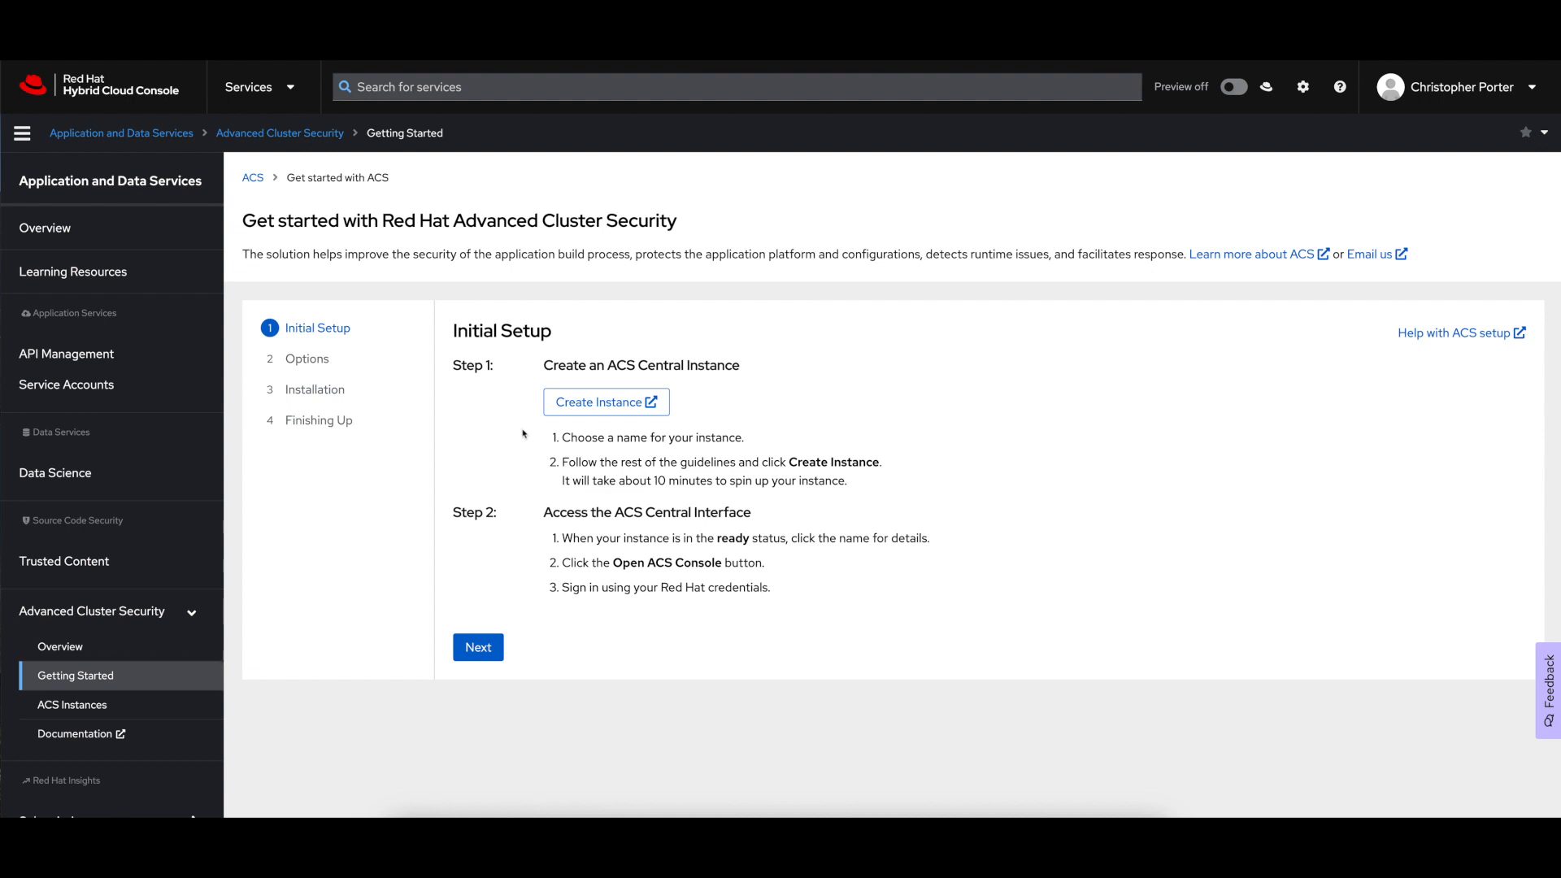
mouse_move(664, 590)
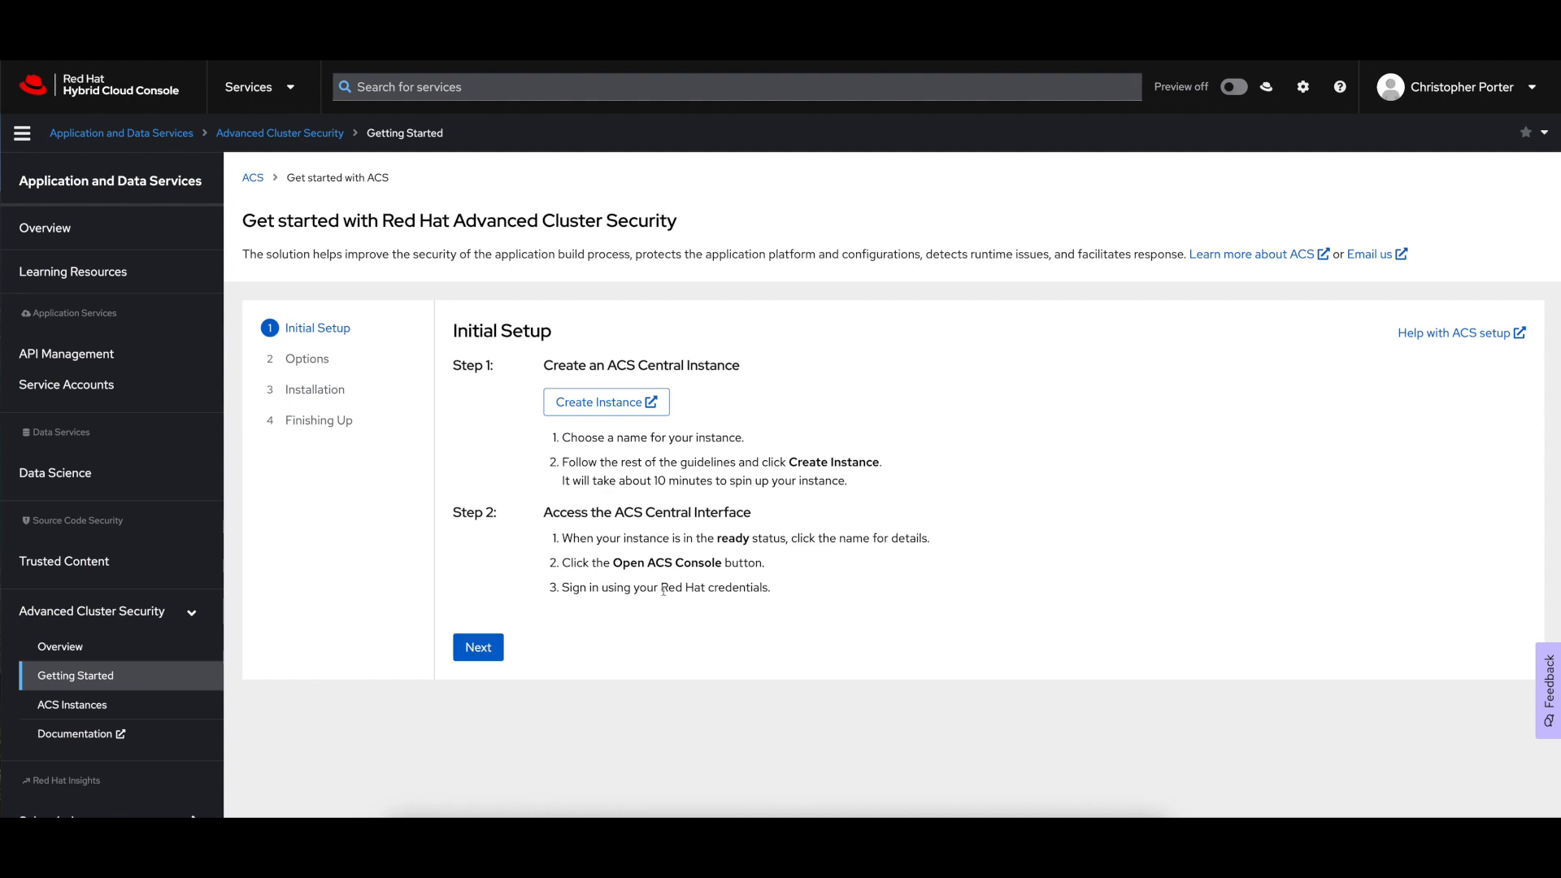
mouse_move(606, 402)
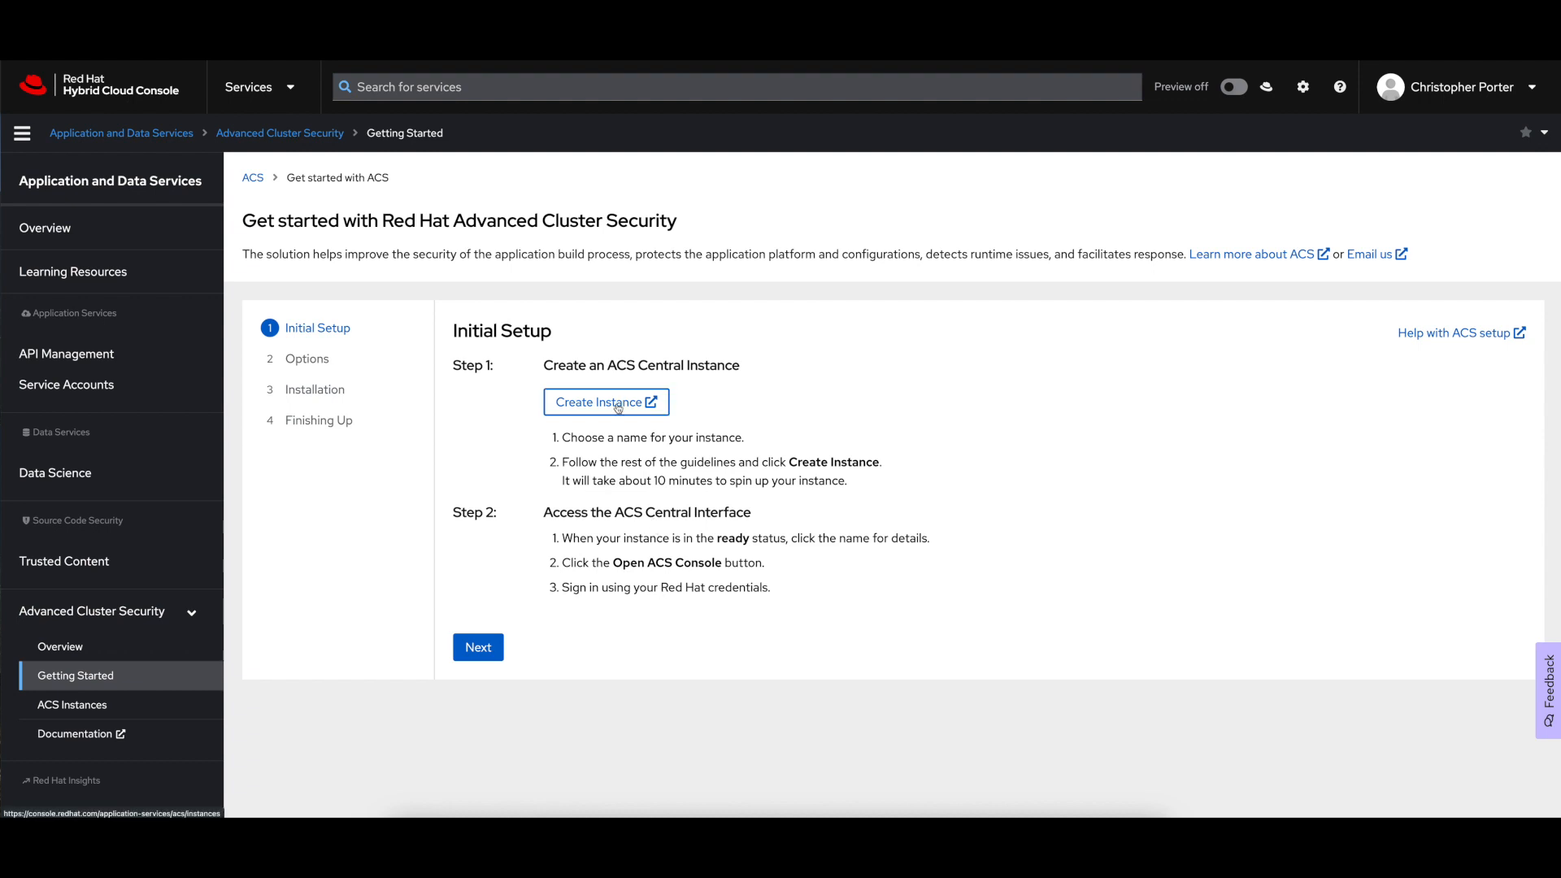
Show the ACS Instances list, start a new instance named 'chri', then cancel it.
left_click(600, 402)
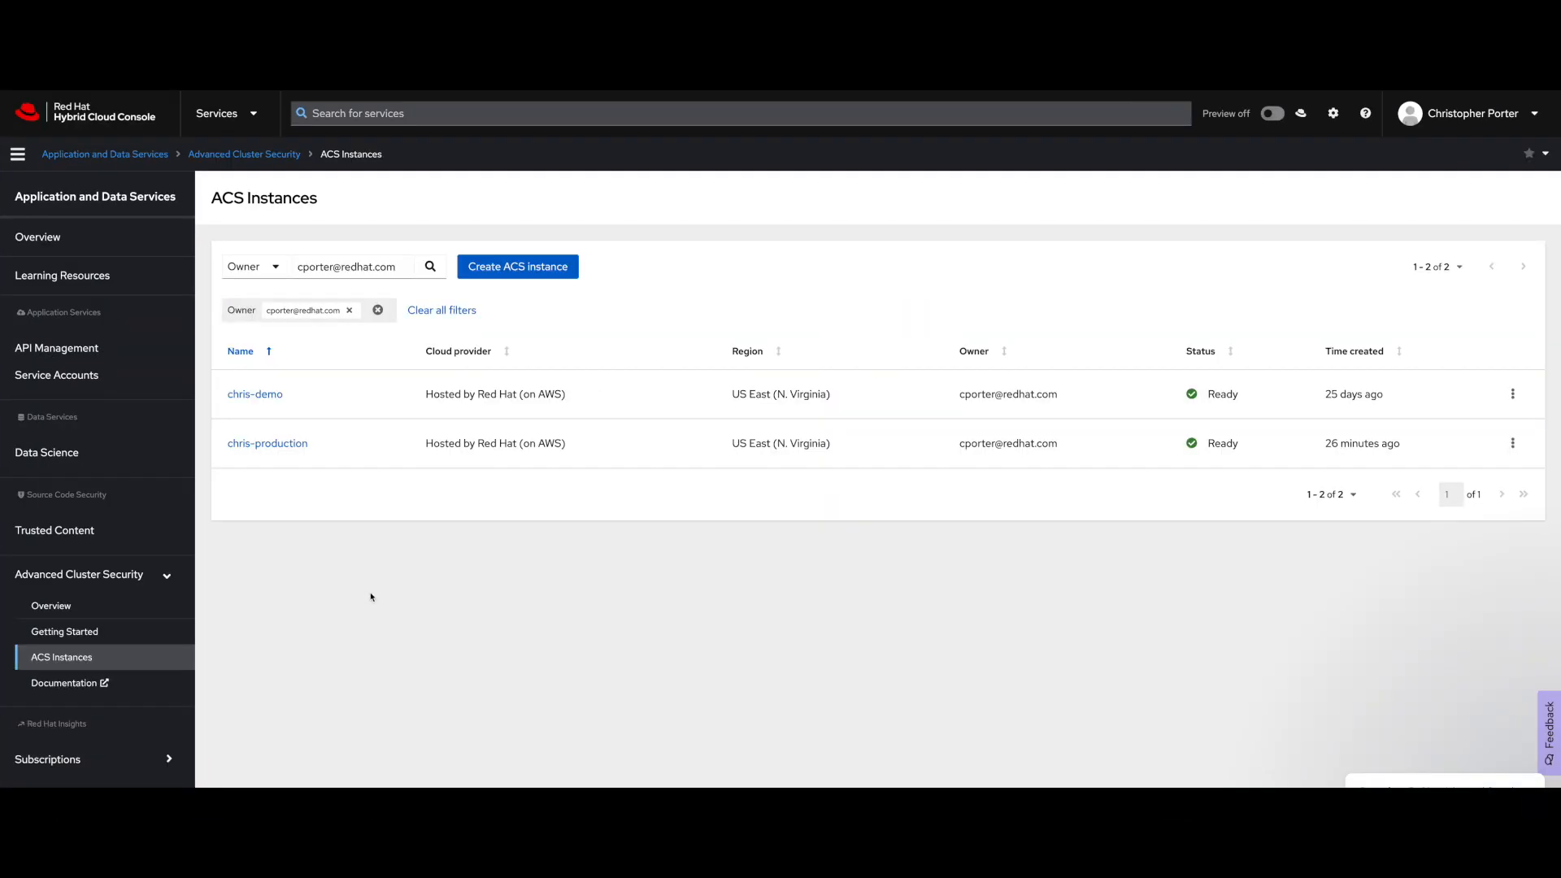
left_click(517, 265)
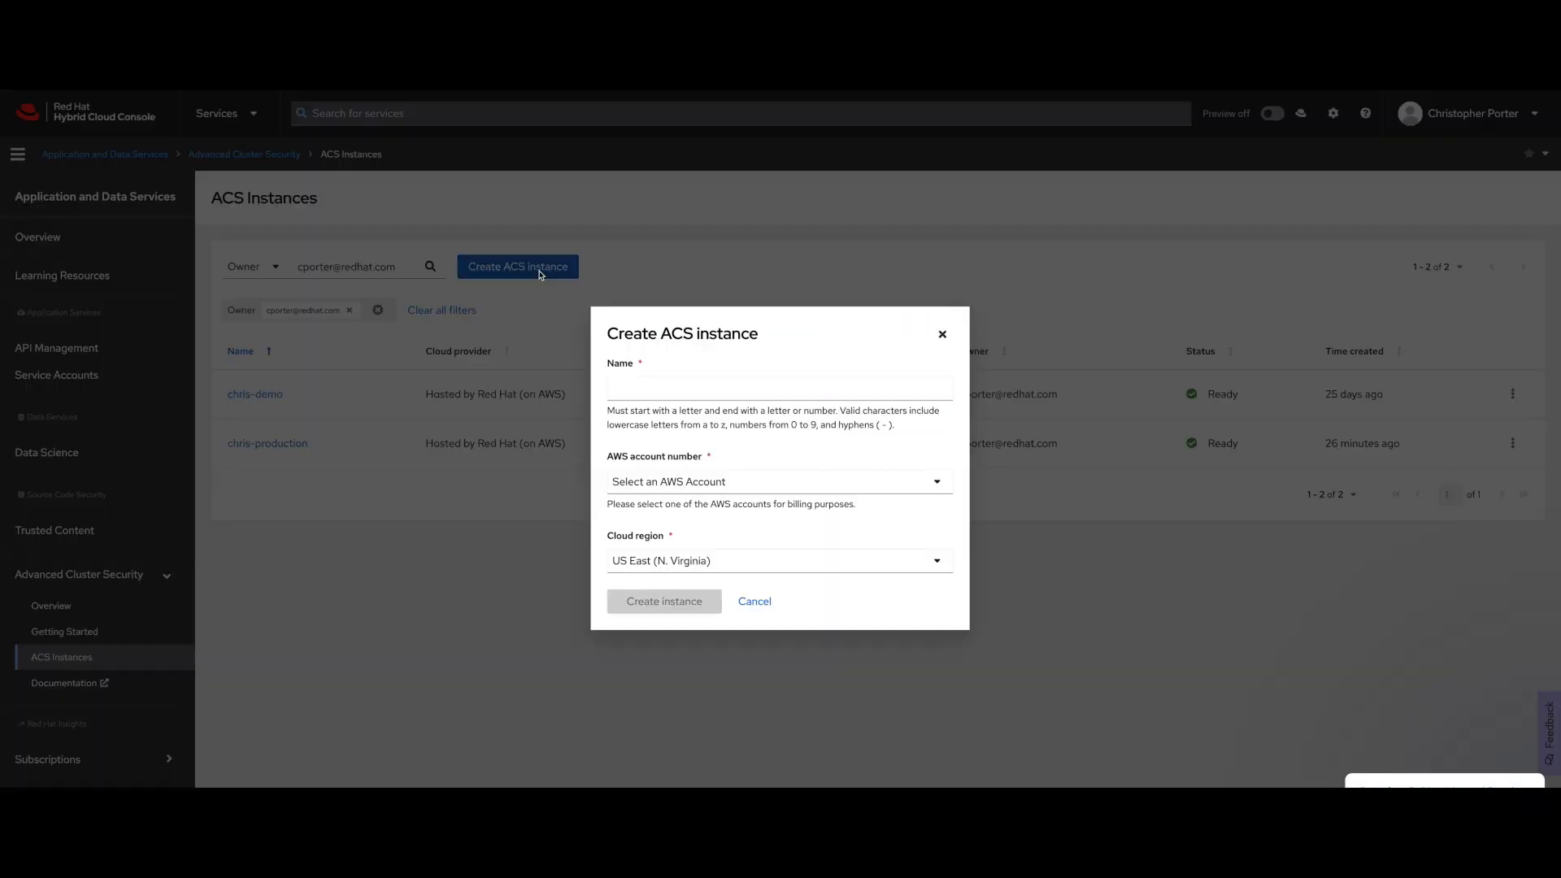
type("chris-production")
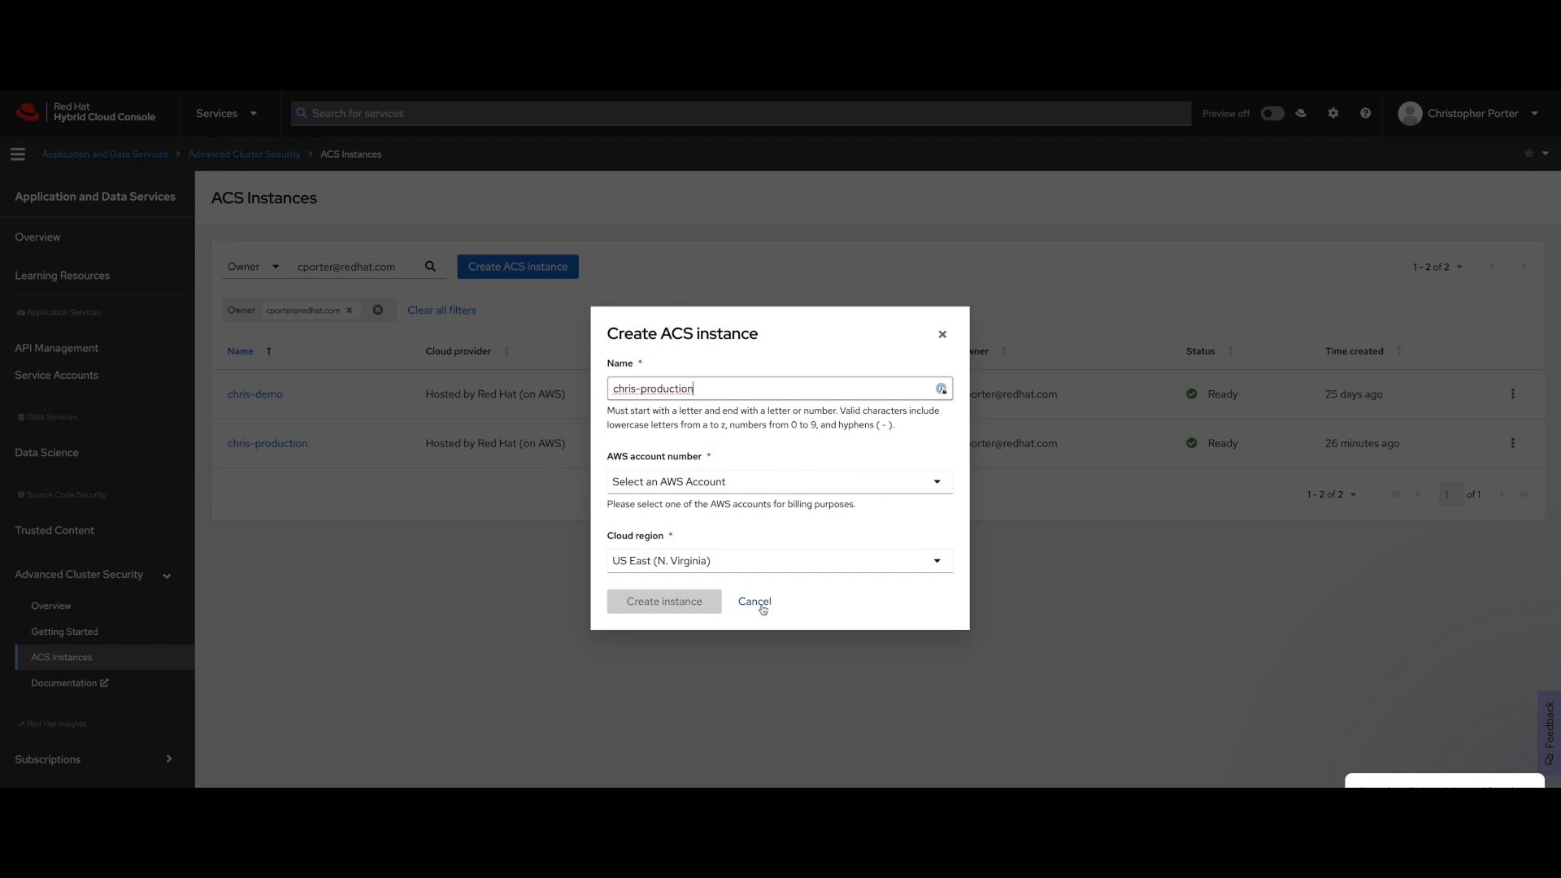
left_click(753, 602)
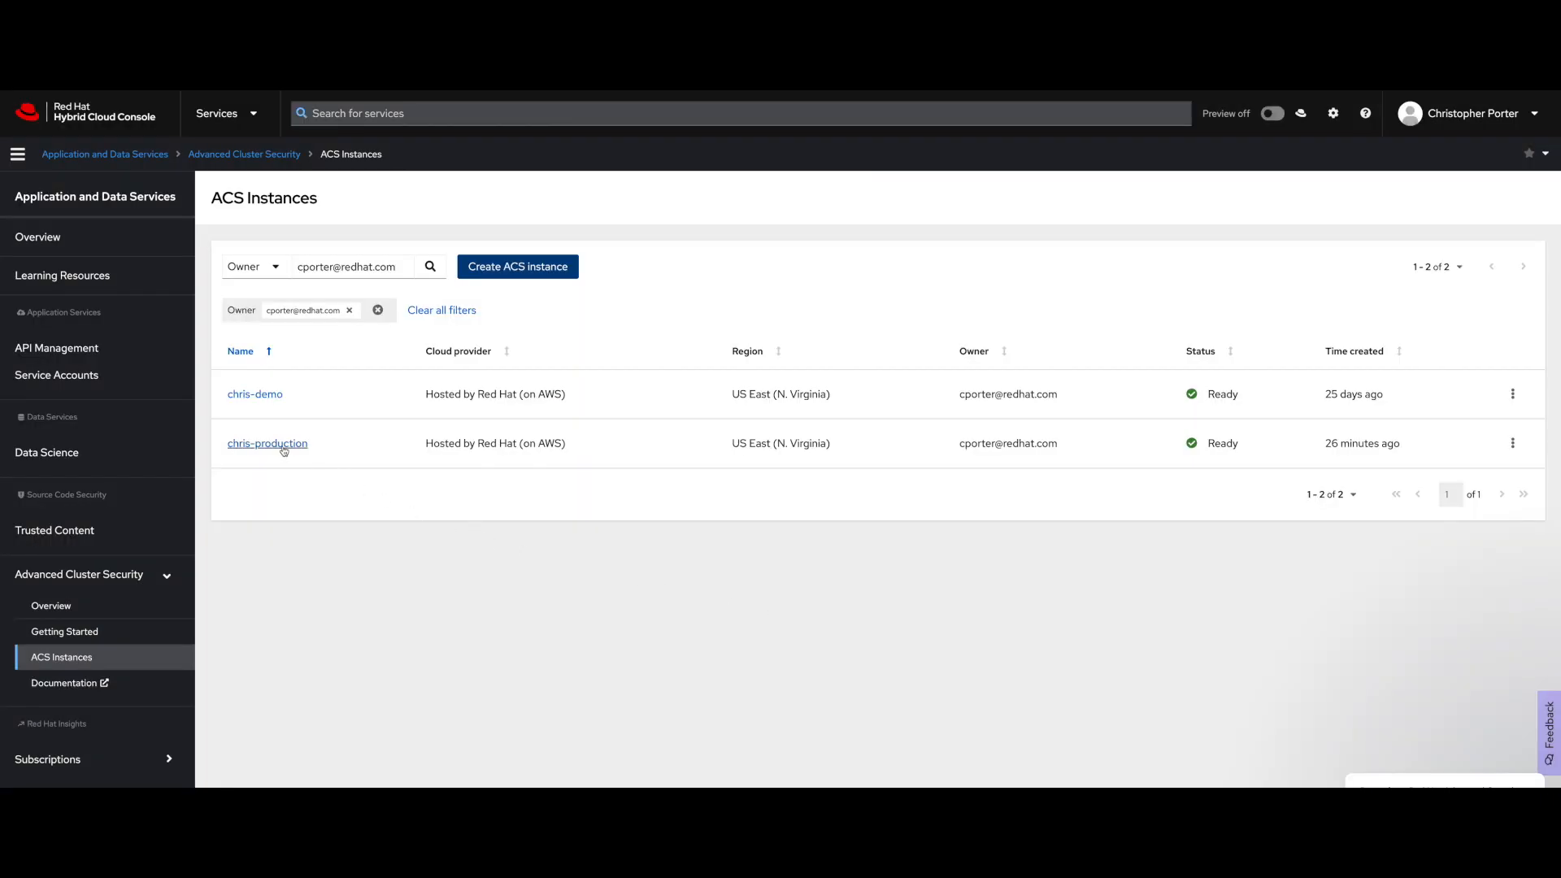
View the chris-production instance's details with its region, endpoints and creation time.
left_click(267, 442)
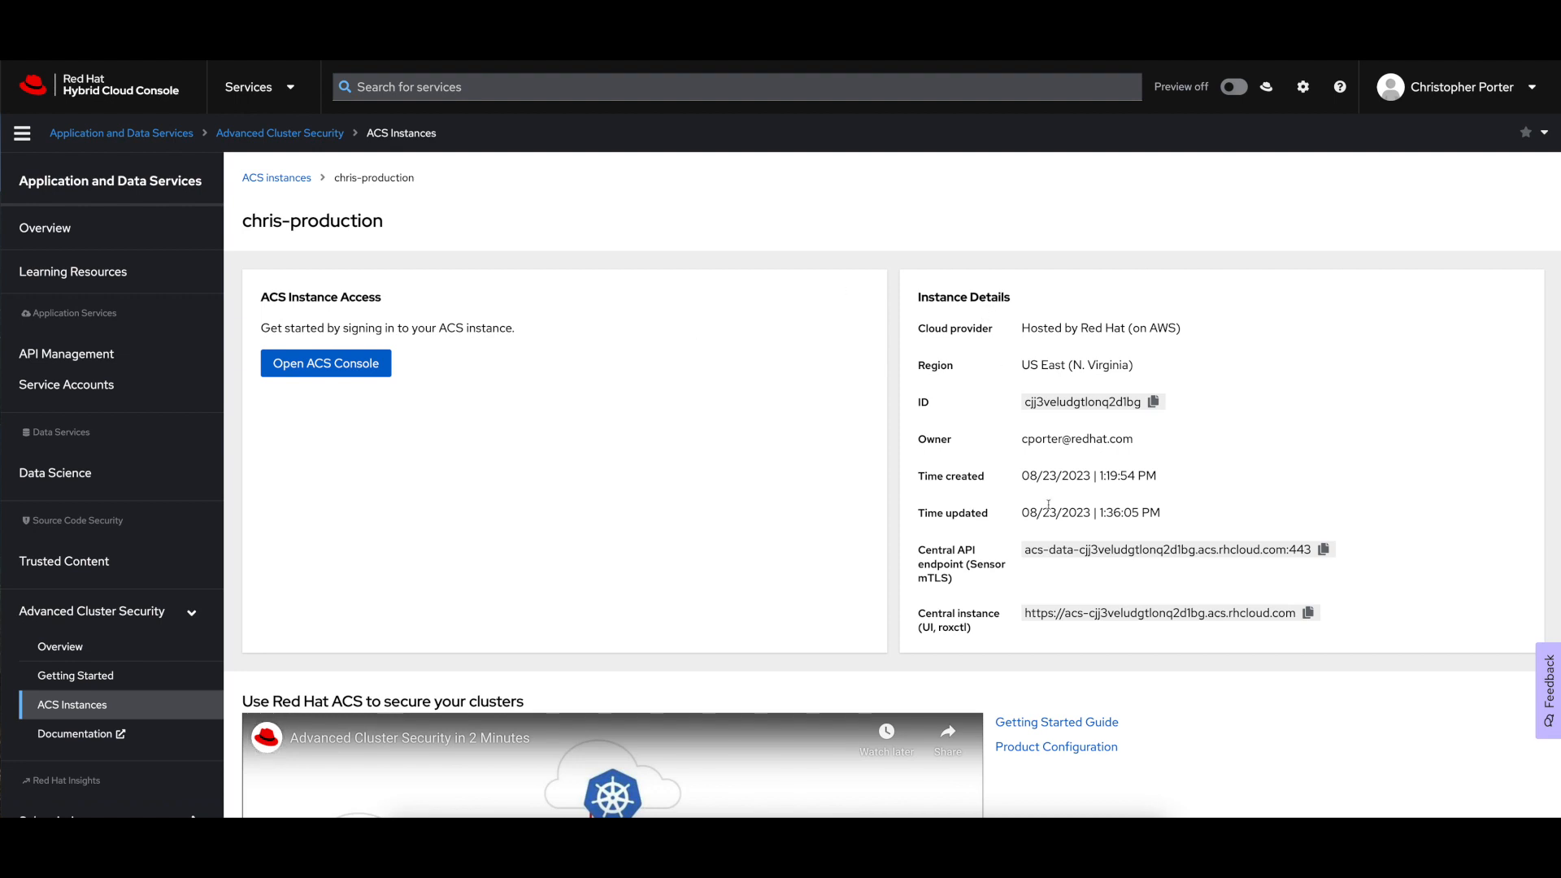
mouse_move(992, 427)
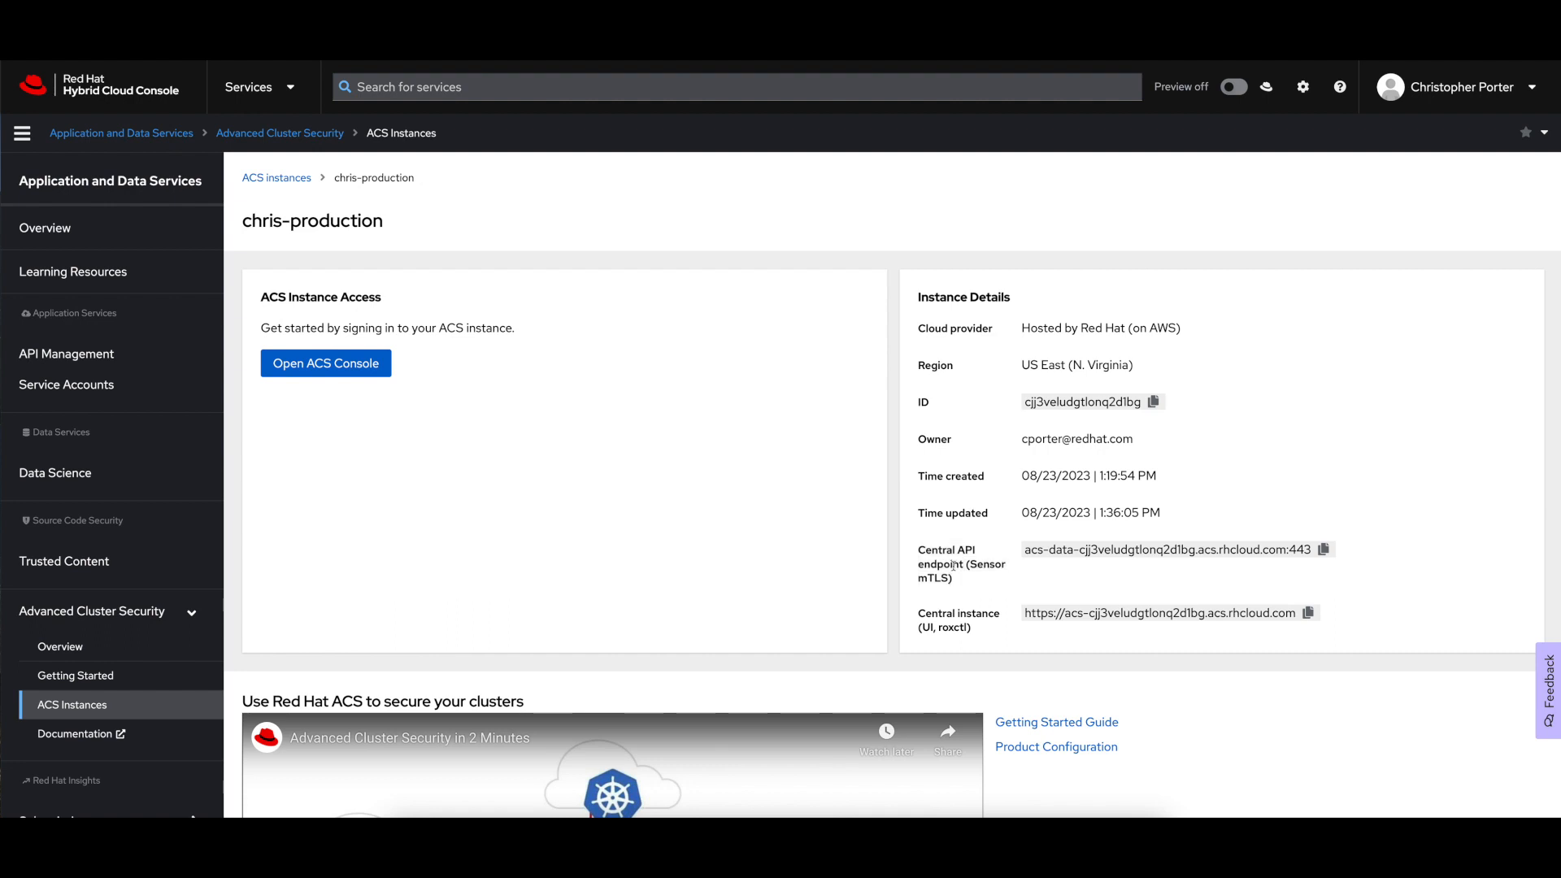
mouse_move(977, 627)
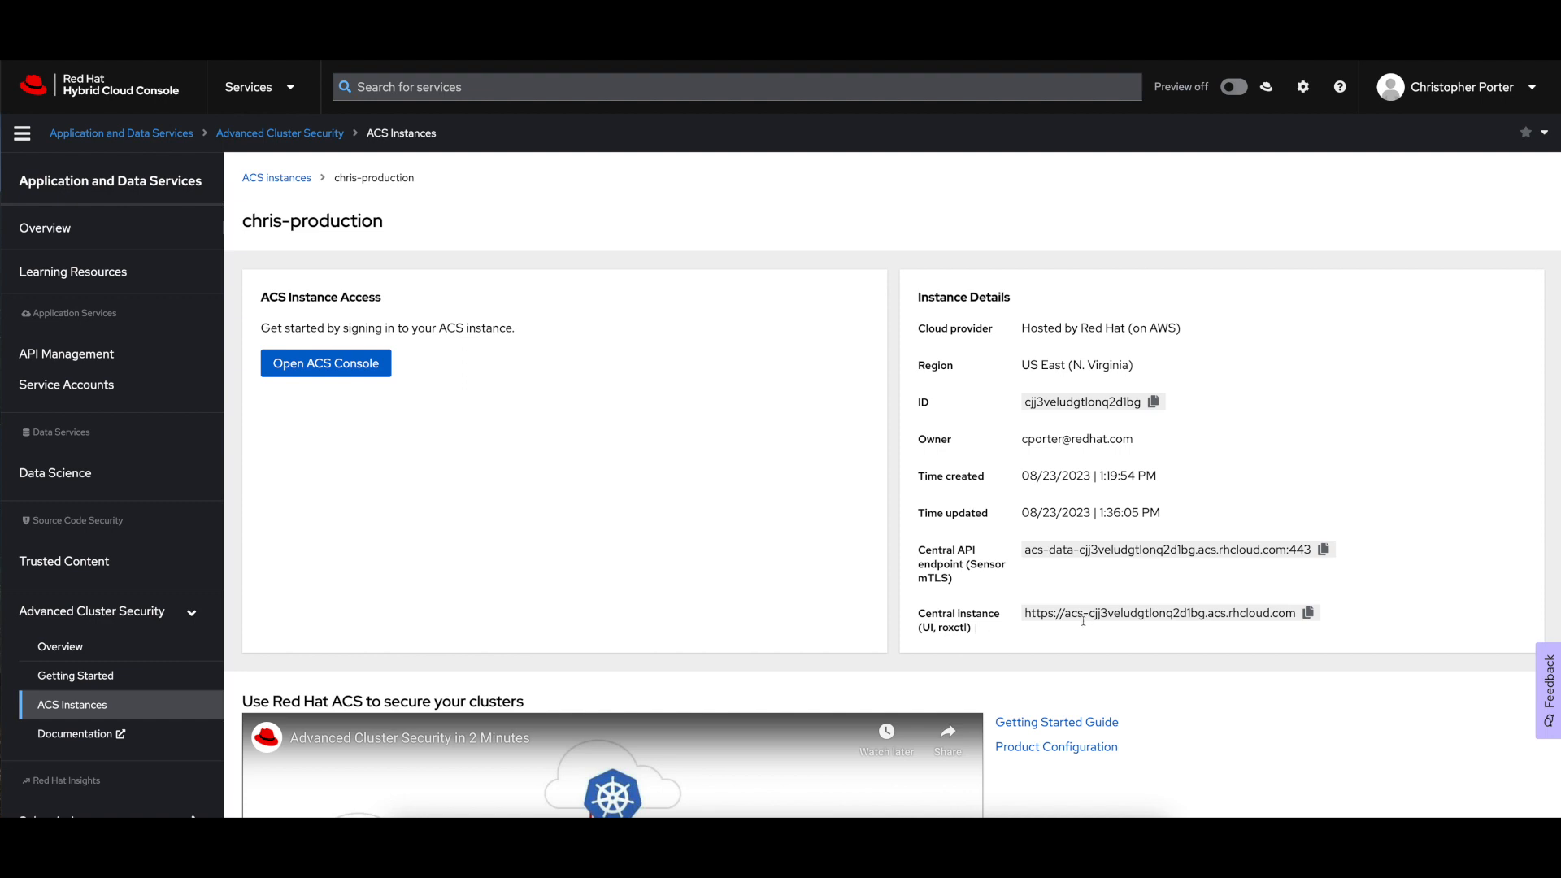
mouse_move(325, 363)
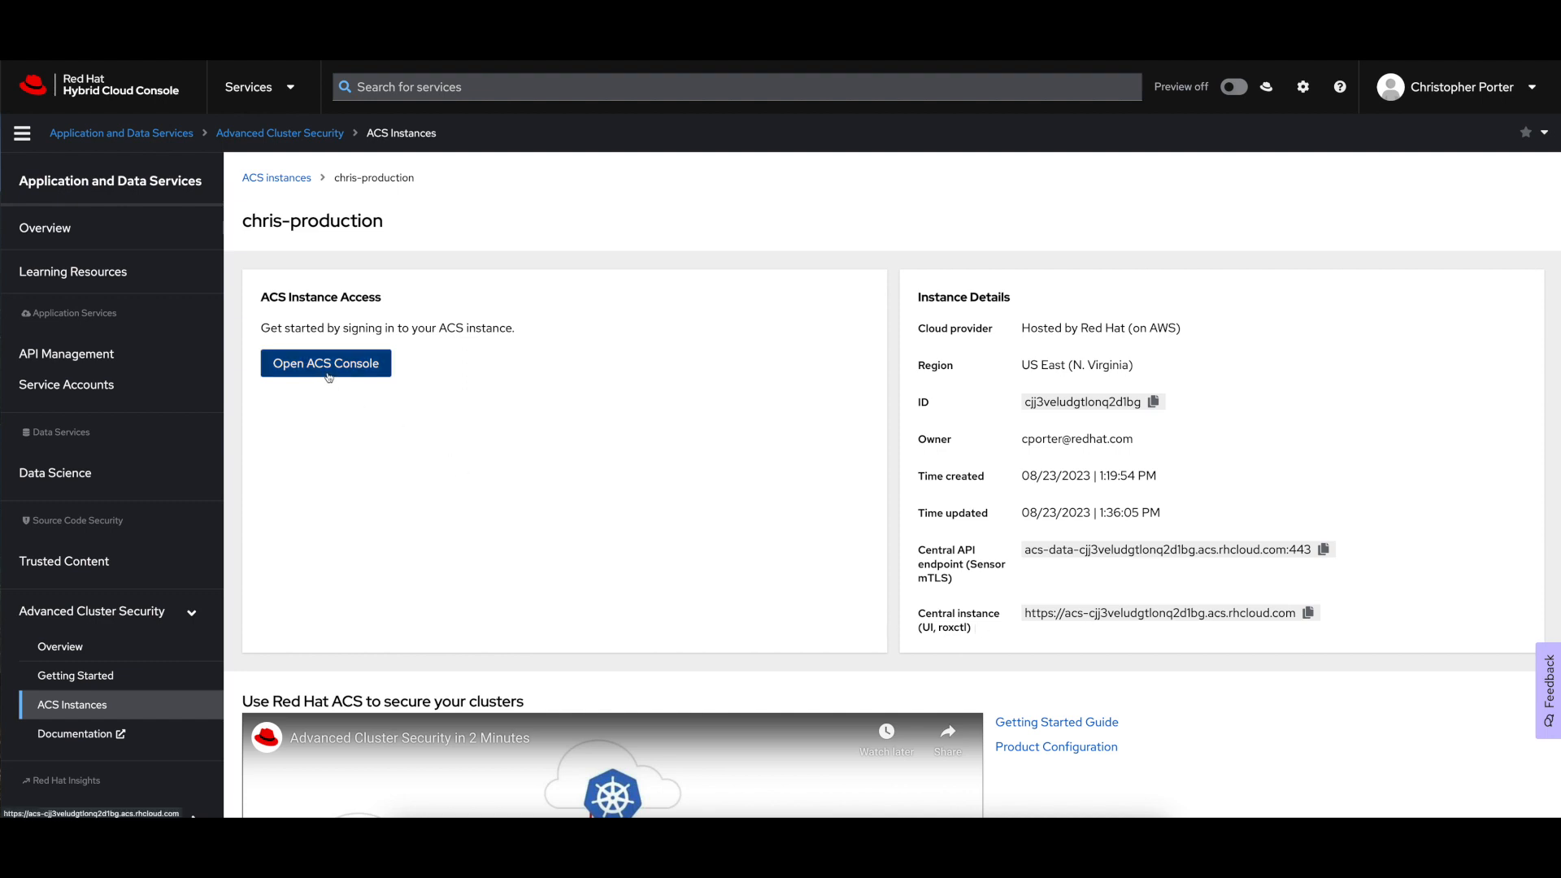
Sign in to the ACS Central console with Red Hat SSO and review the Install cluster options.
left_click(325, 362)
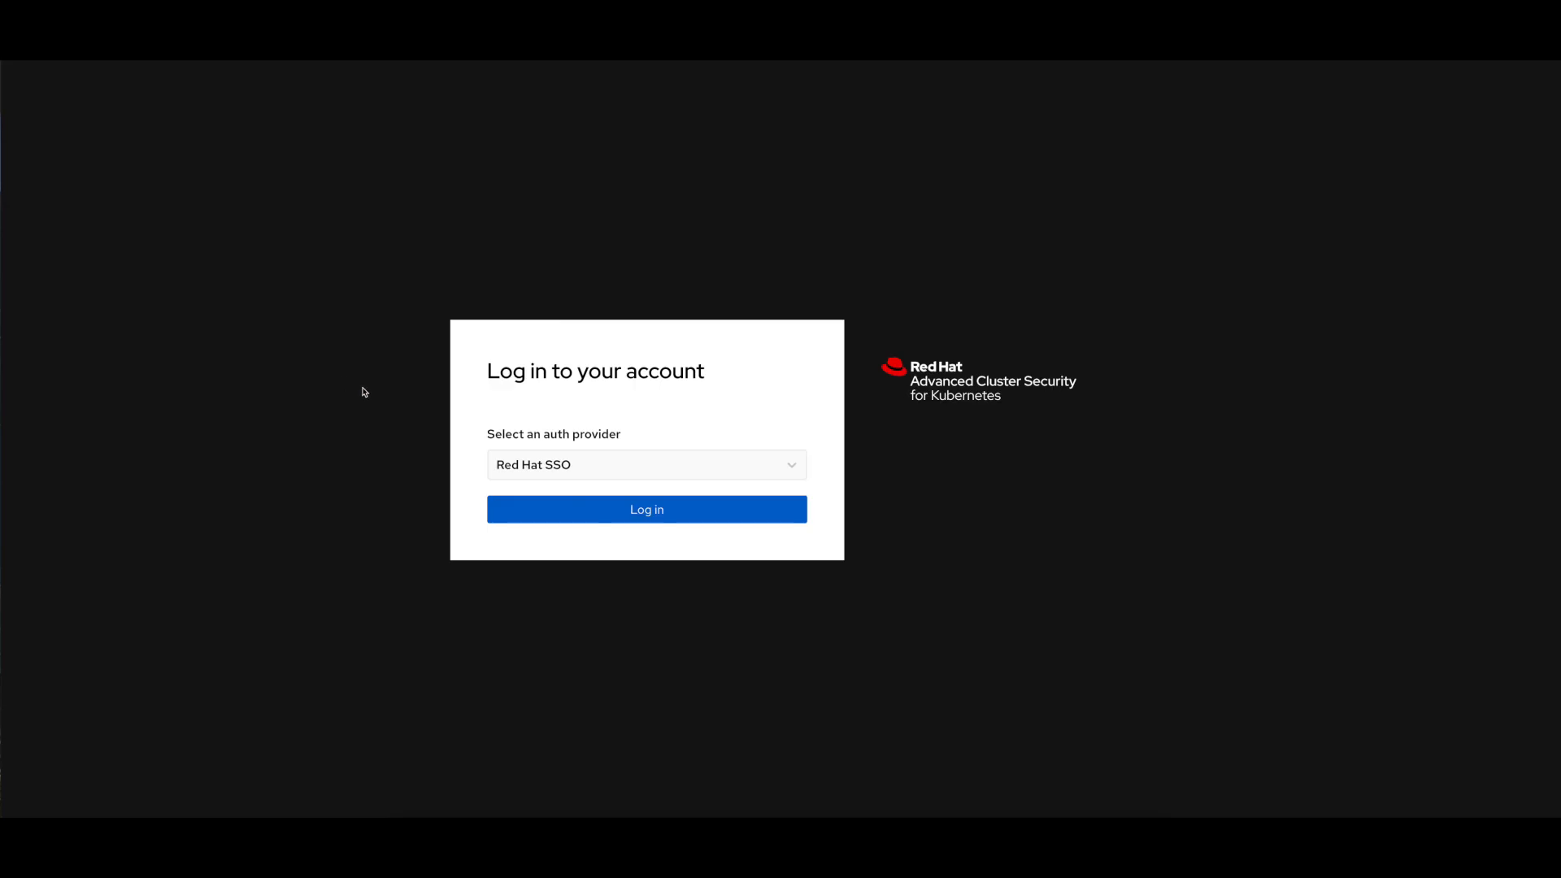
mouse_move(548, 470)
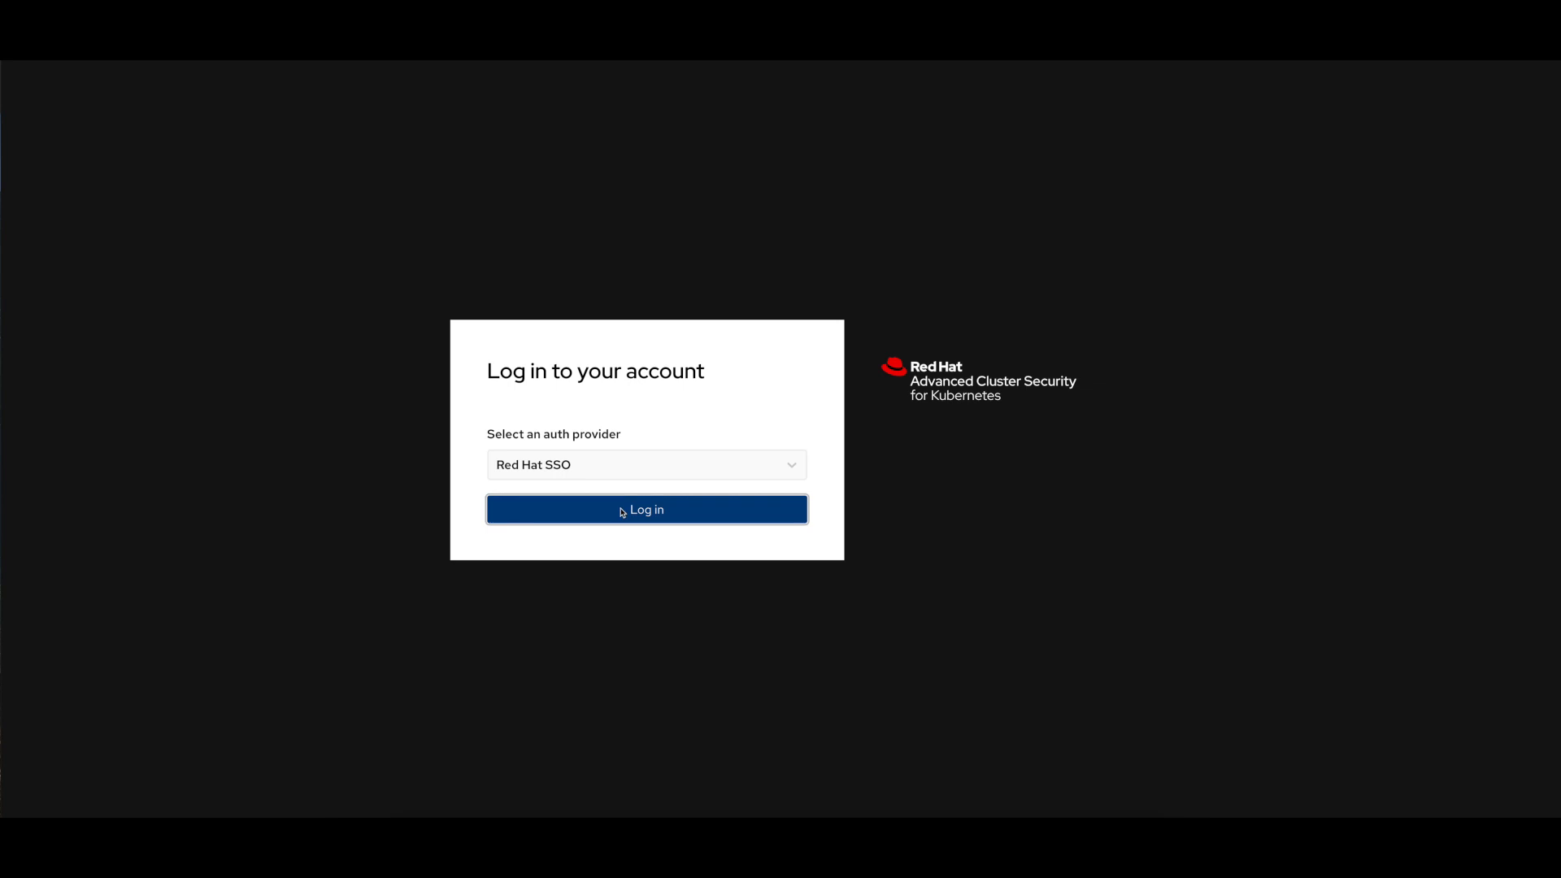
left_click(646, 508)
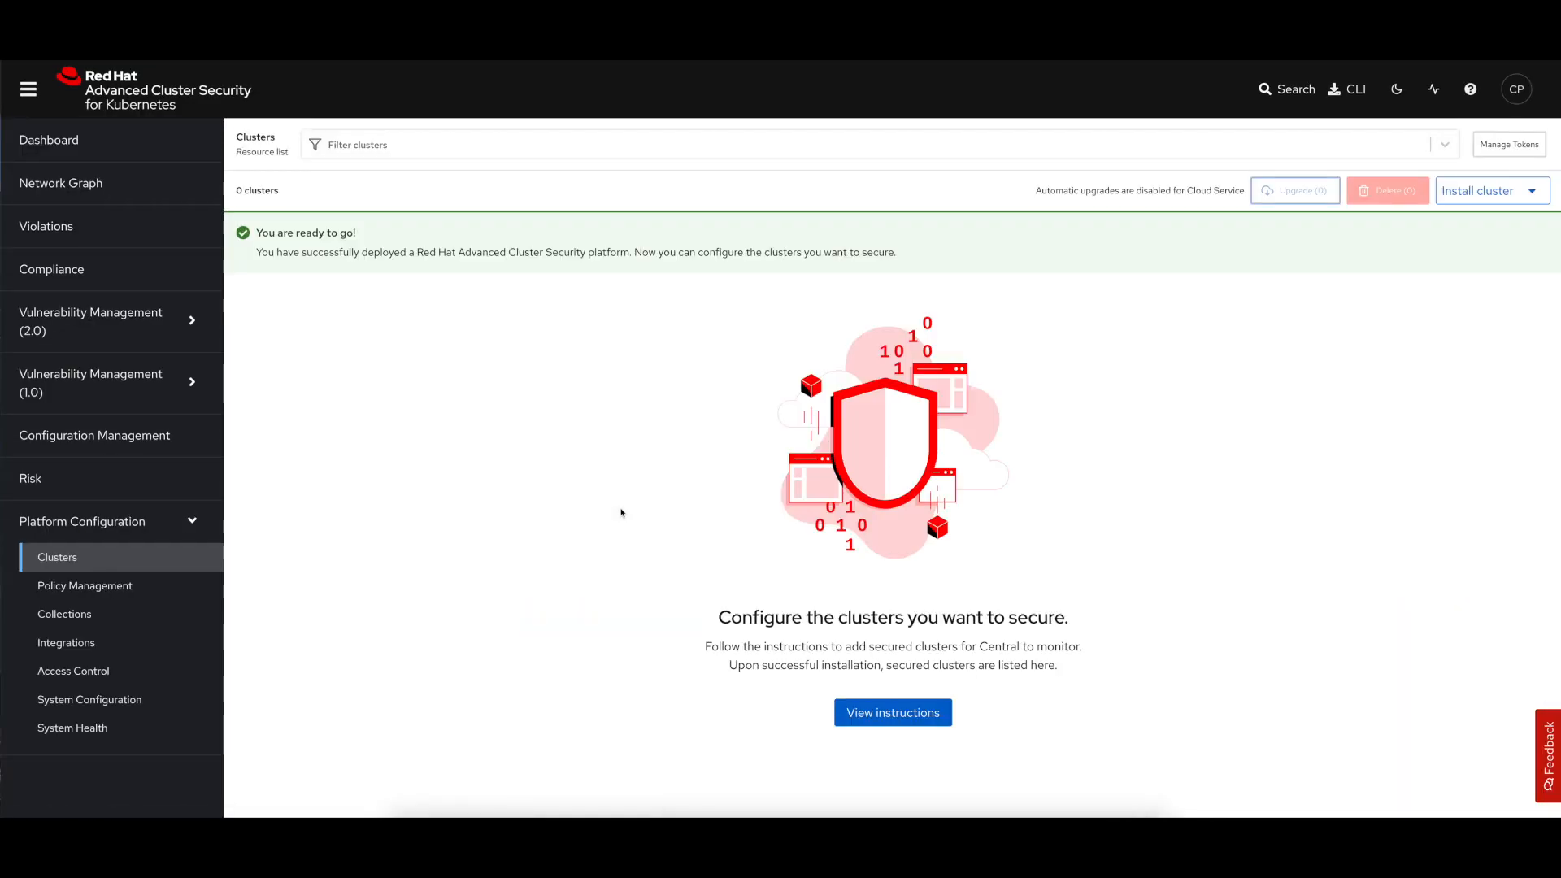
mouse_move(608, 516)
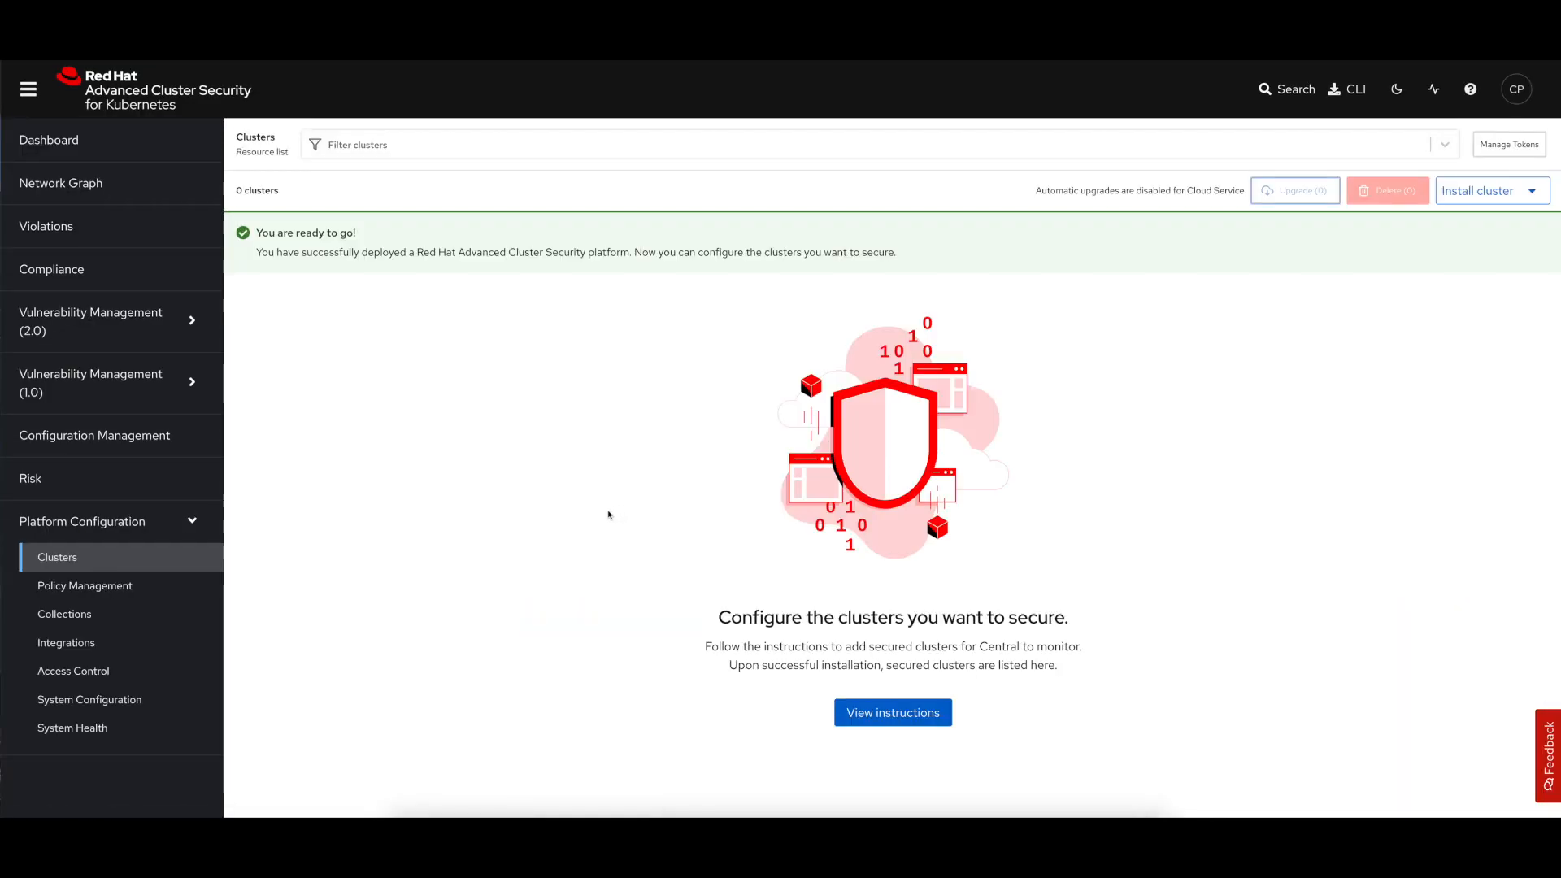
mouse_move(569, 517)
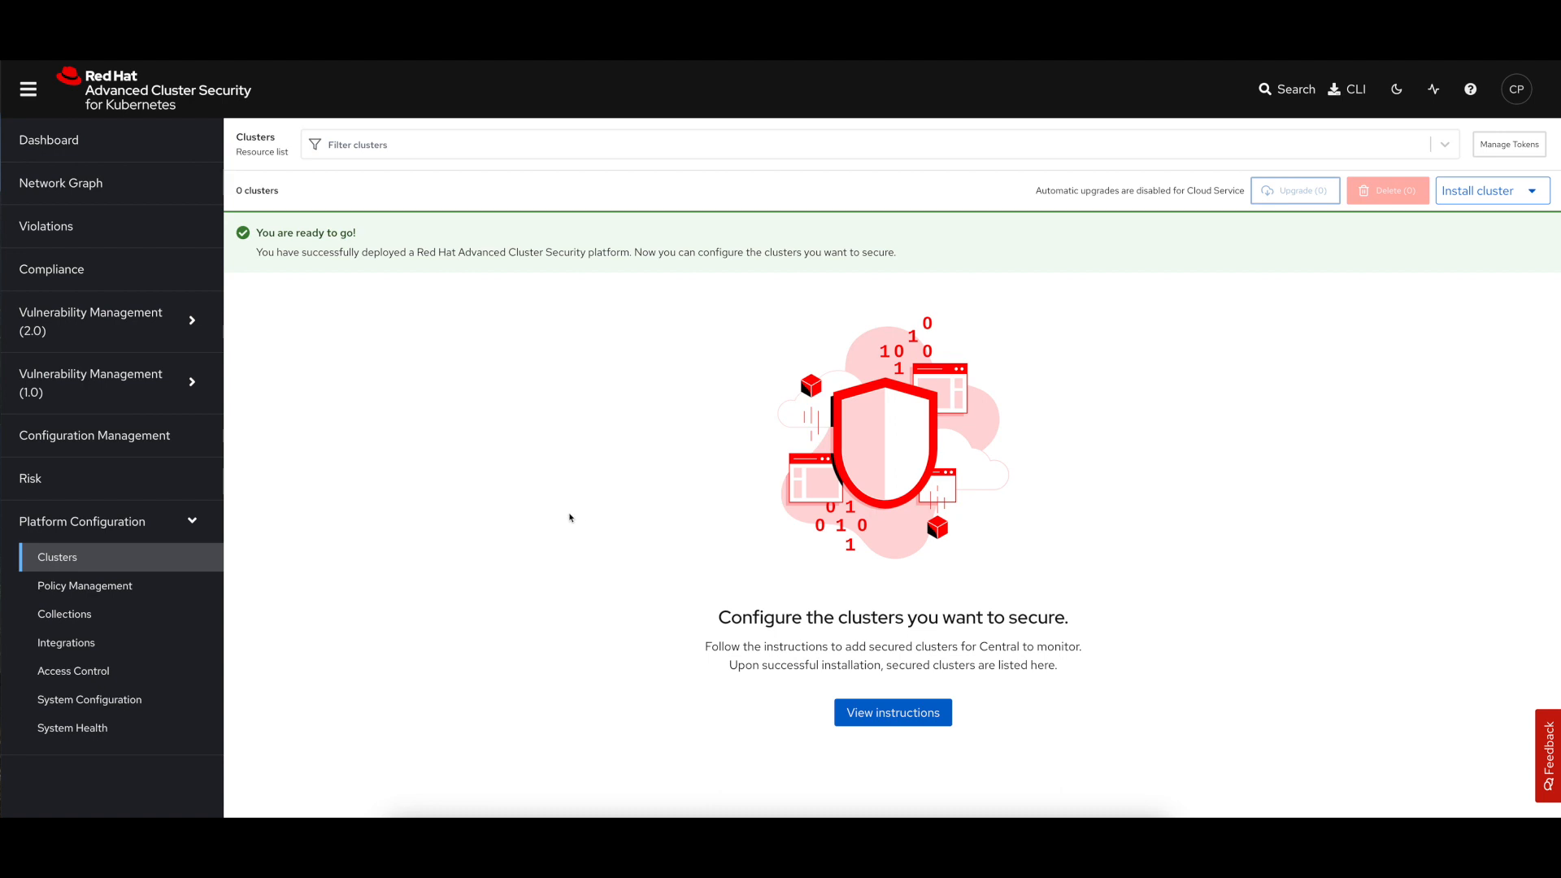
mouse_move(87, 196)
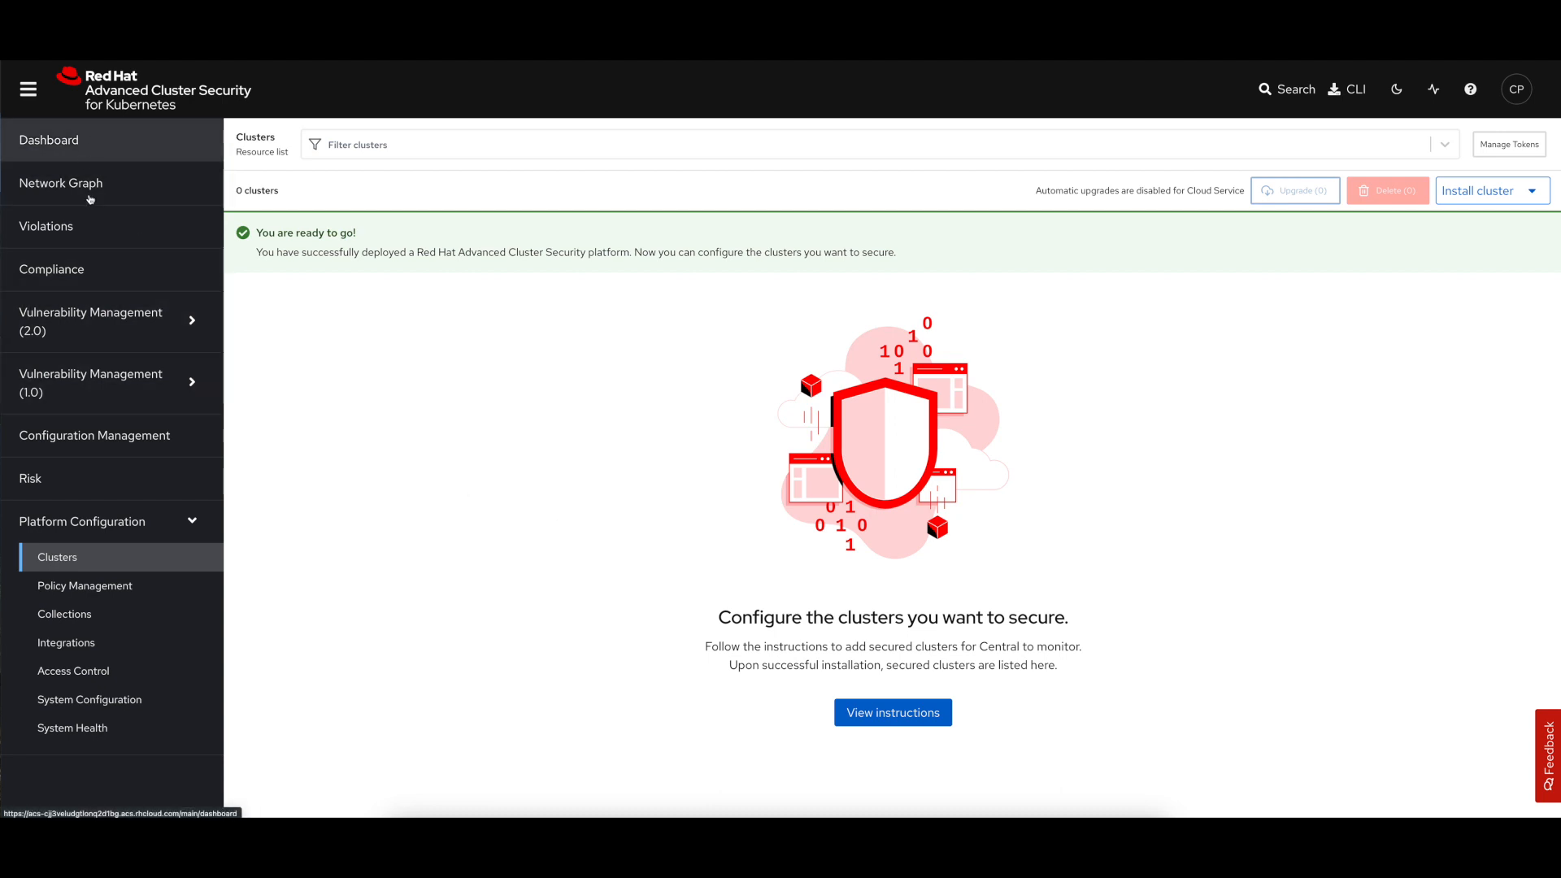
mouse_move(95, 436)
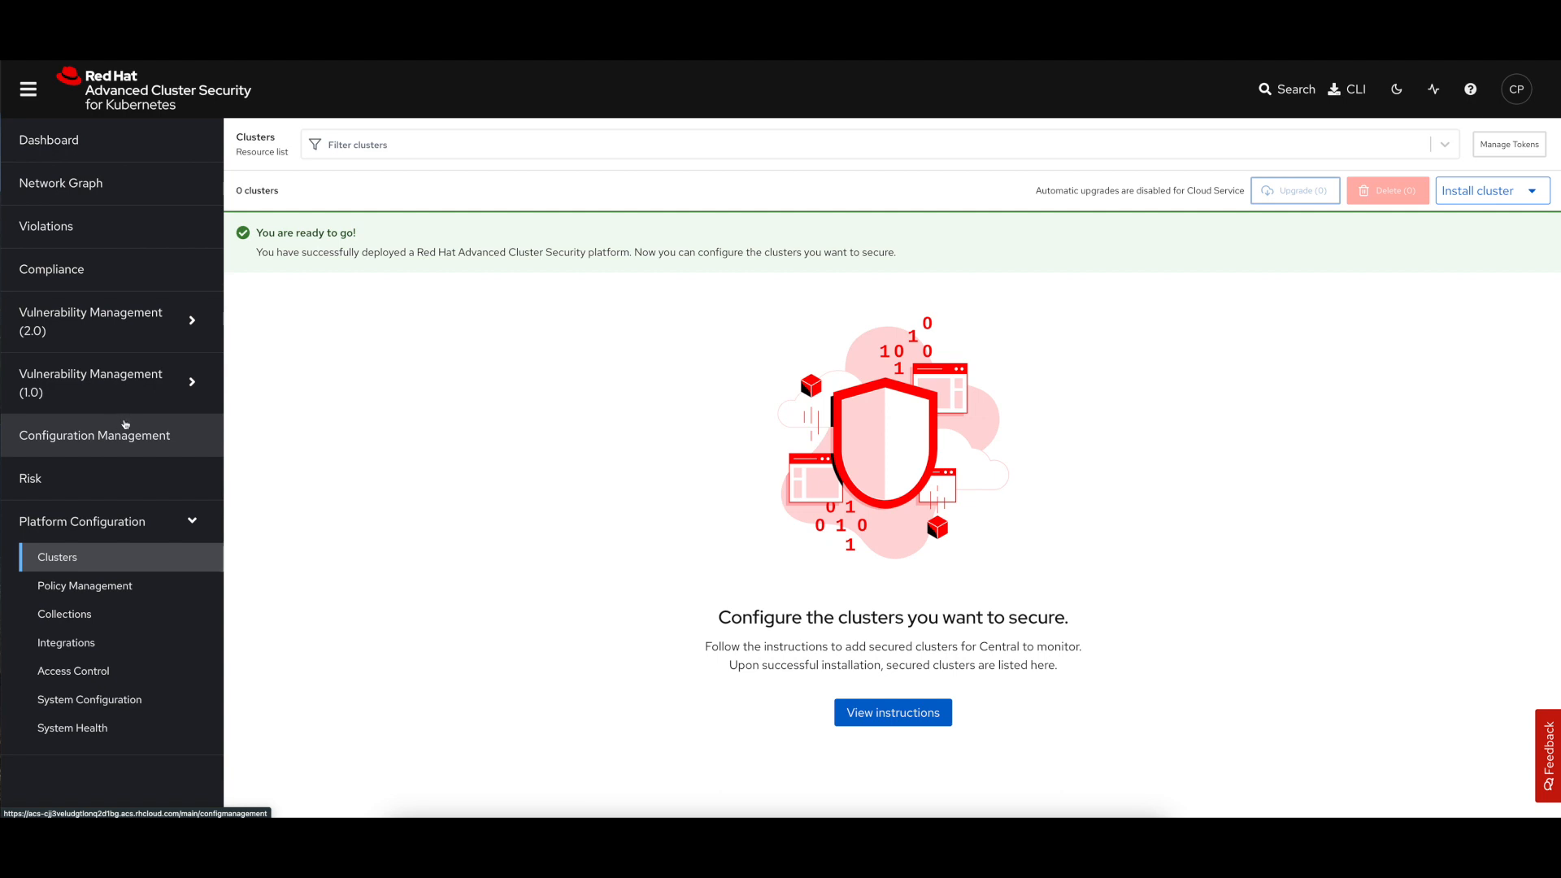
mouse_move(627, 432)
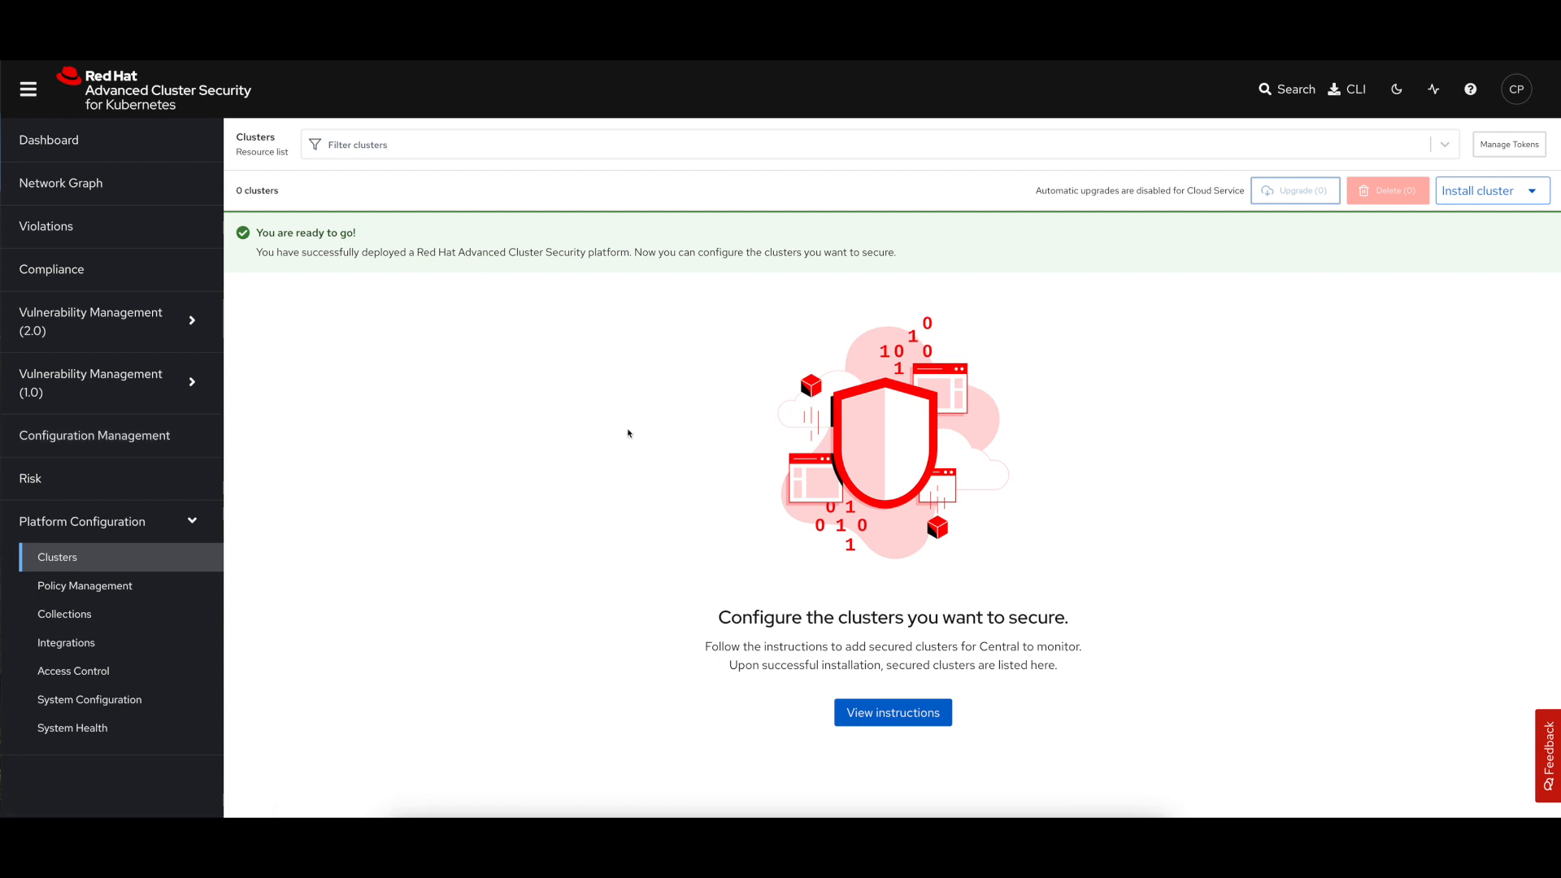
mouse_move(1450, 259)
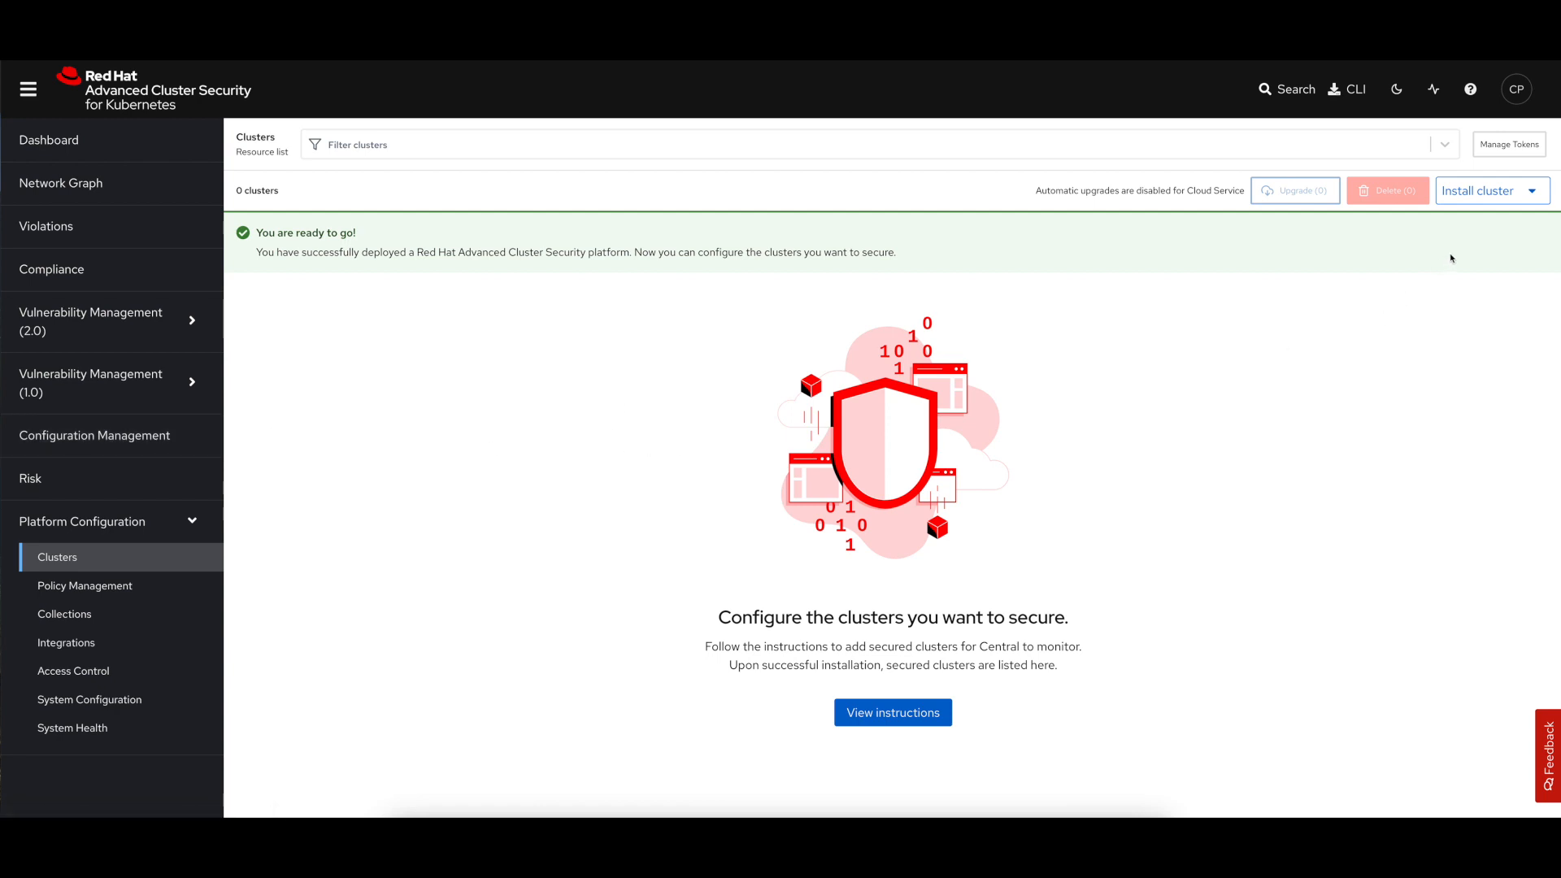
left_click(1491, 190)
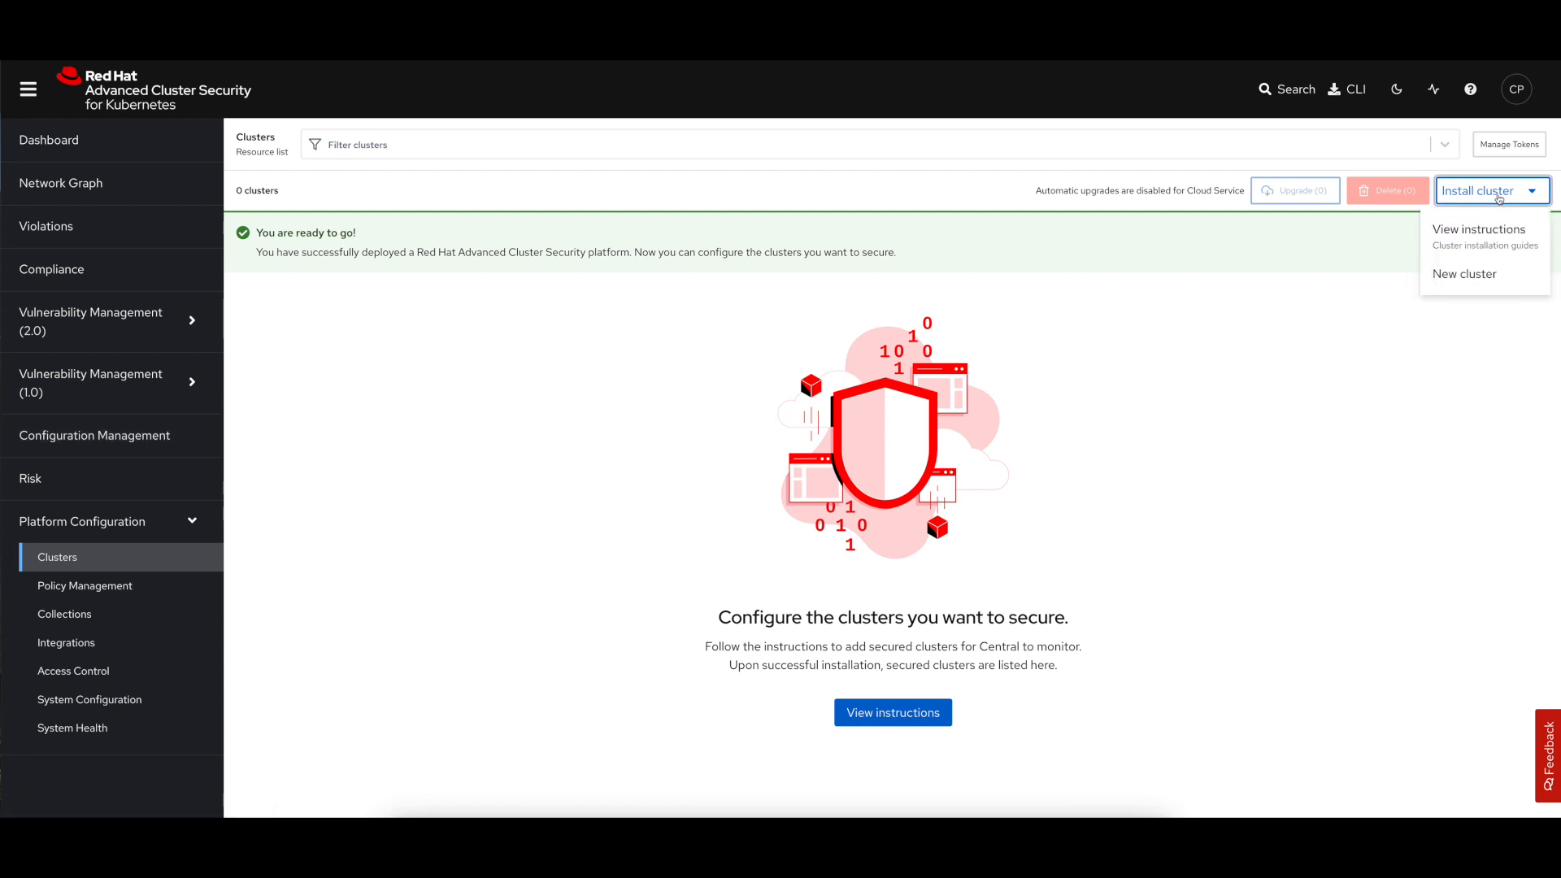
mouse_move(1476, 324)
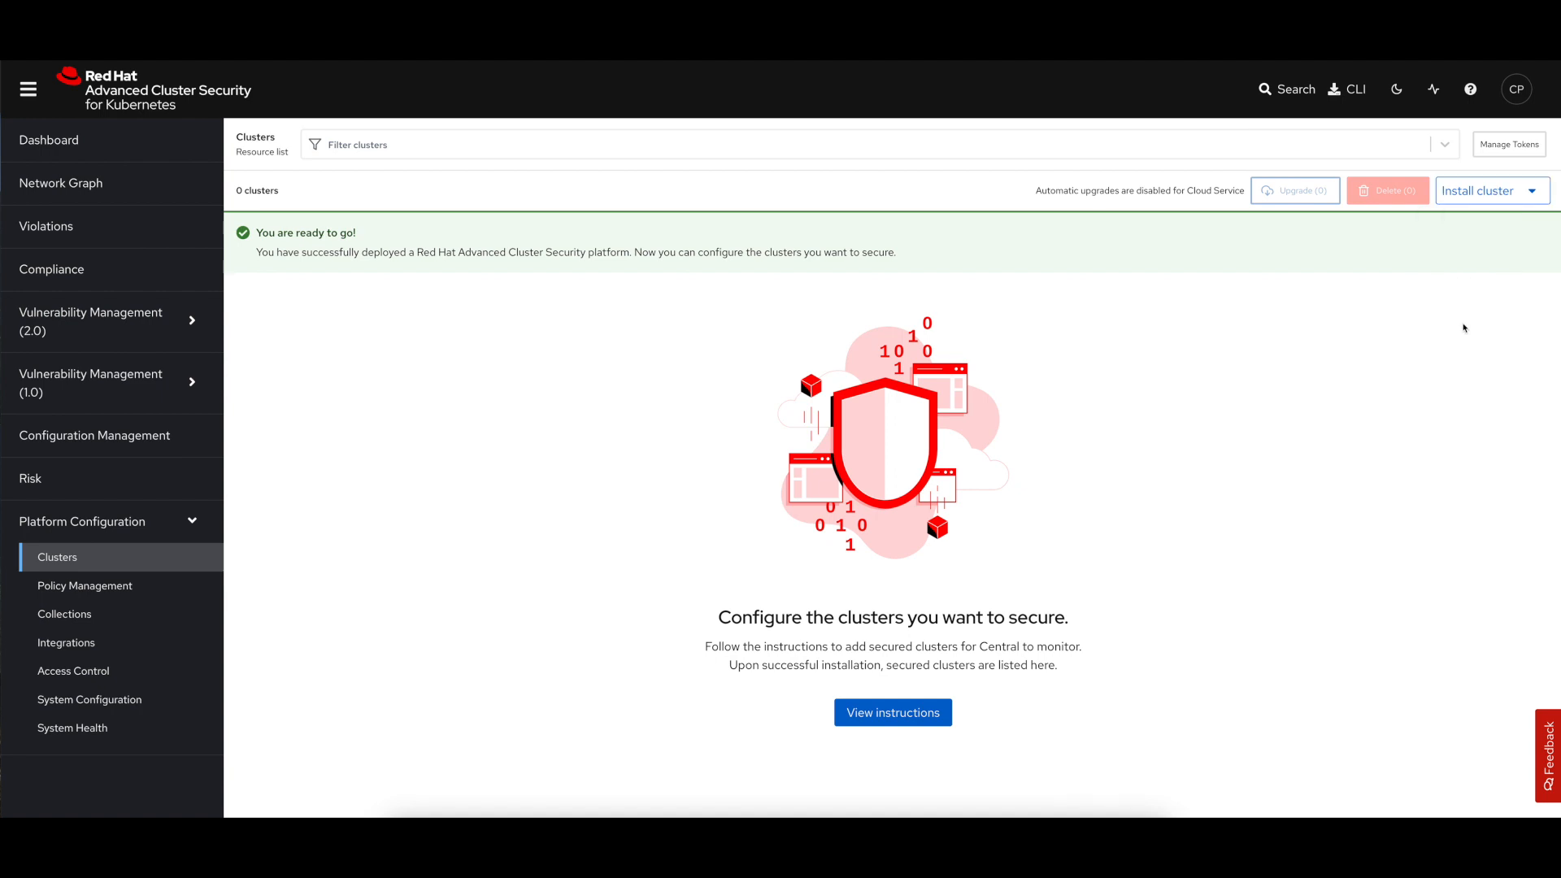
mouse_move(1284, 356)
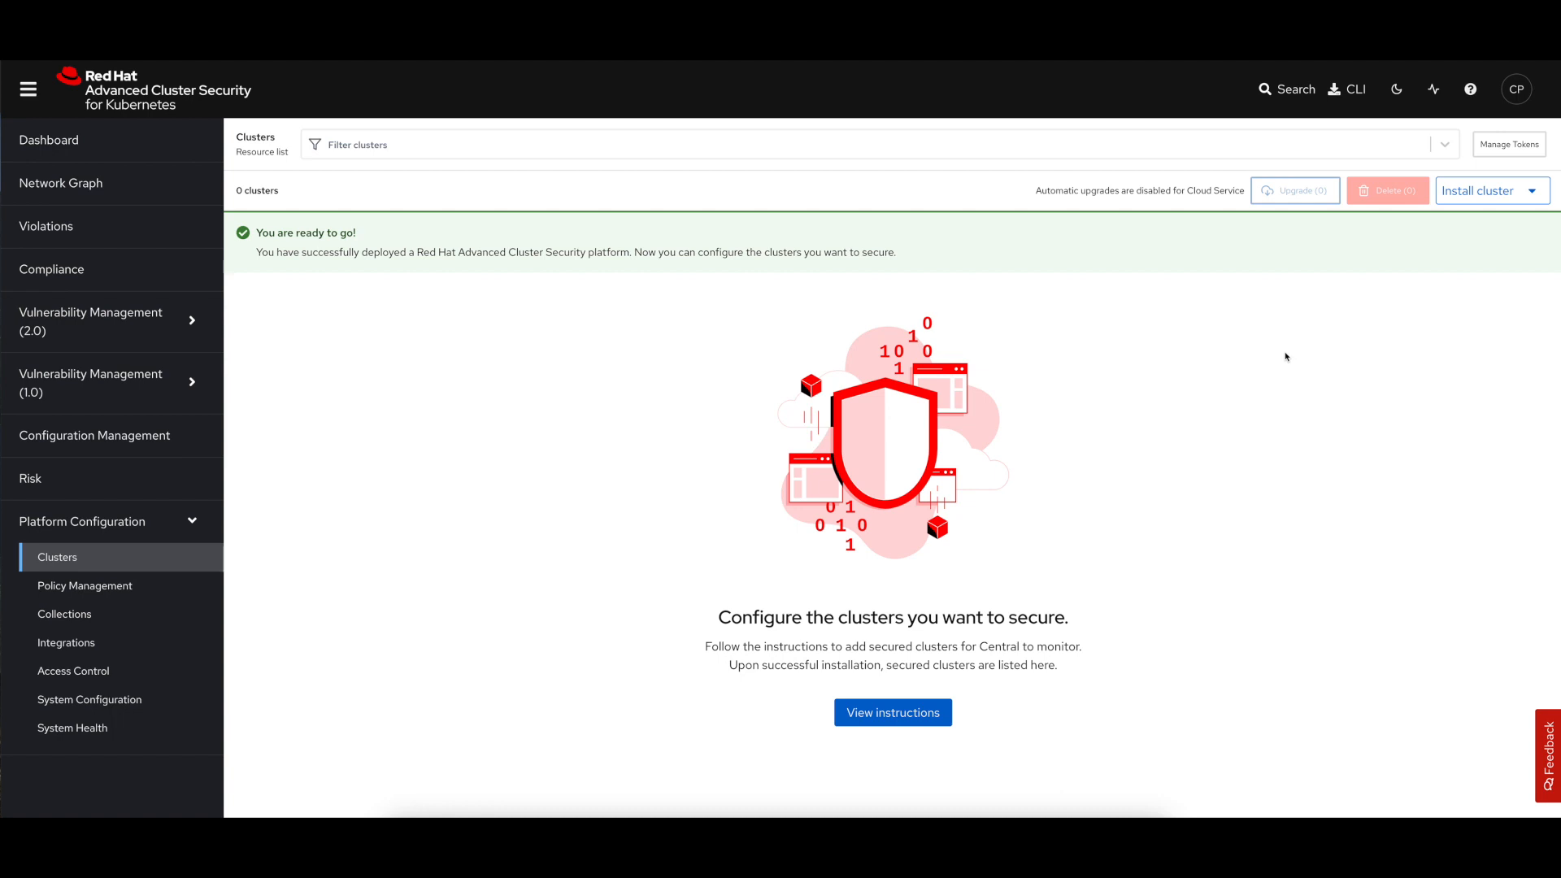
mouse_move(1307, 354)
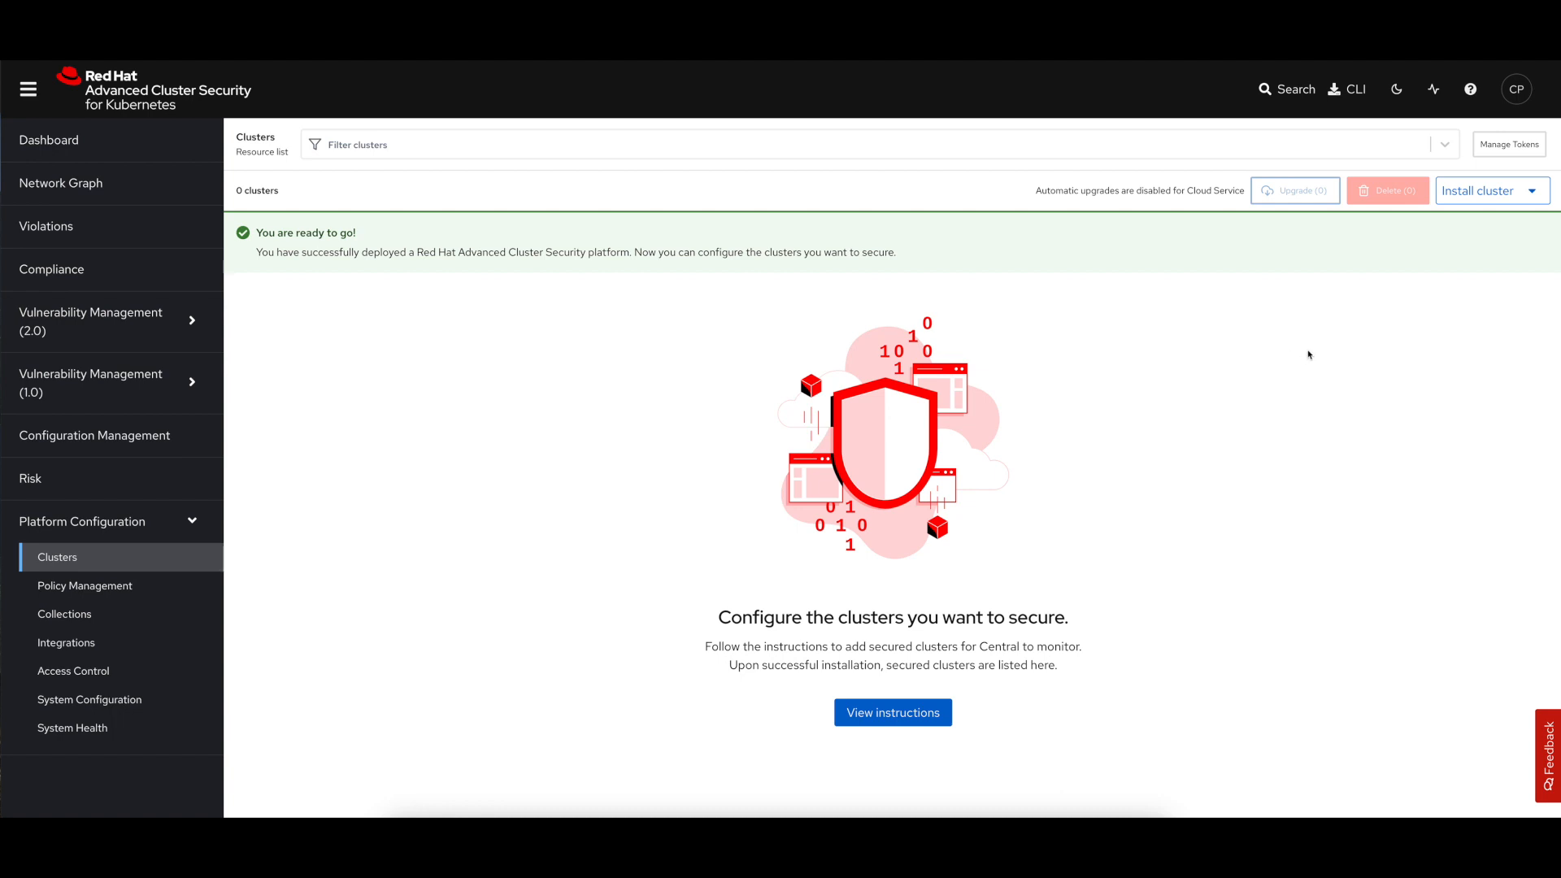
mouse_move(1395, 301)
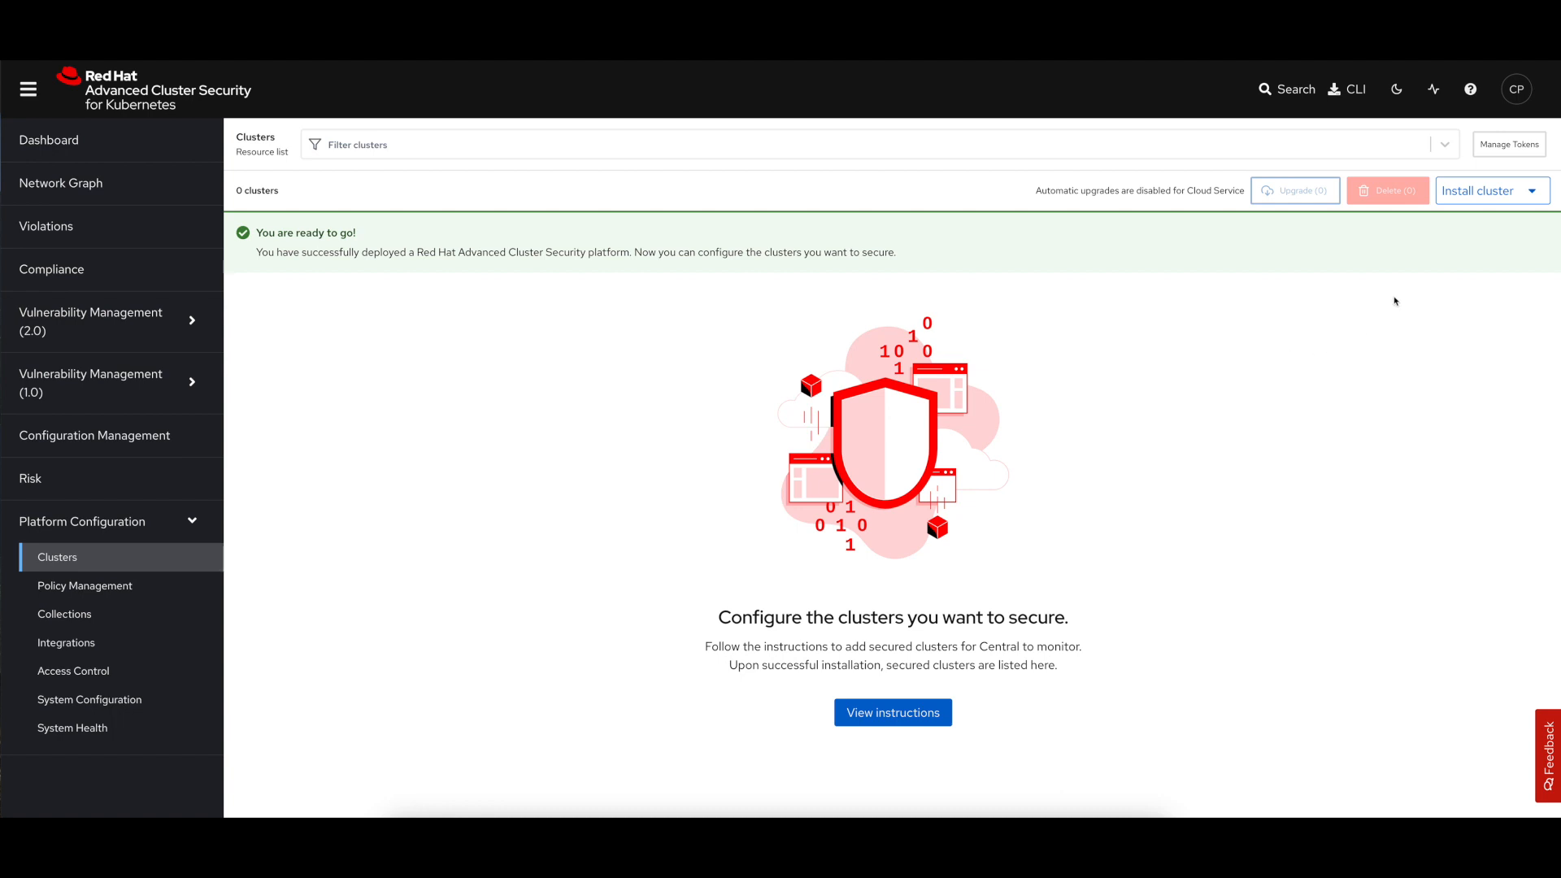
mouse_move(1507, 145)
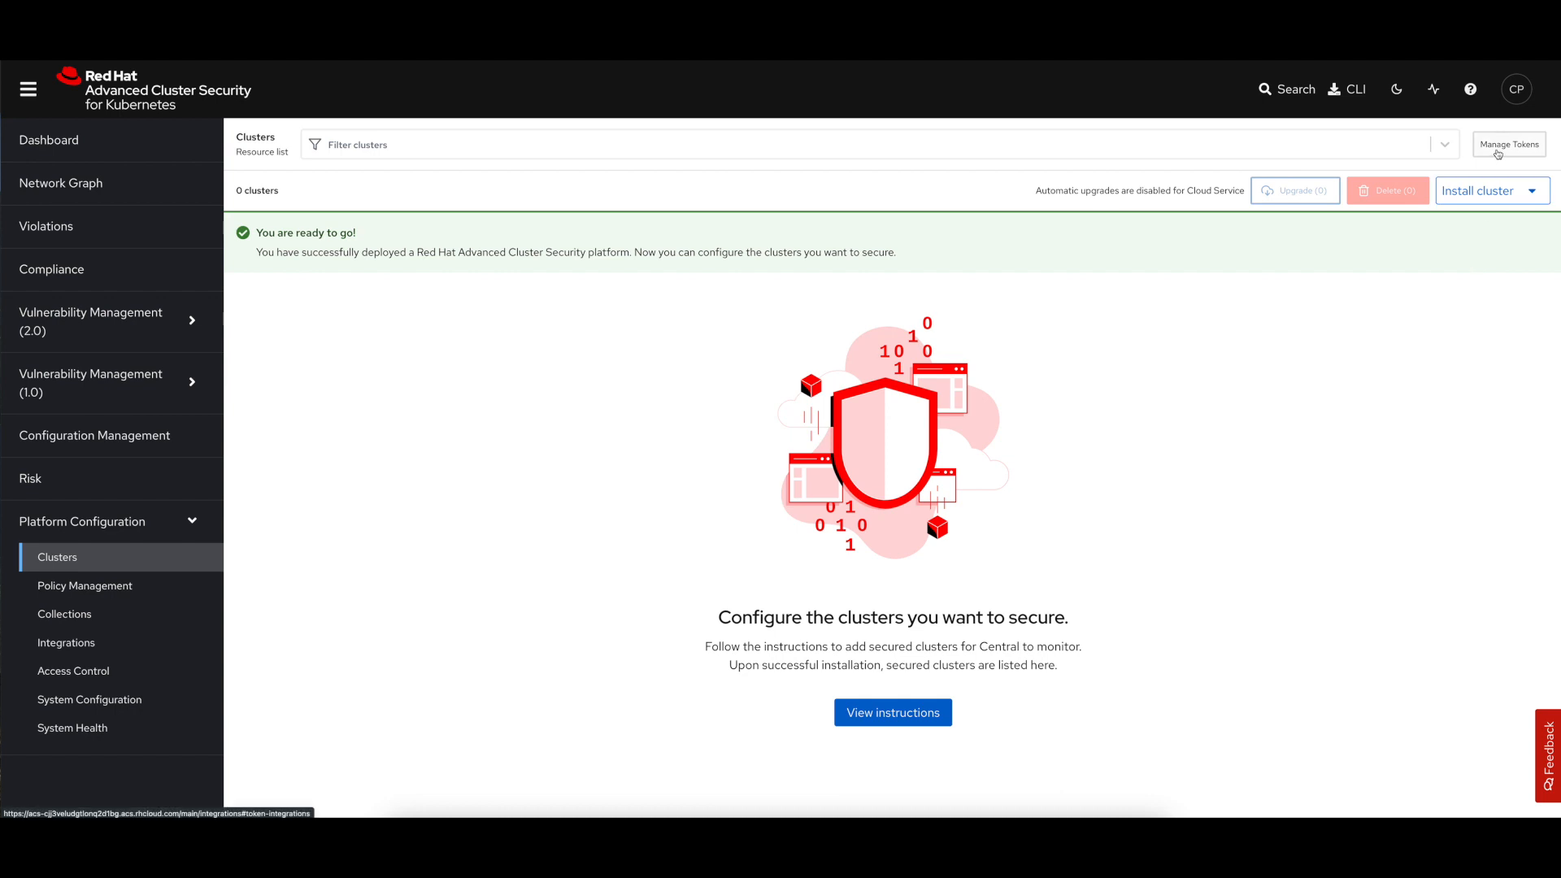
Start a new cluster init bundle named 'chris-production' under Integrations.
left_click(1507, 145)
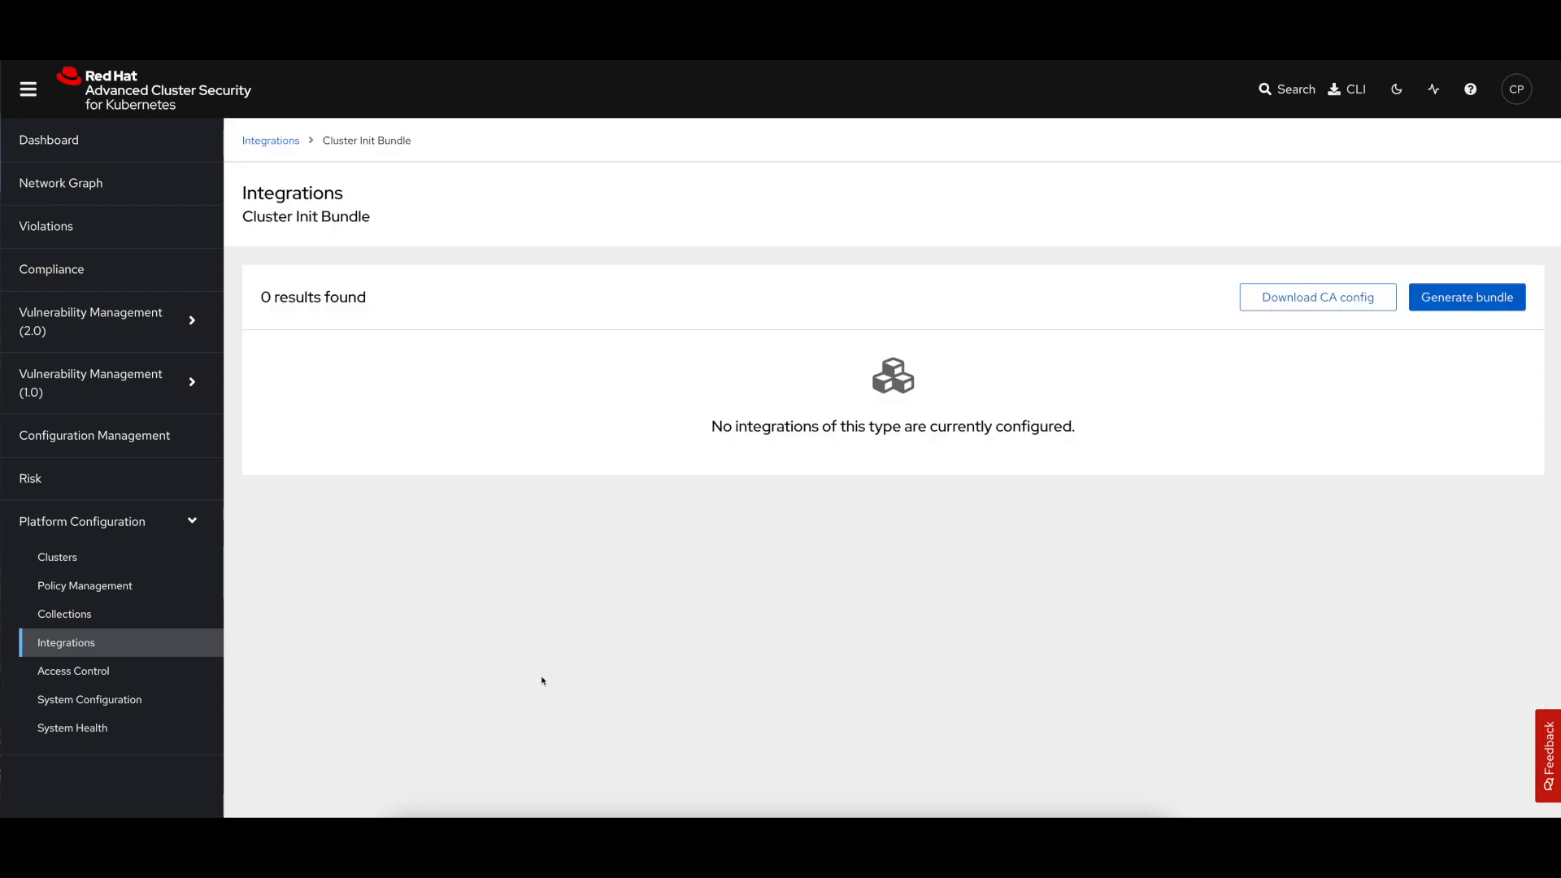
left_click(1465, 296)
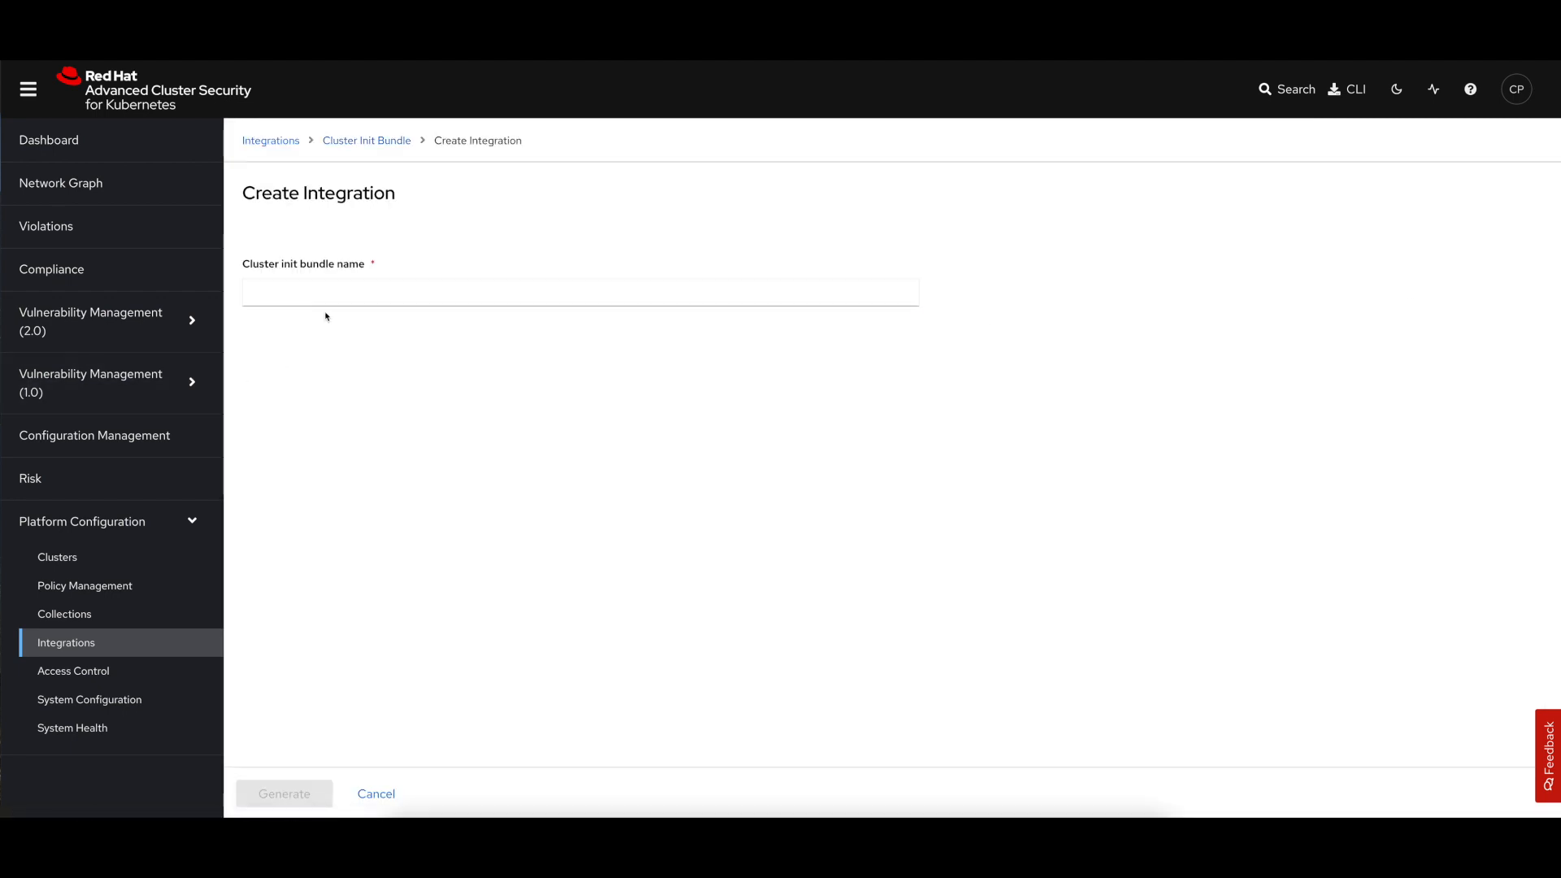
type("chris-pro")
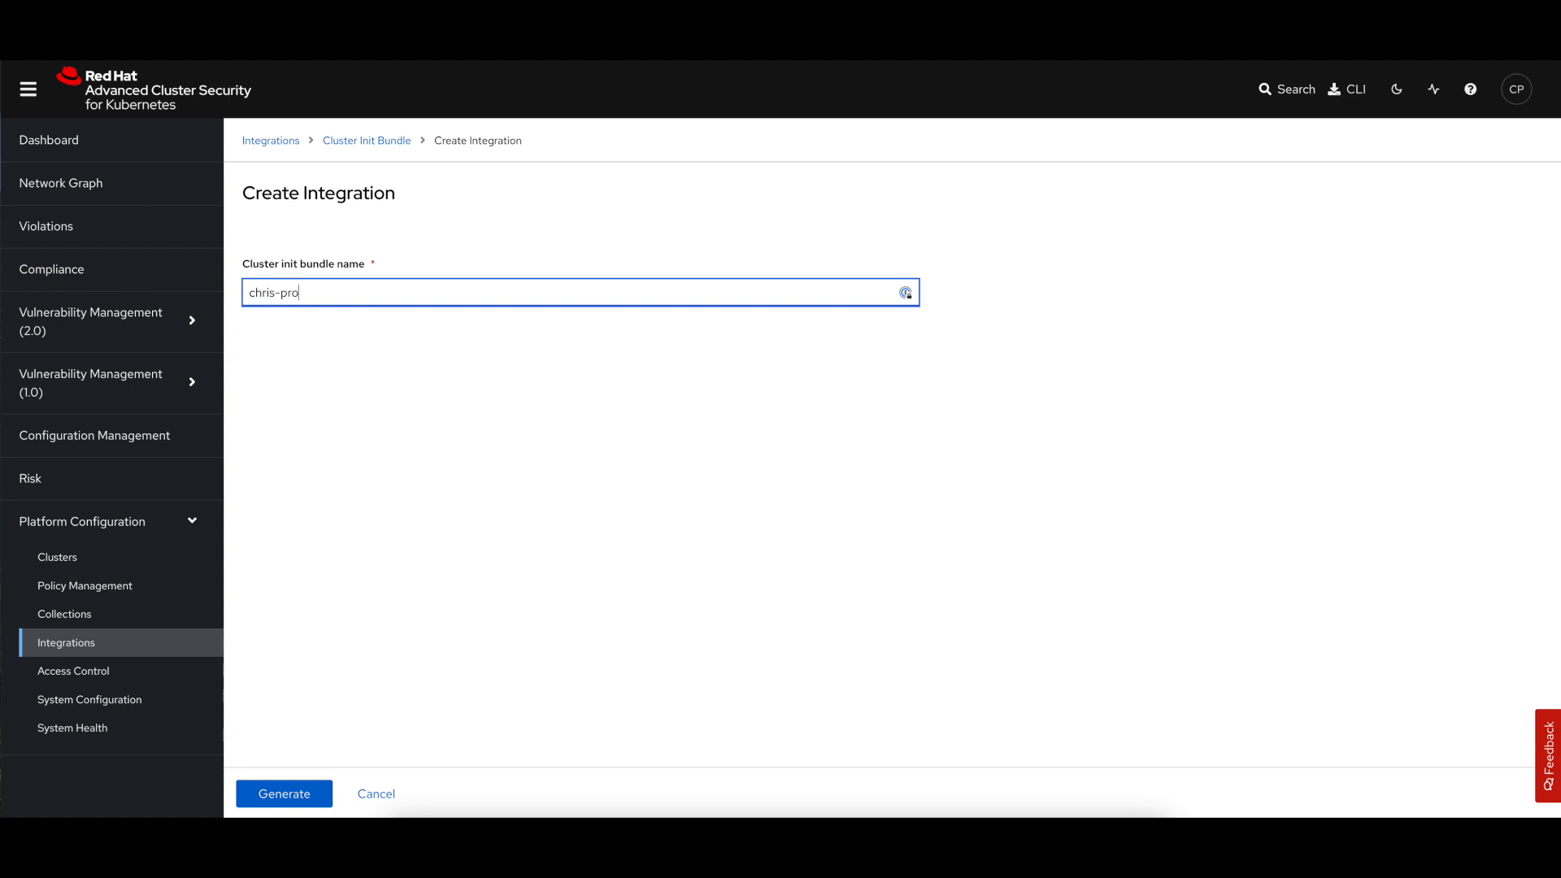
type("duct")
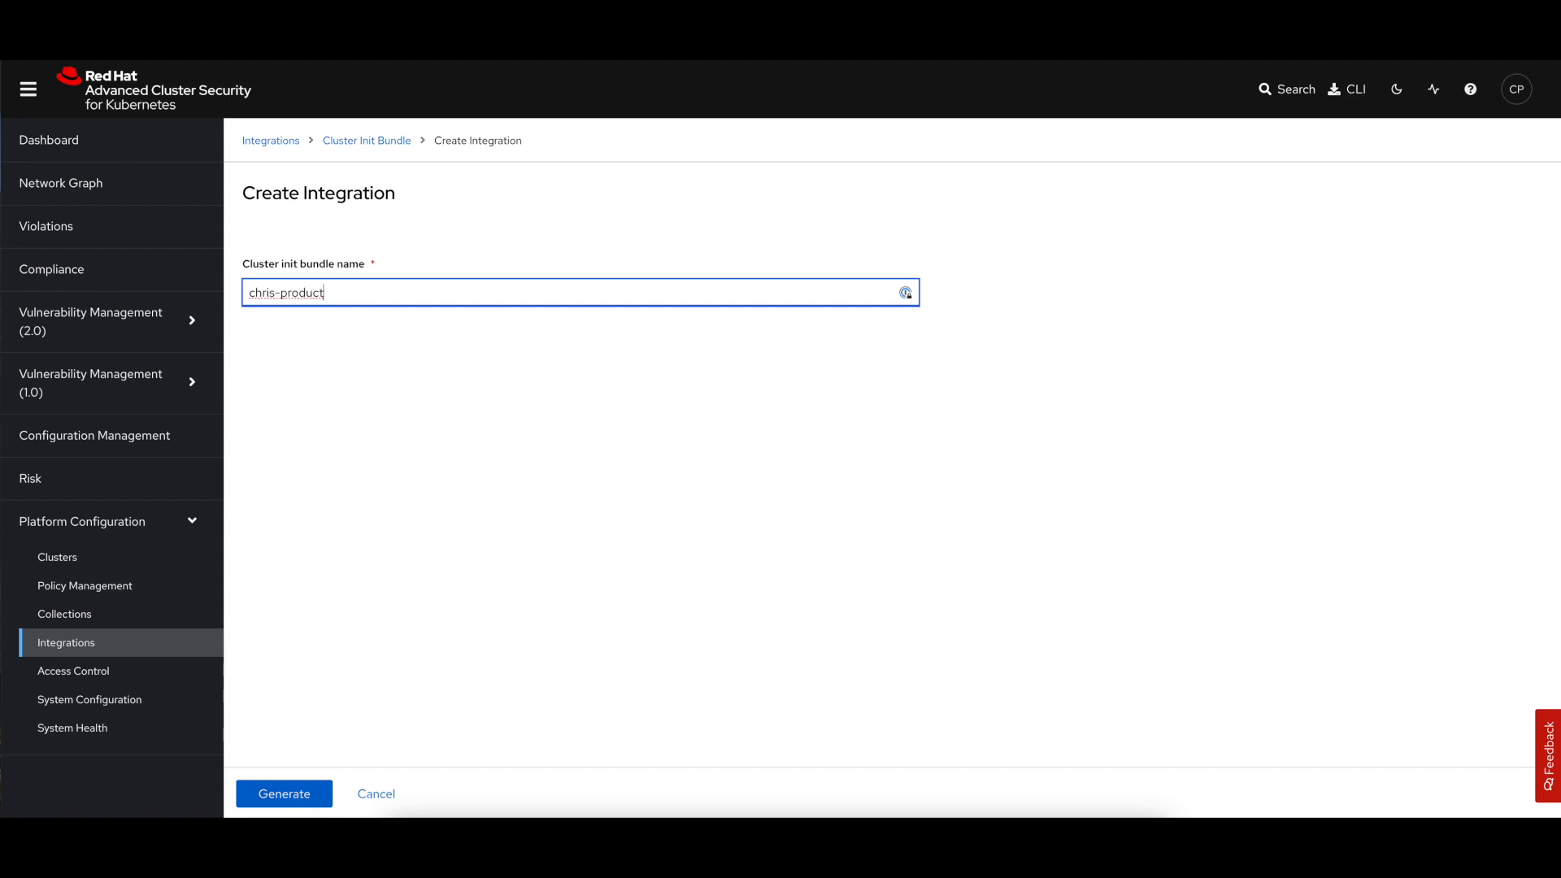
type("ion")
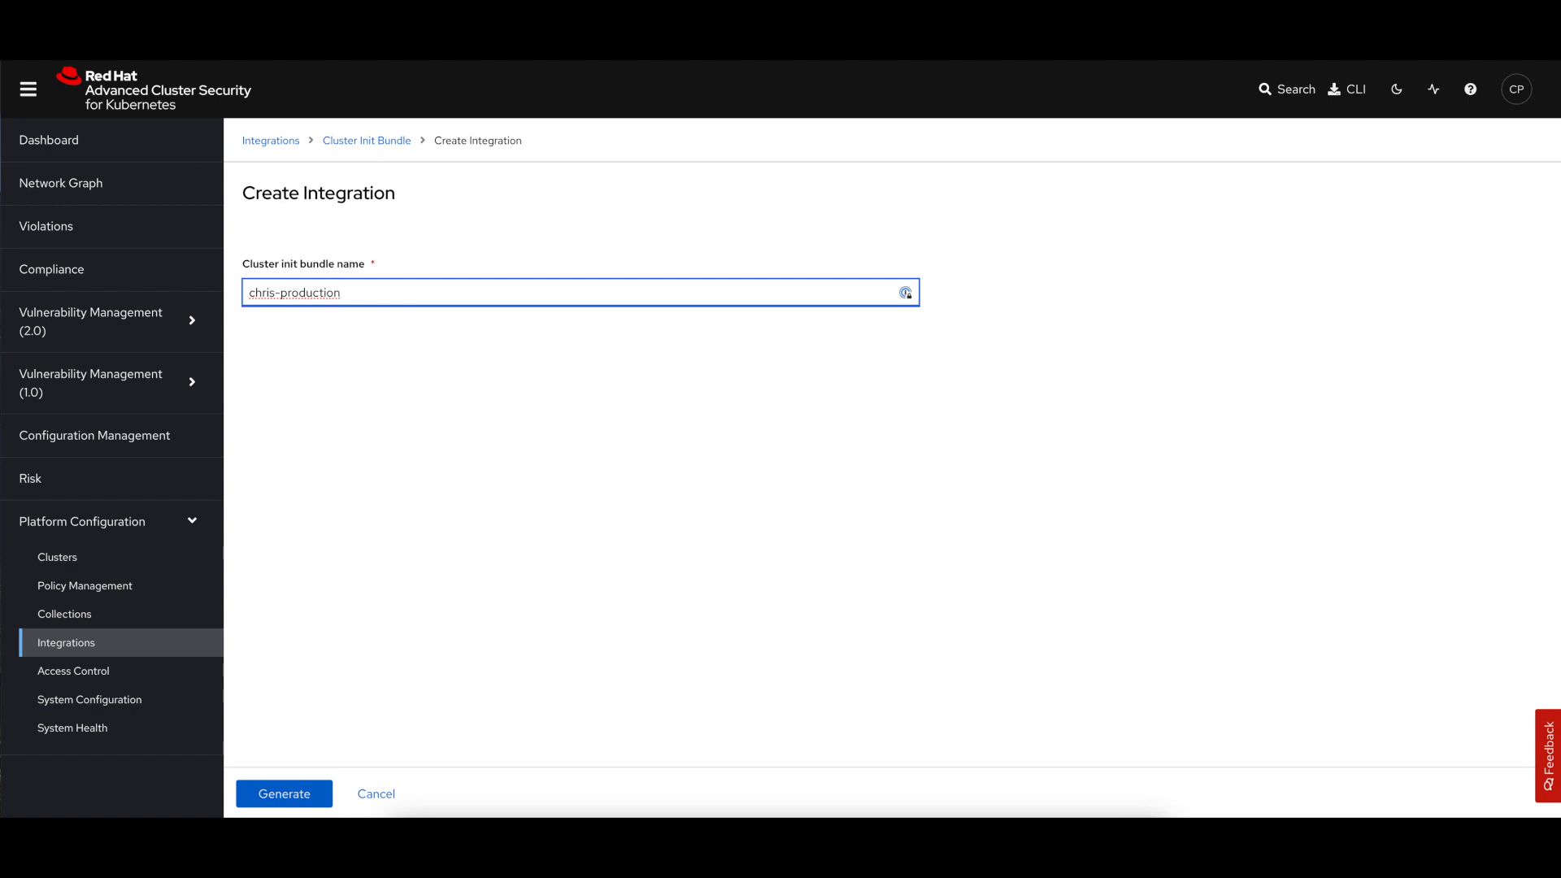
mouse_move(351, 339)
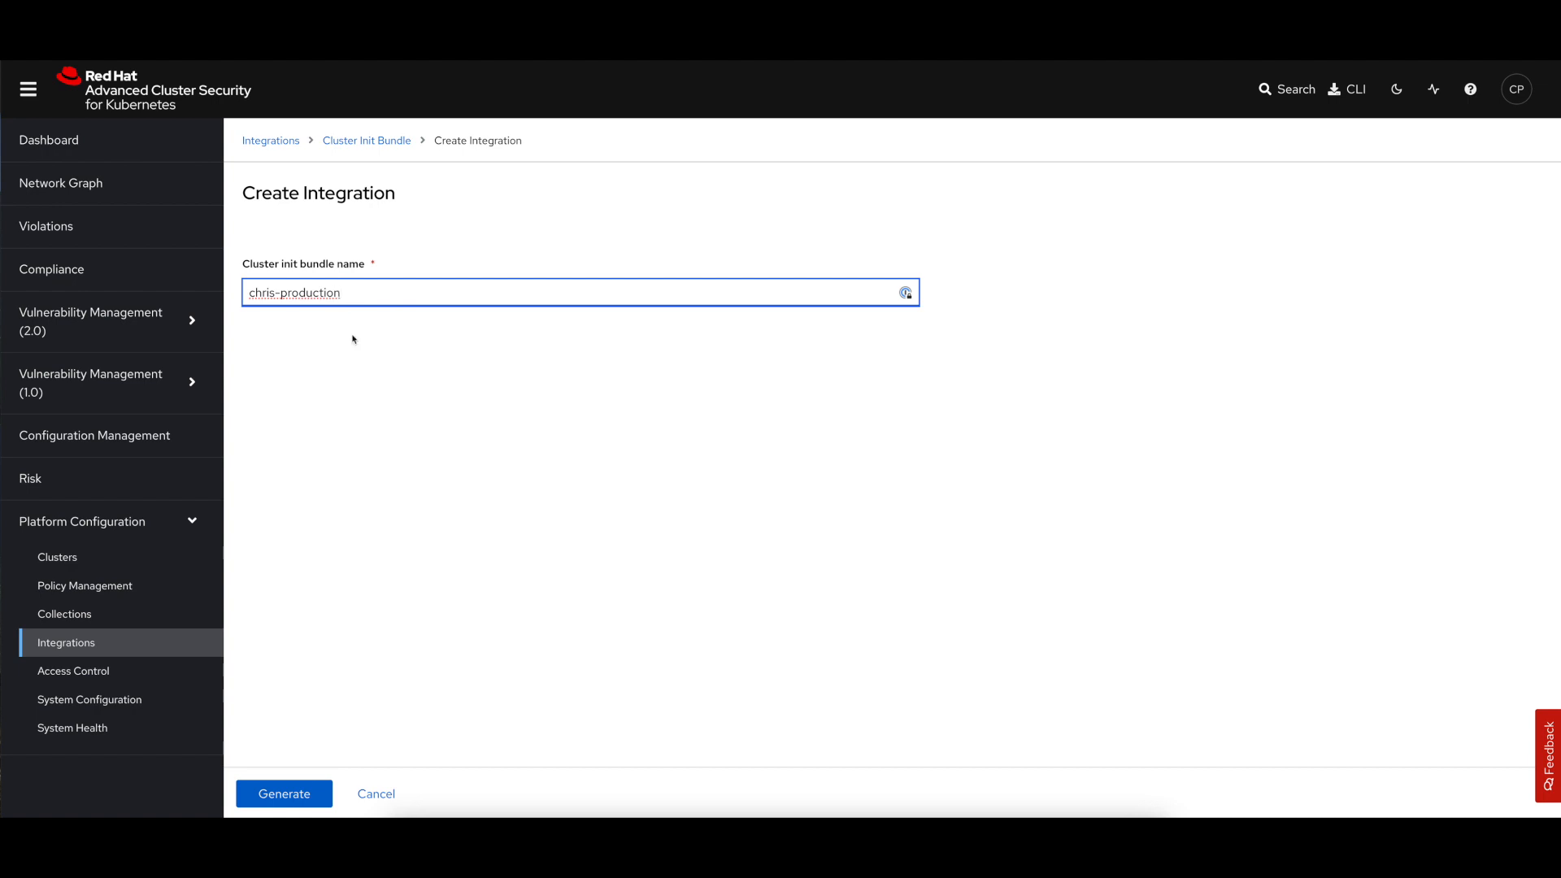
mouse_move(272, 512)
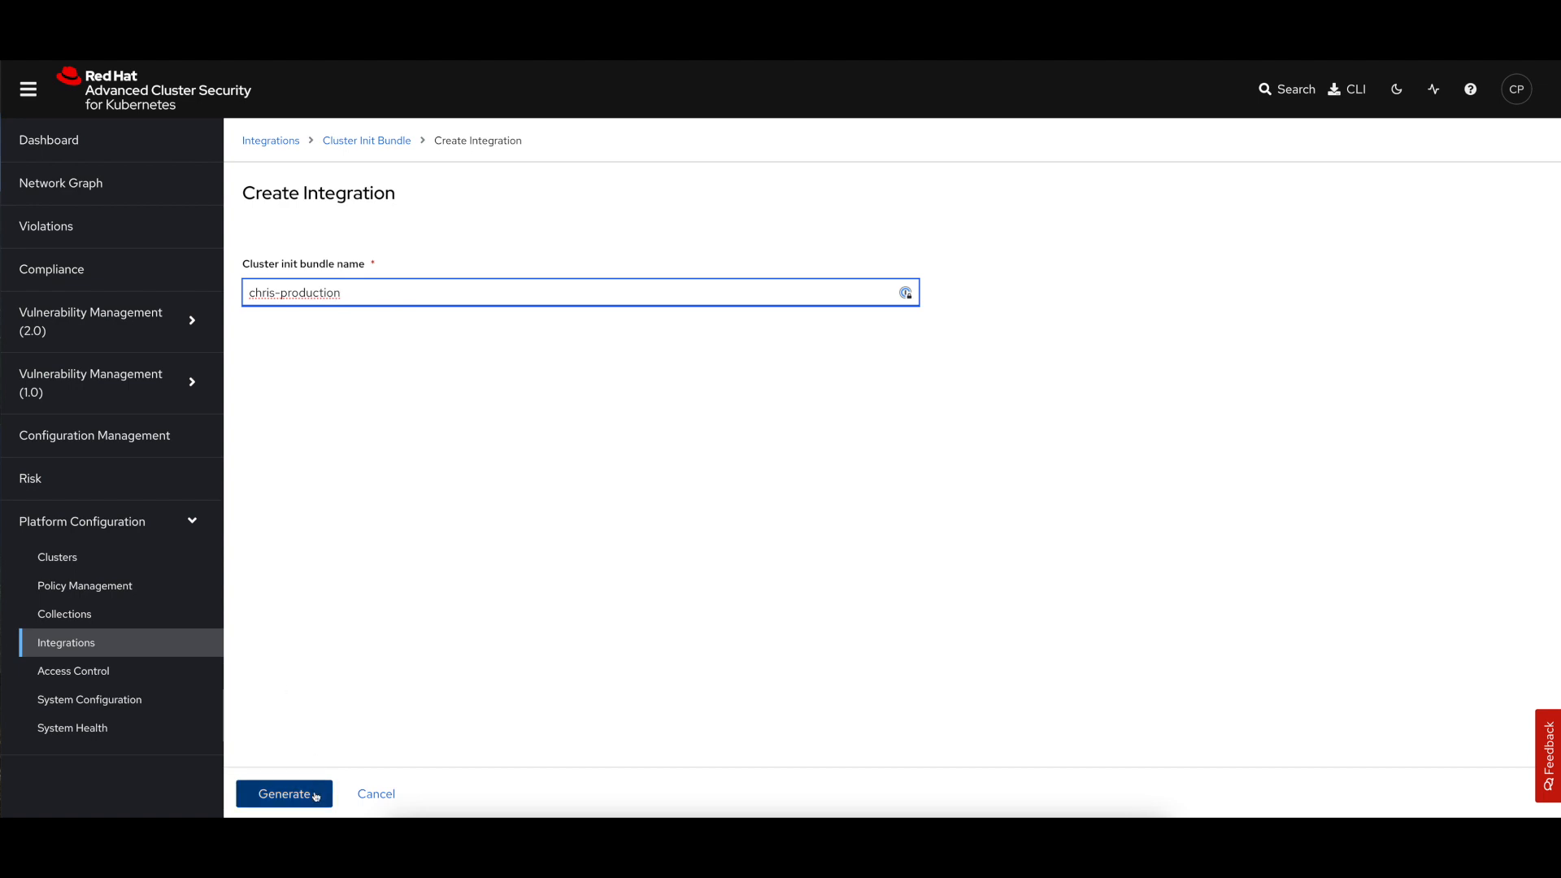
Generate the chris-production init bundle and download its Helm values file.
left_click(283, 793)
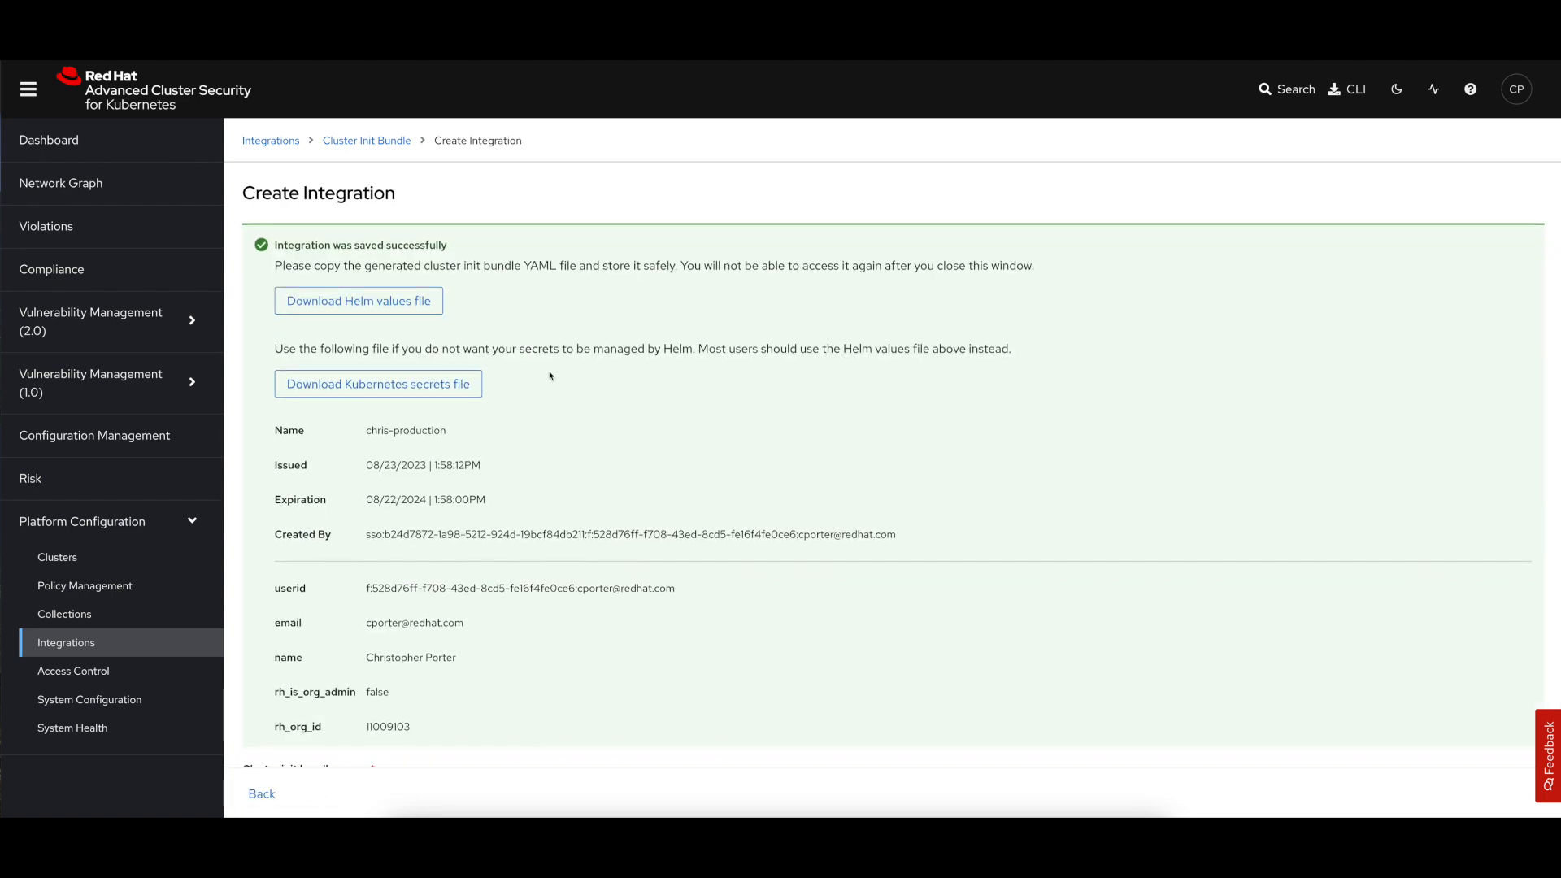
mouse_move(432, 326)
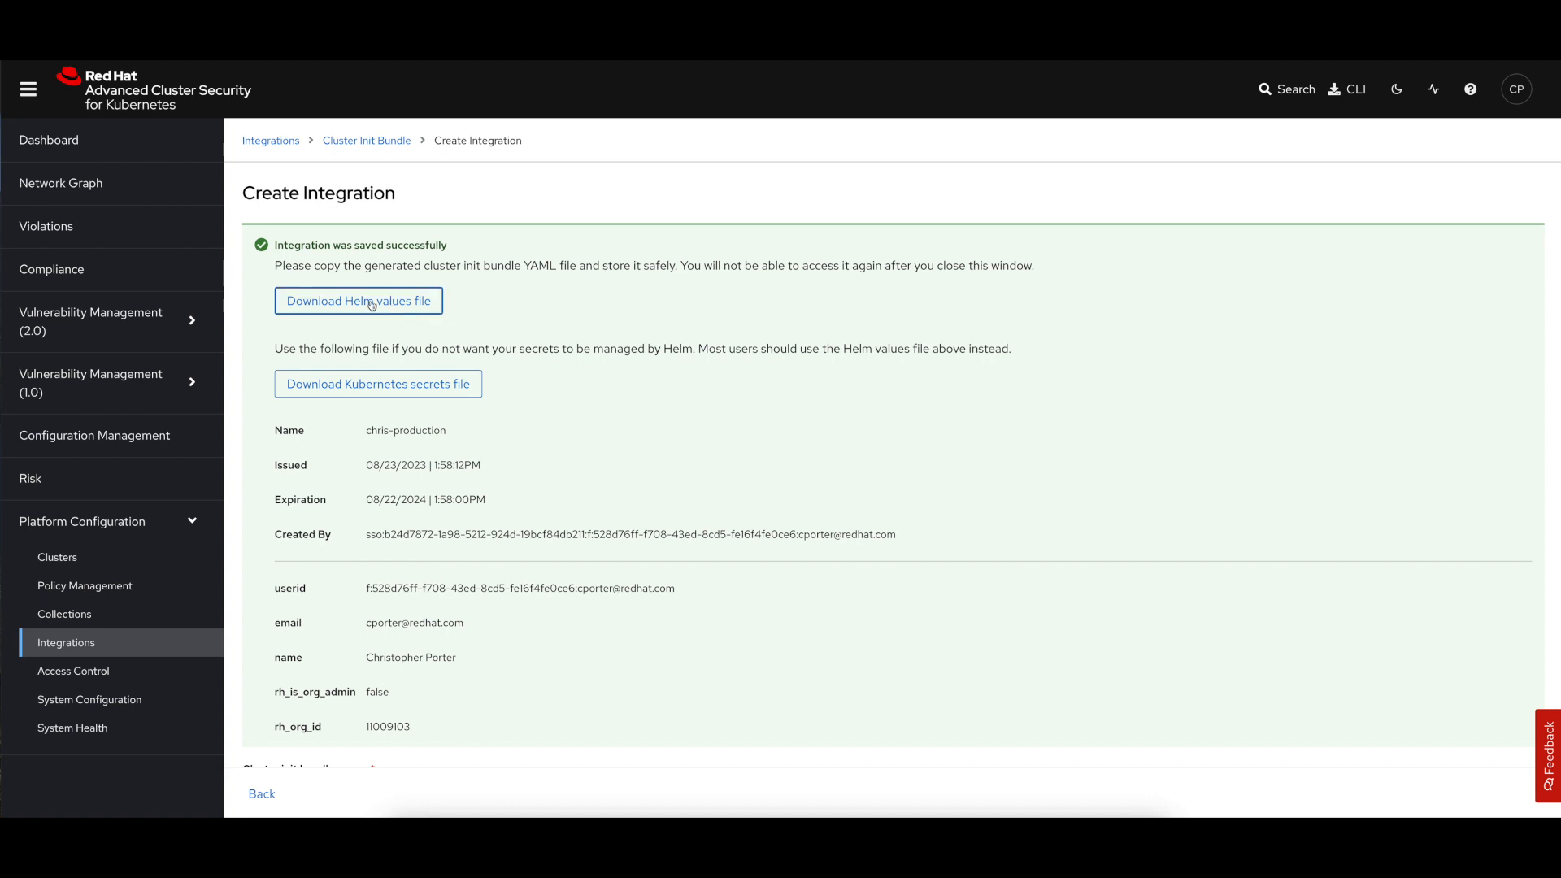
mouse_move(378, 384)
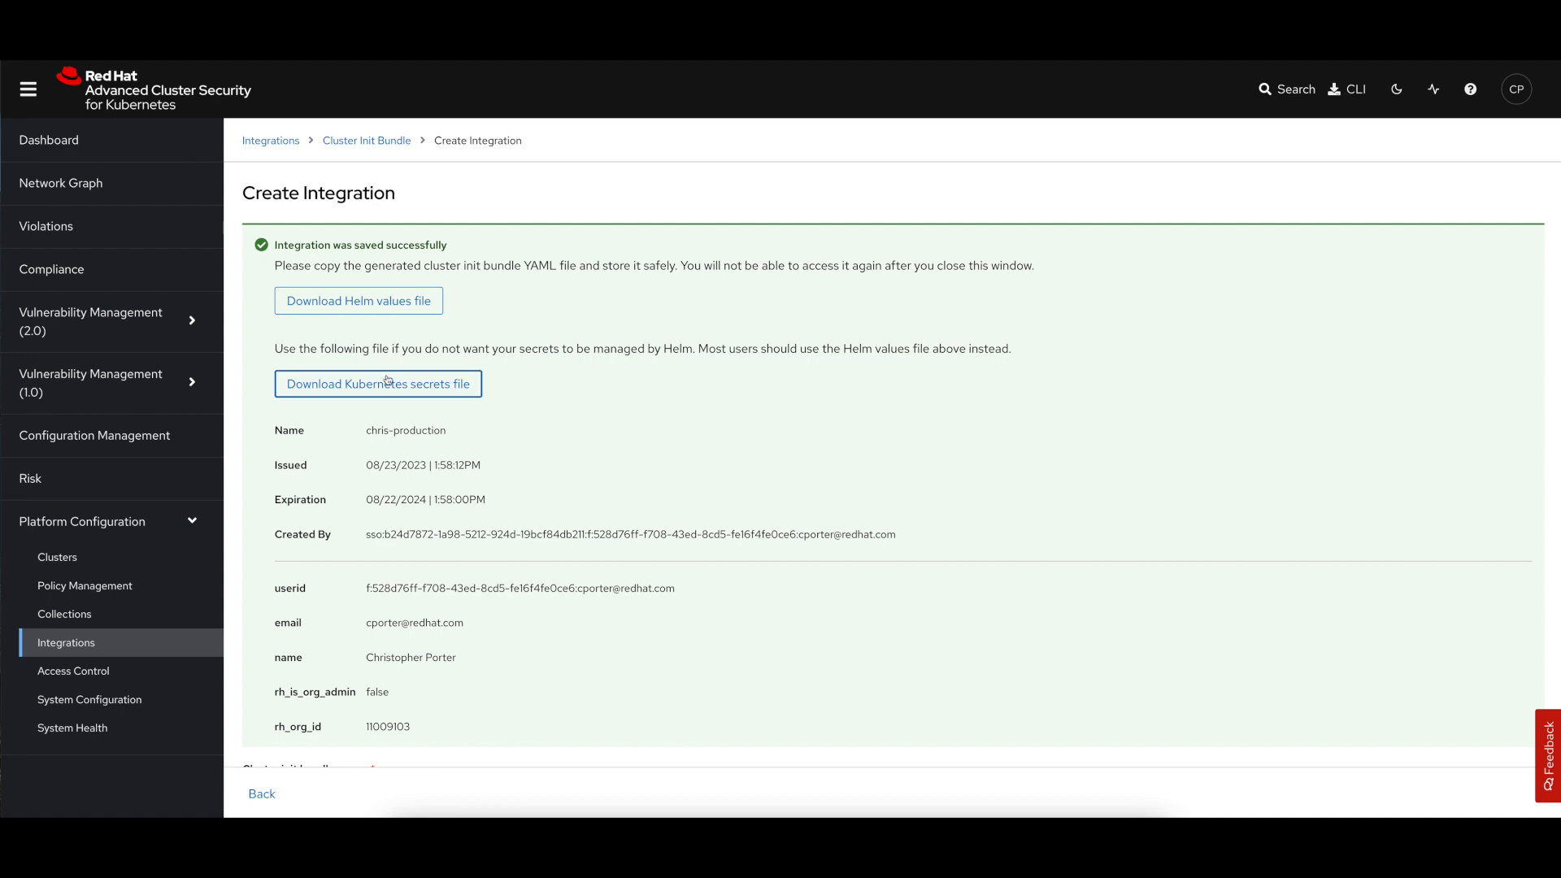
mouse_move(380, 351)
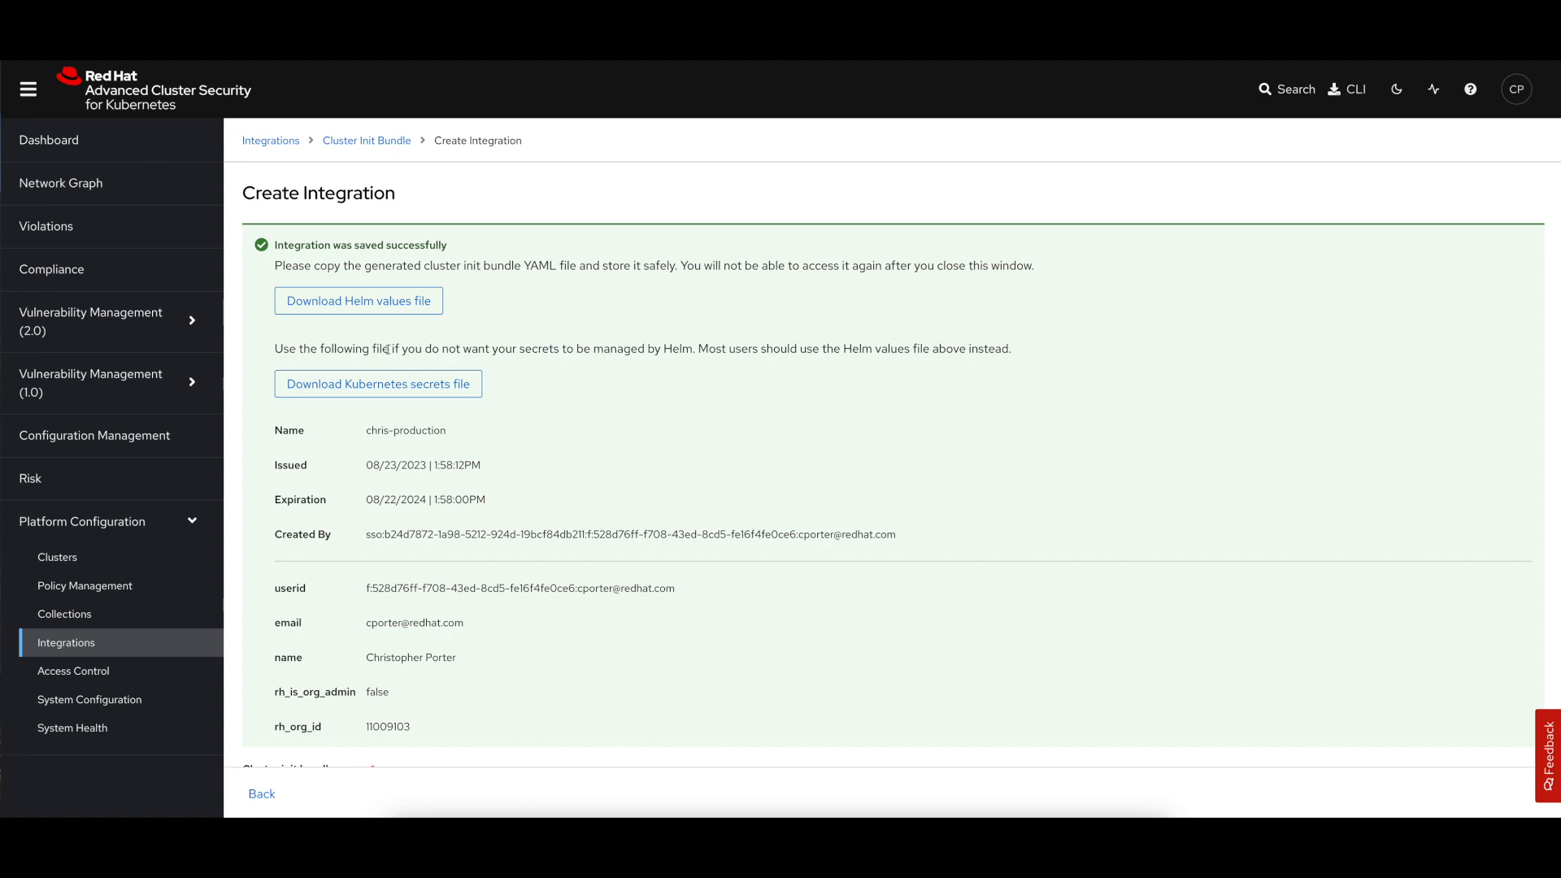
left_click(357, 301)
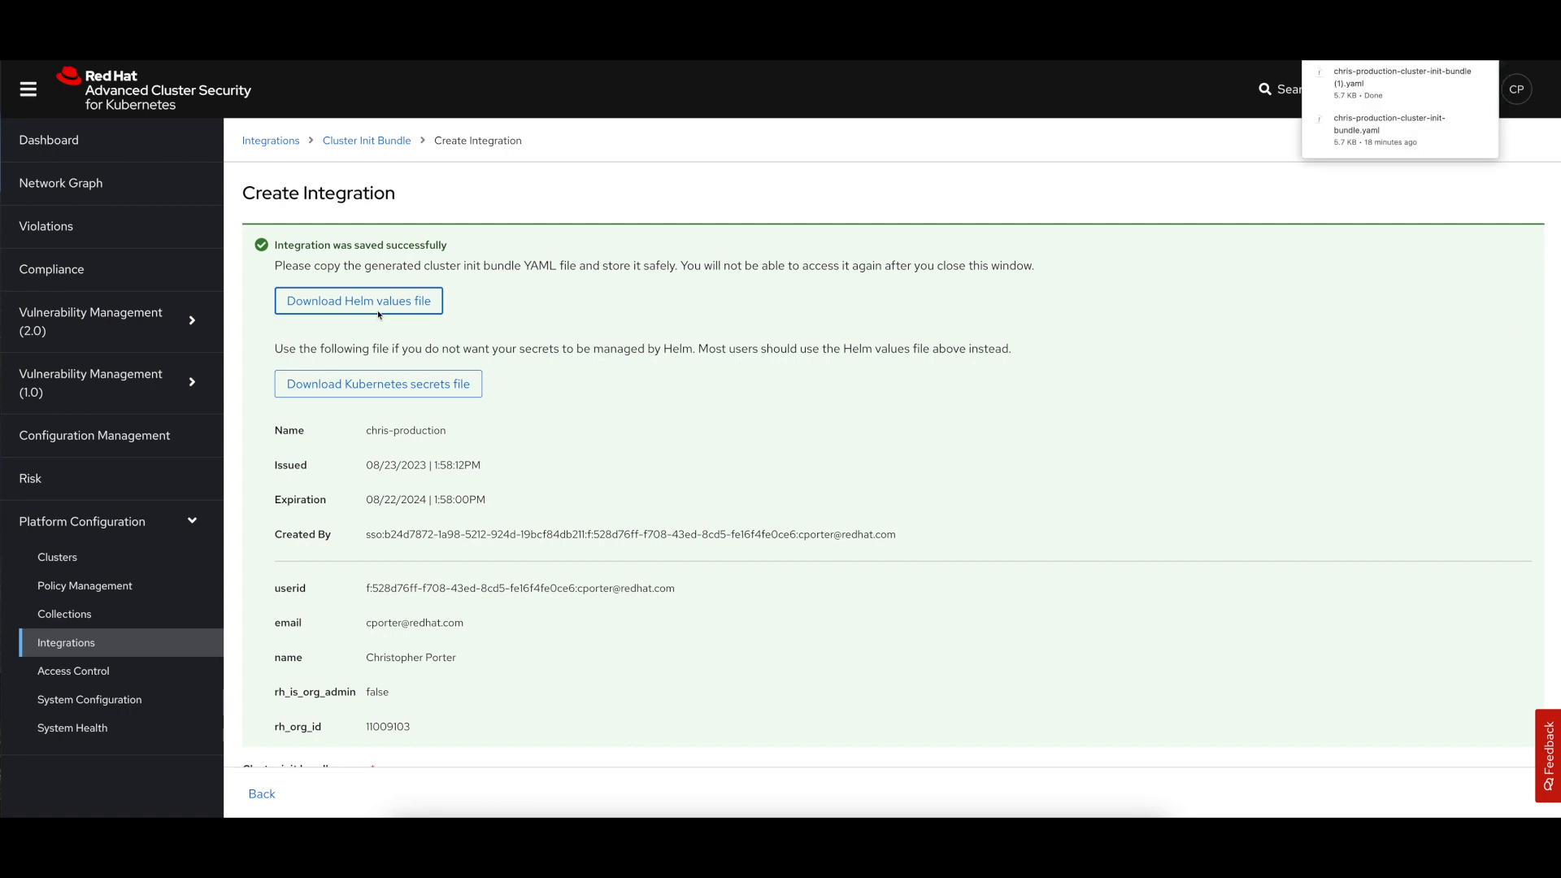
mouse_move(736, 345)
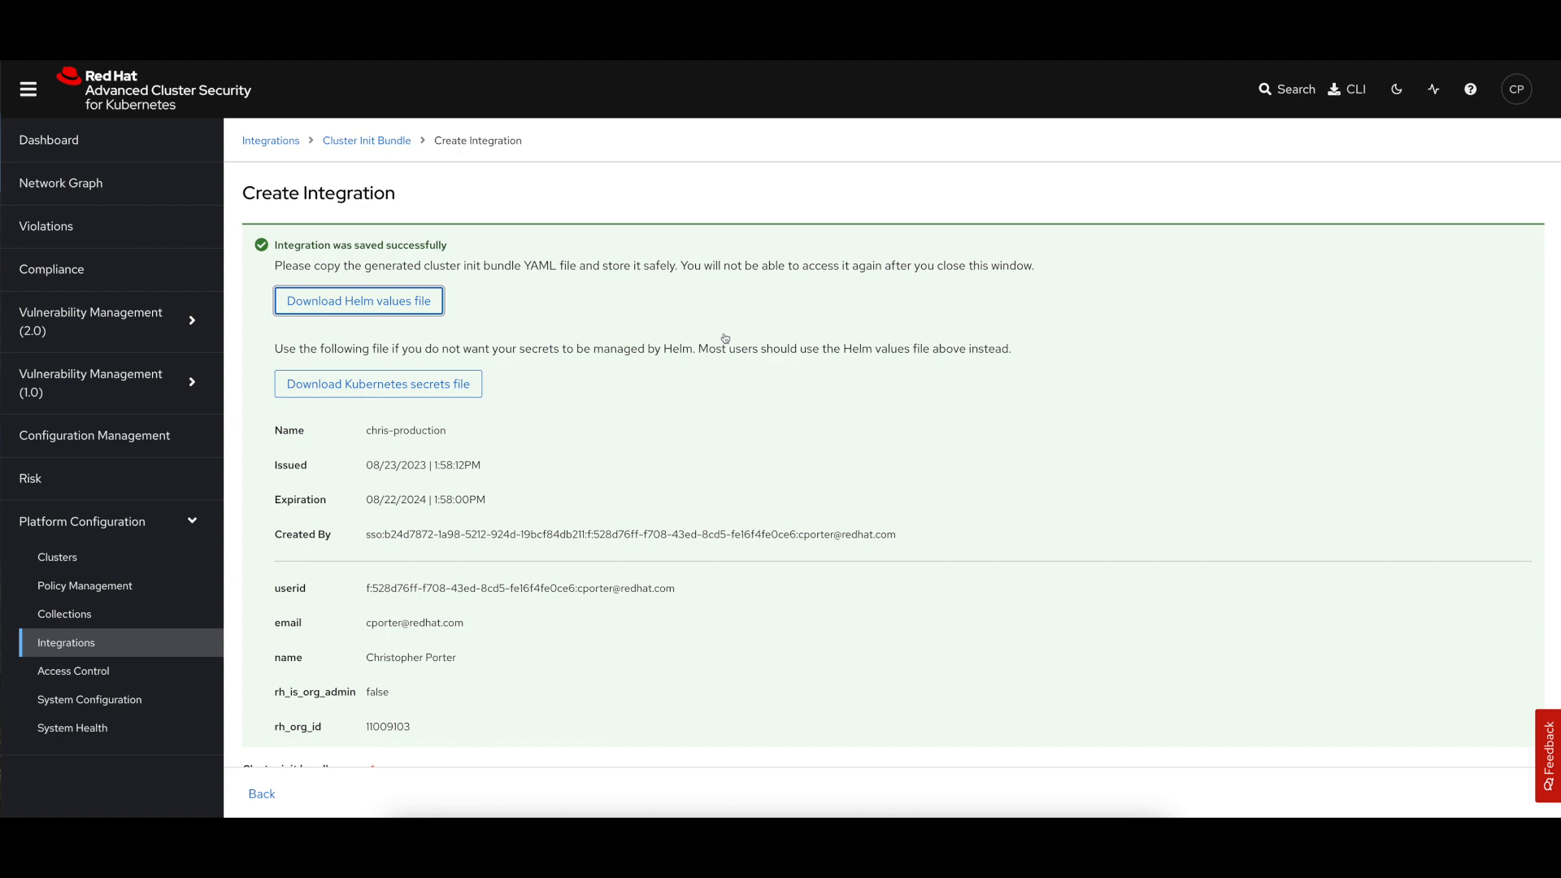
mouse_move(725, 338)
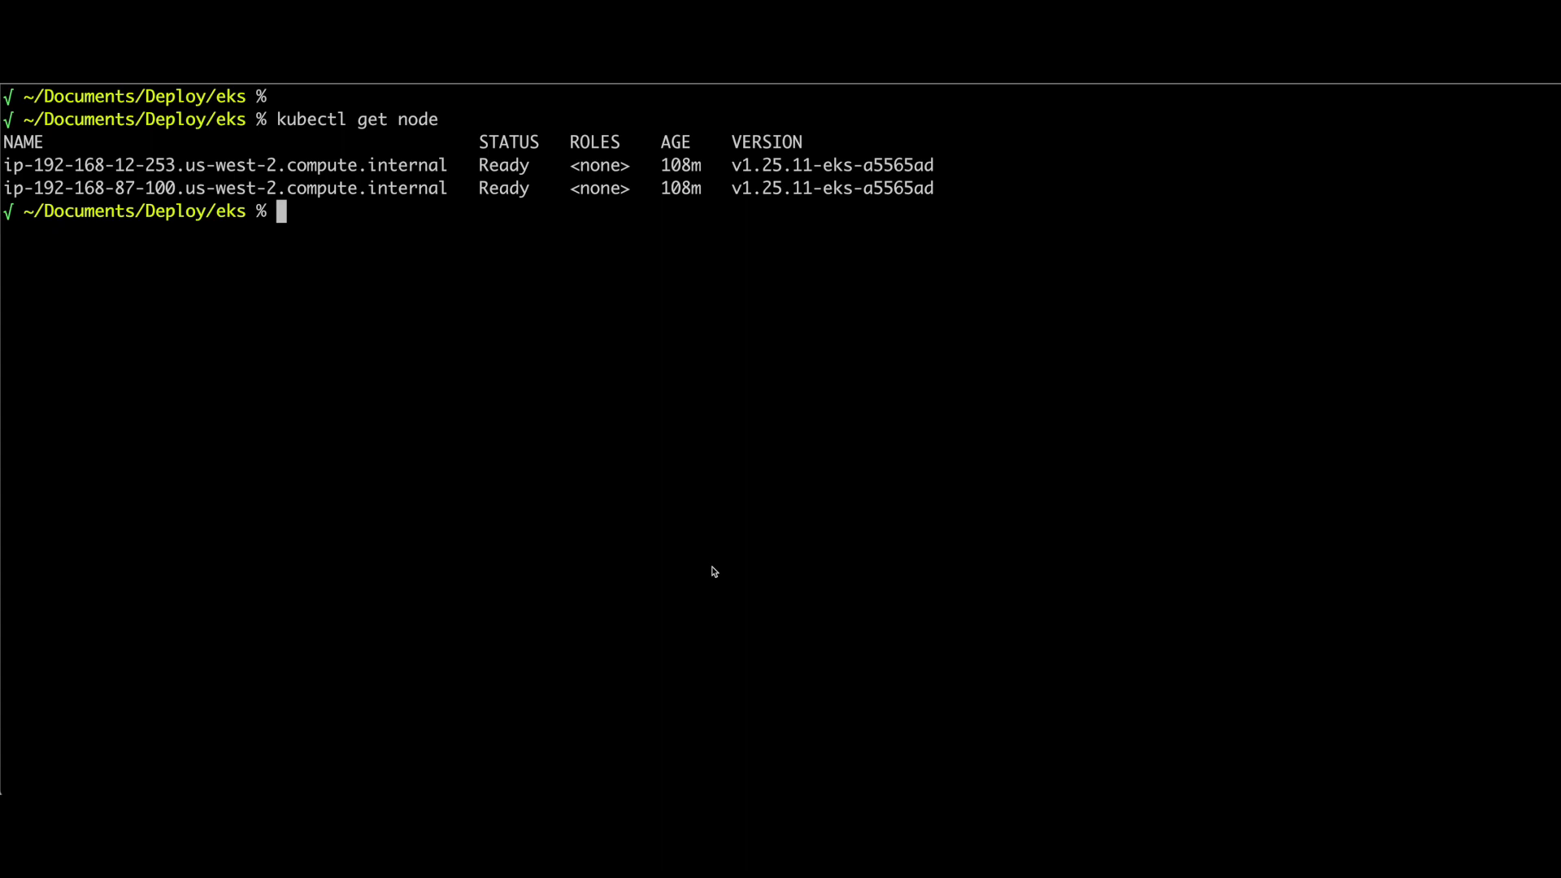
mouse_move(458, 320)
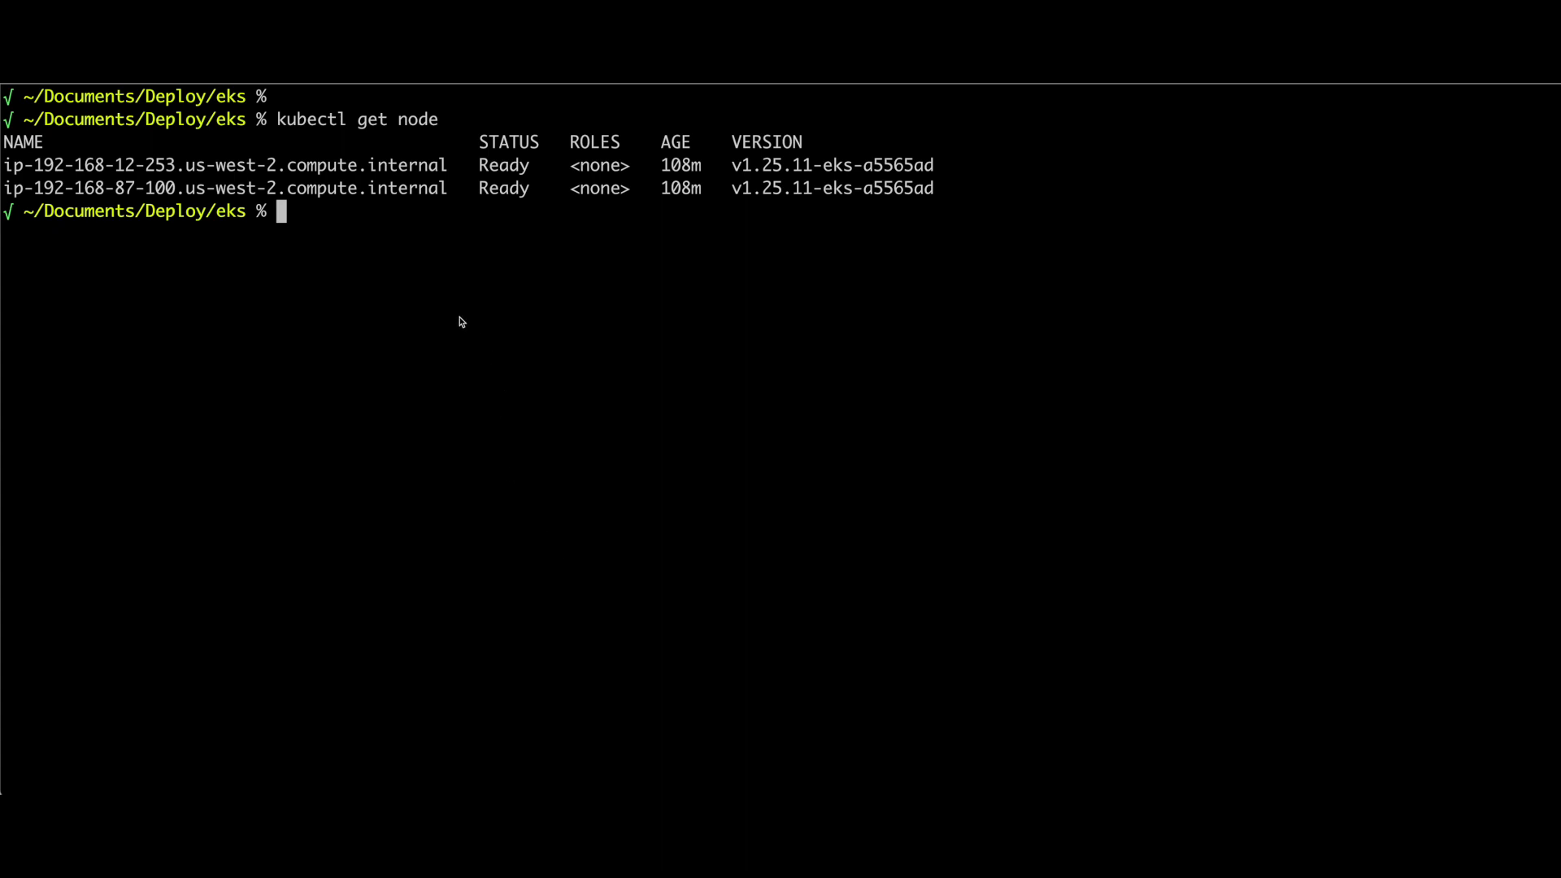
mouse_move(545, 378)
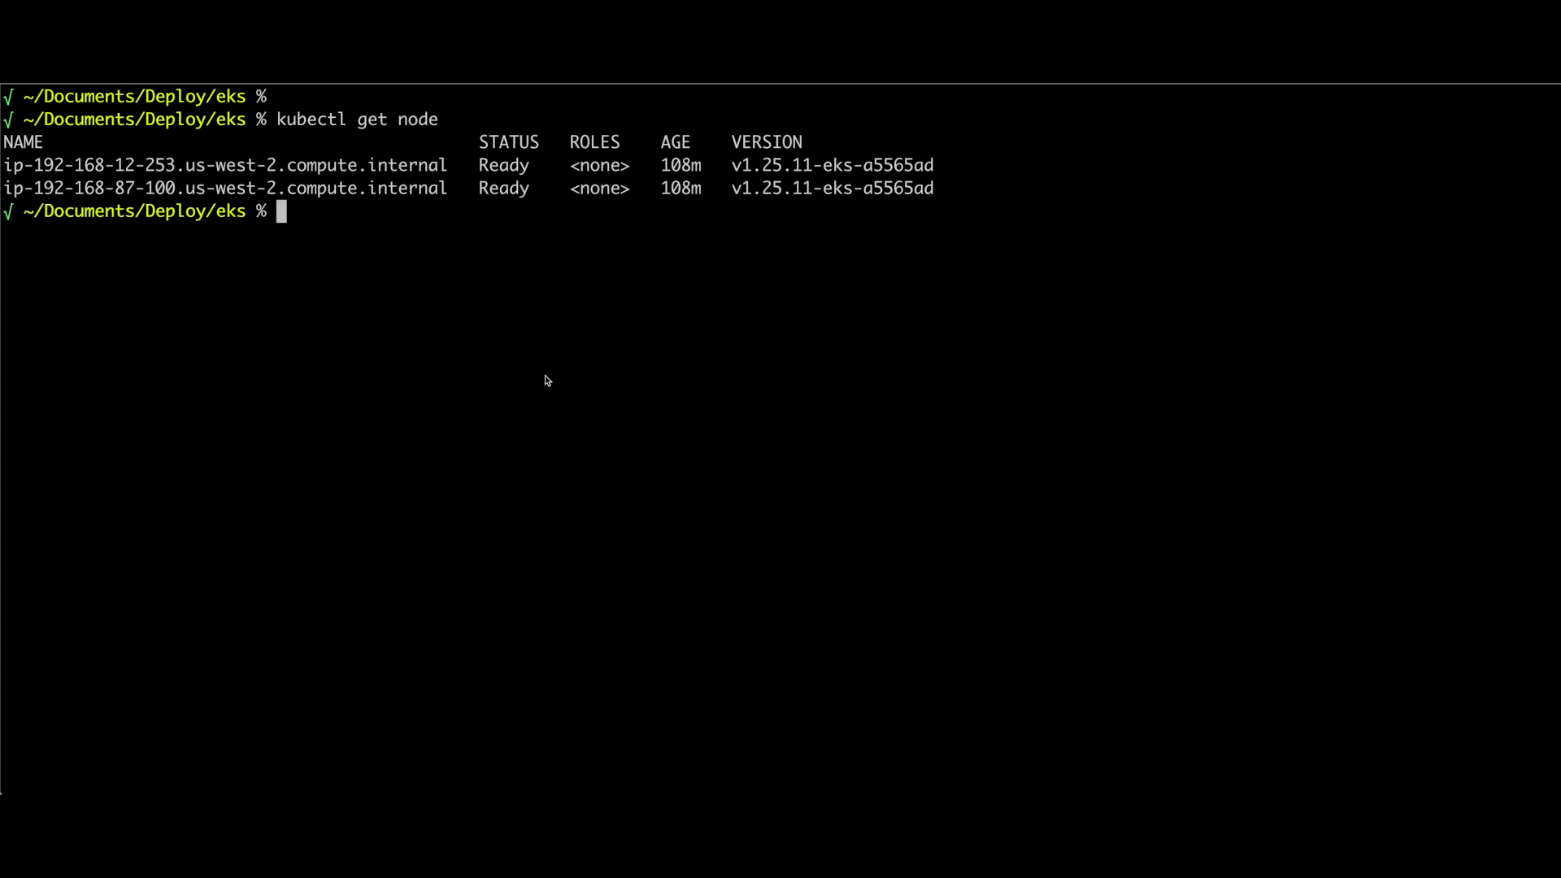
type("helm repo add rhacs https://mirror.openshift.com/pub/rhacs/charts")
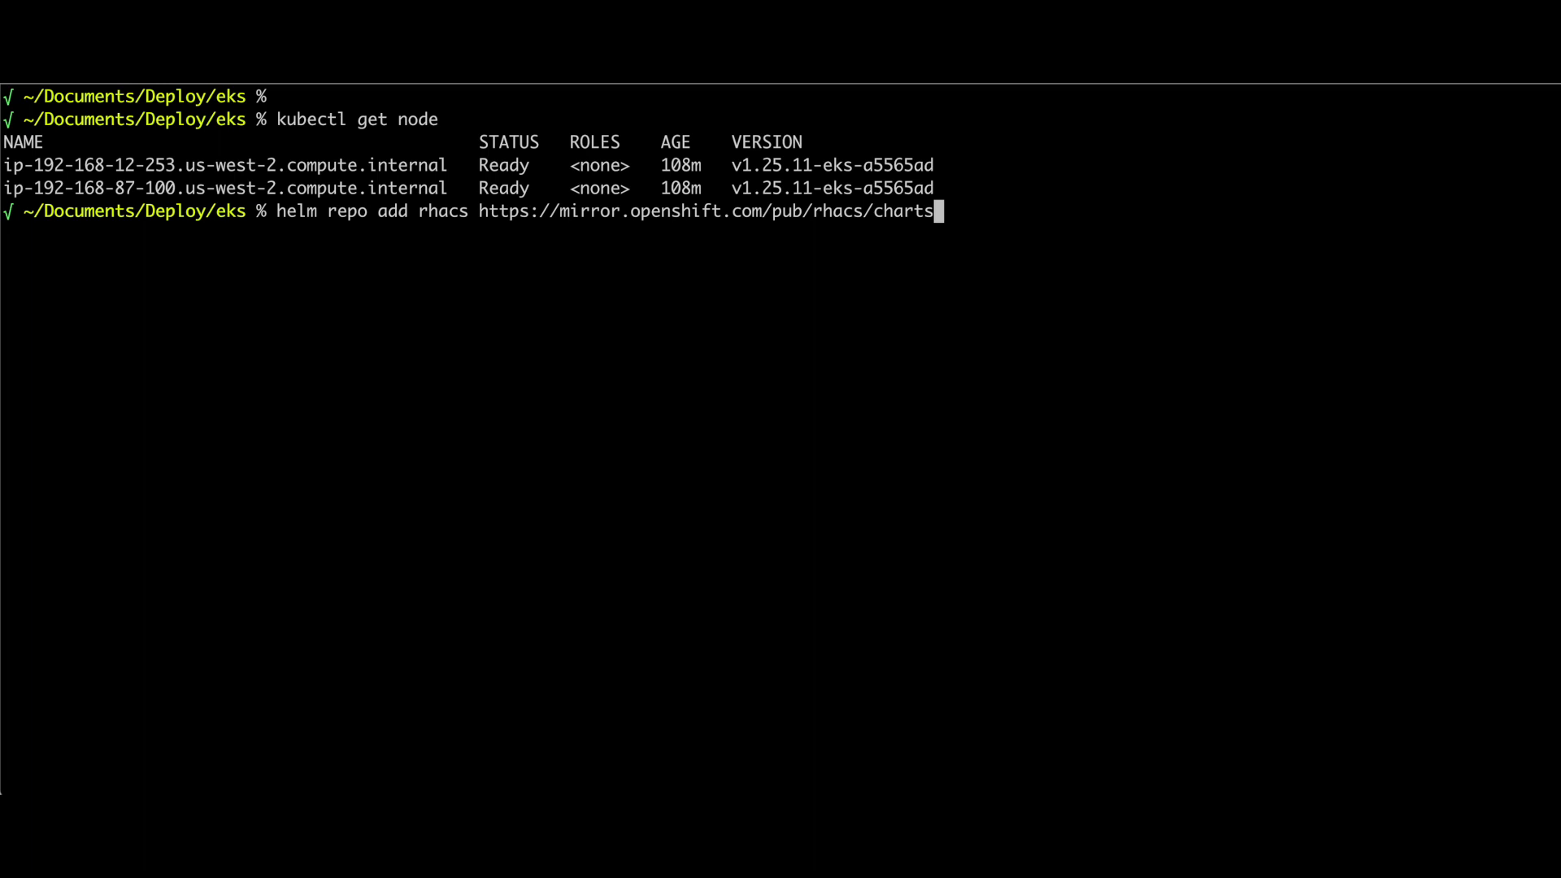
Add and update the rhacs Helm repo, then begin the secured-cluster-services helm install command.
key("Return")
type("helm repo update rhacs")
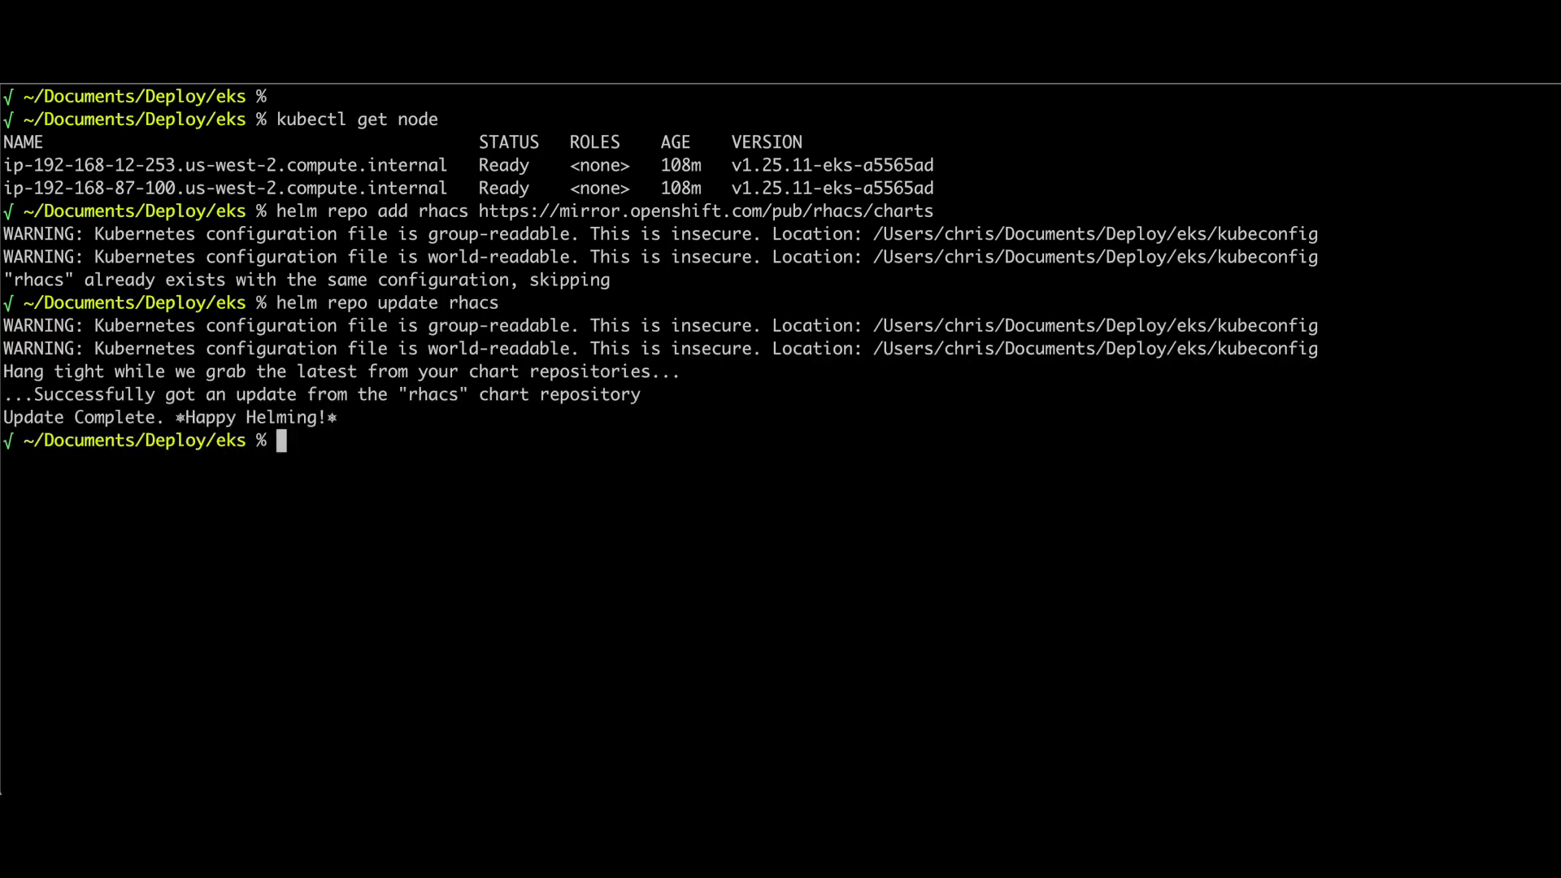
mouse_move(554, 552)
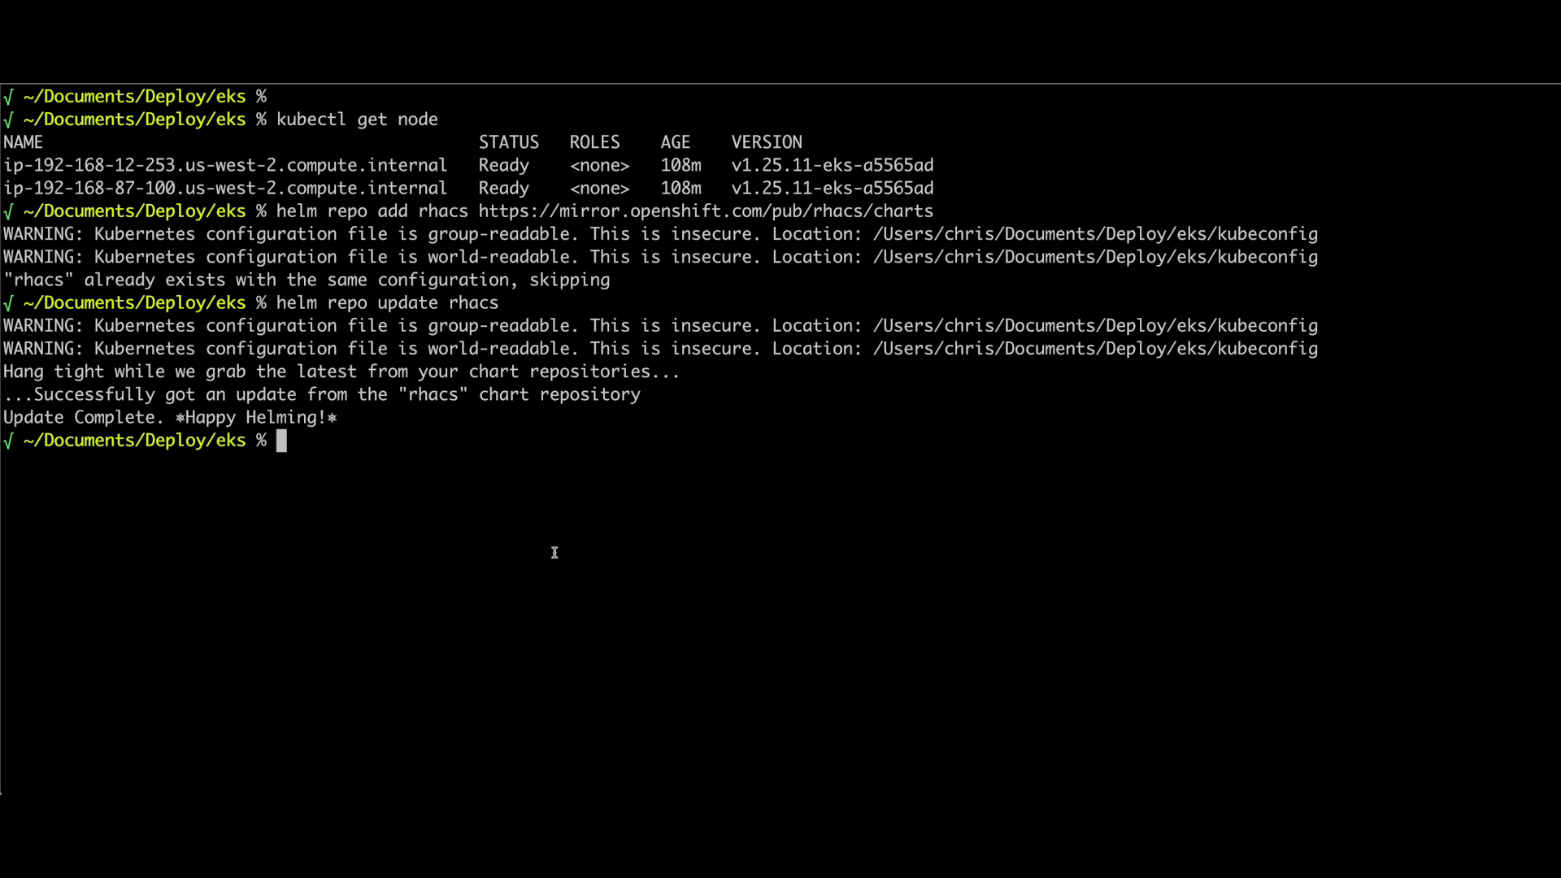
mouse_move(558, 548)
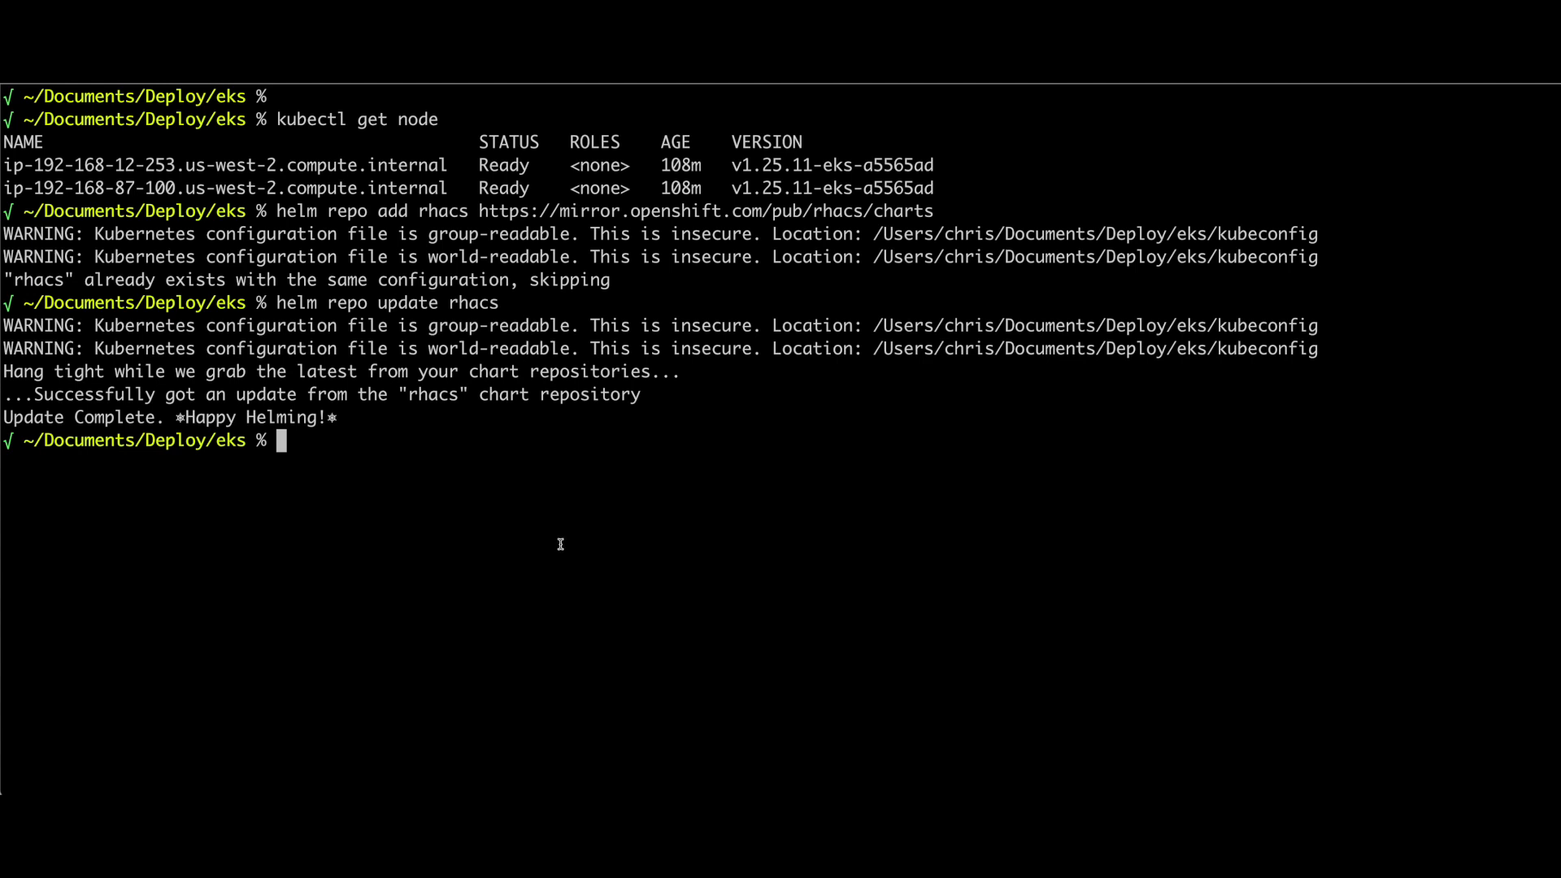
type("helm install -n stackrox --create-namespace stackrox-secured-cluster-services rhacs/secured-cluster-services -f ././values-eks.yaml -f ./chris-production-cluster-init-bundle.yaml -f ./imagepullsecrets.yaml")
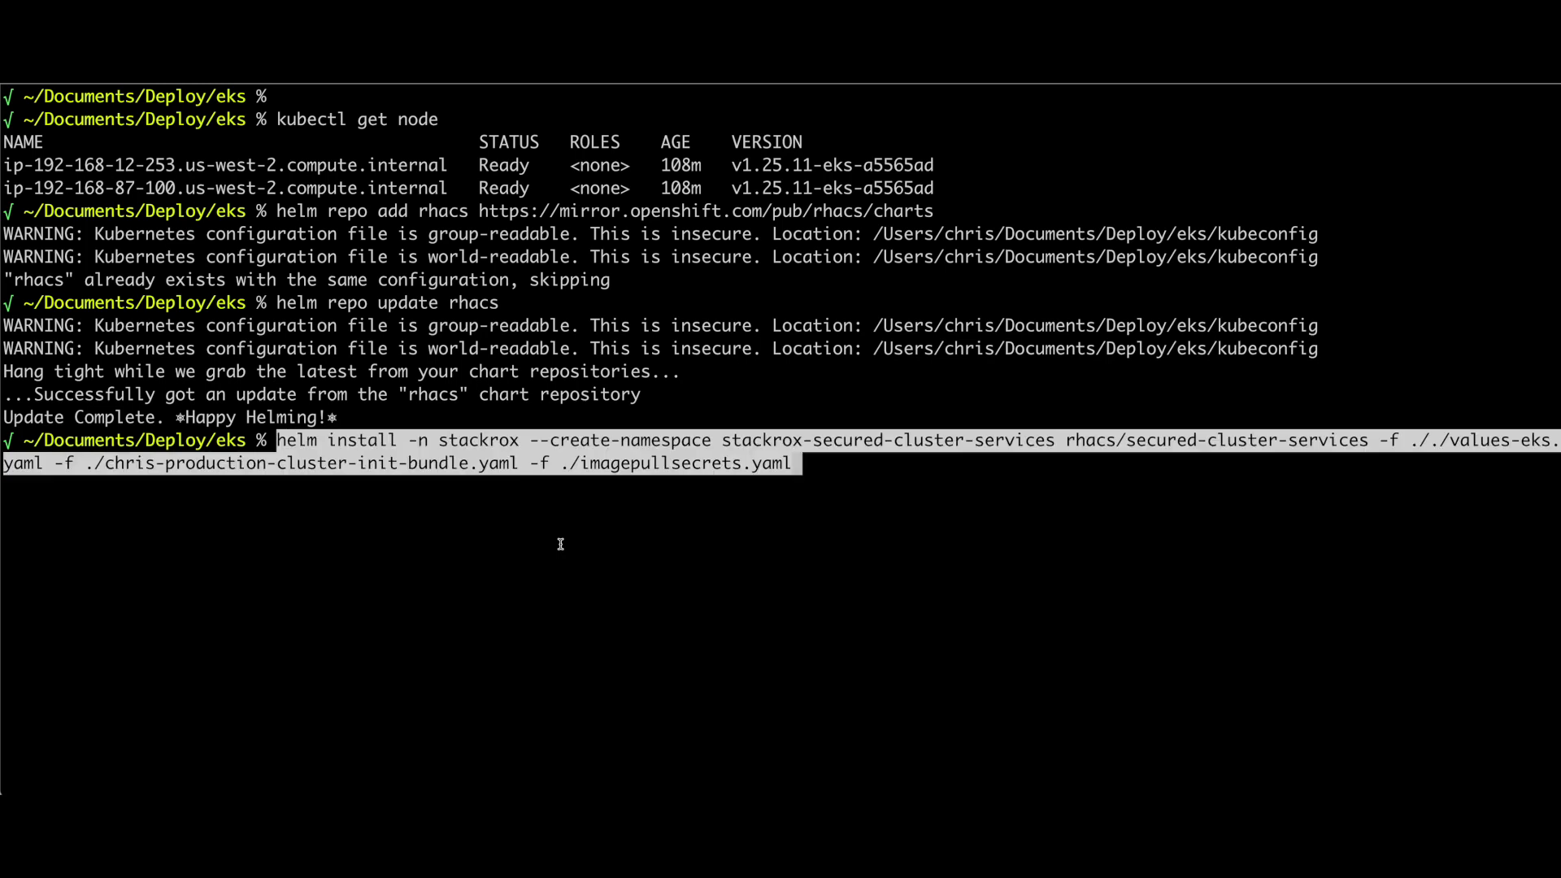
mouse_move(546, 538)
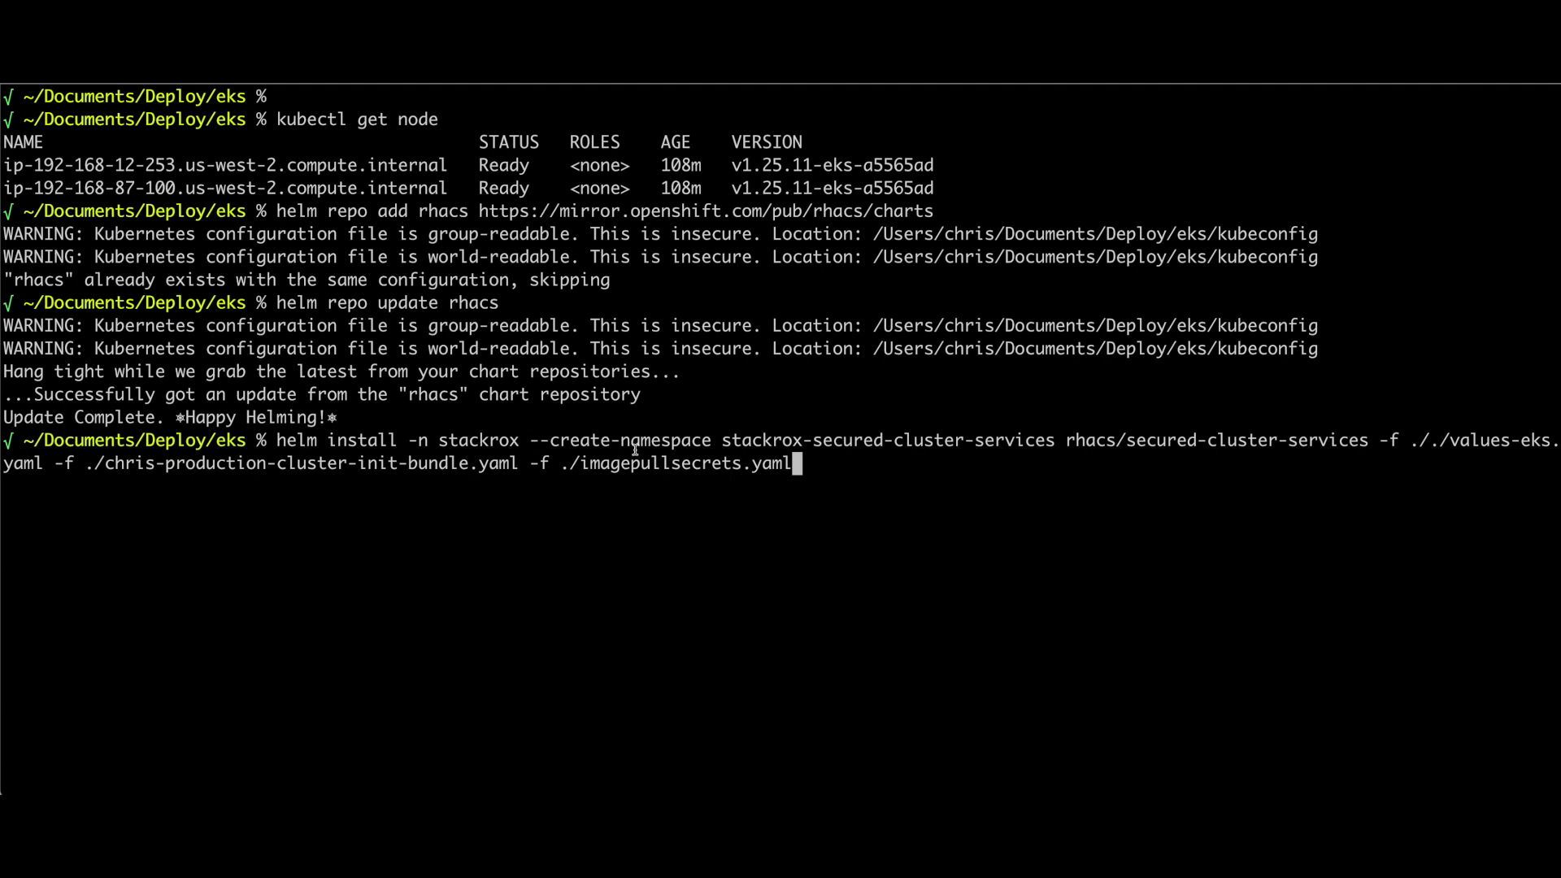
mouse_move(751, 440)
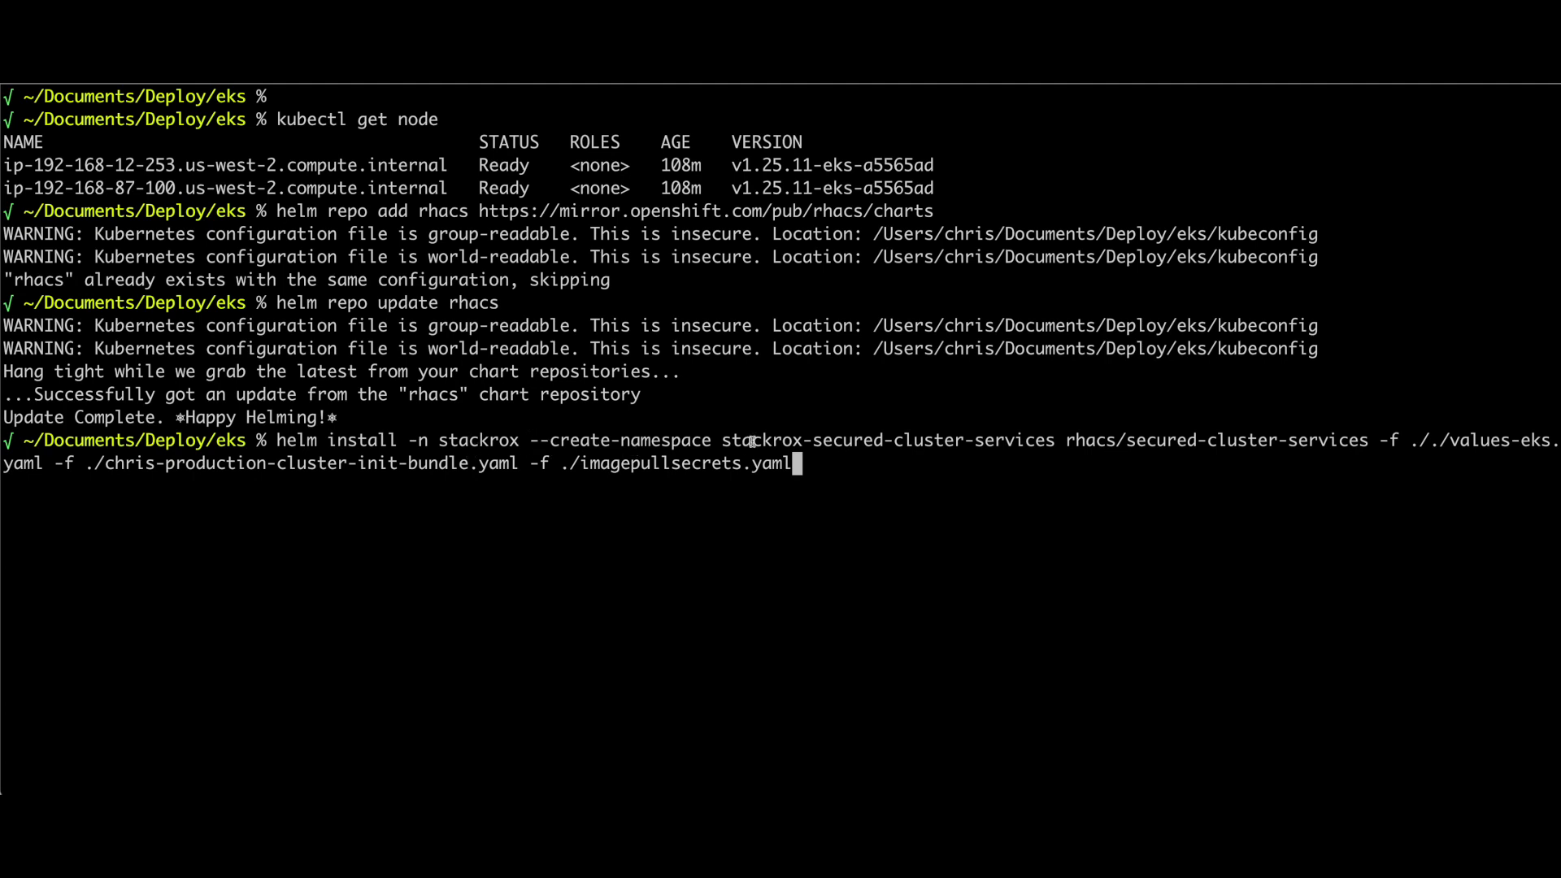
Review the release name and init bundle file, then run the secured-cluster-services install into stackrox.
double_click(886, 440)
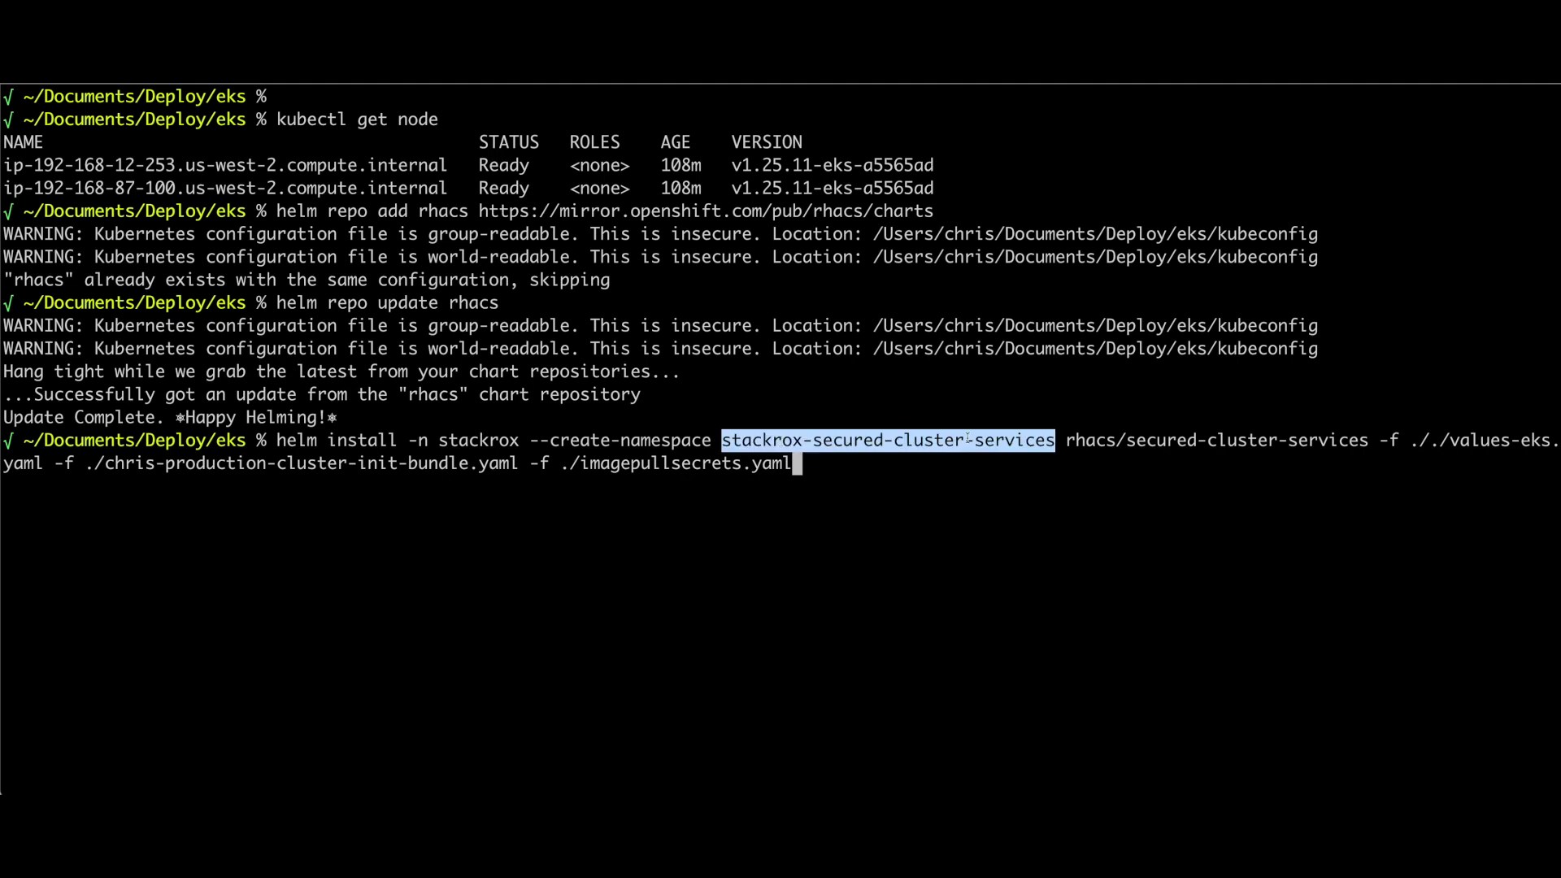
left_click(1094, 440)
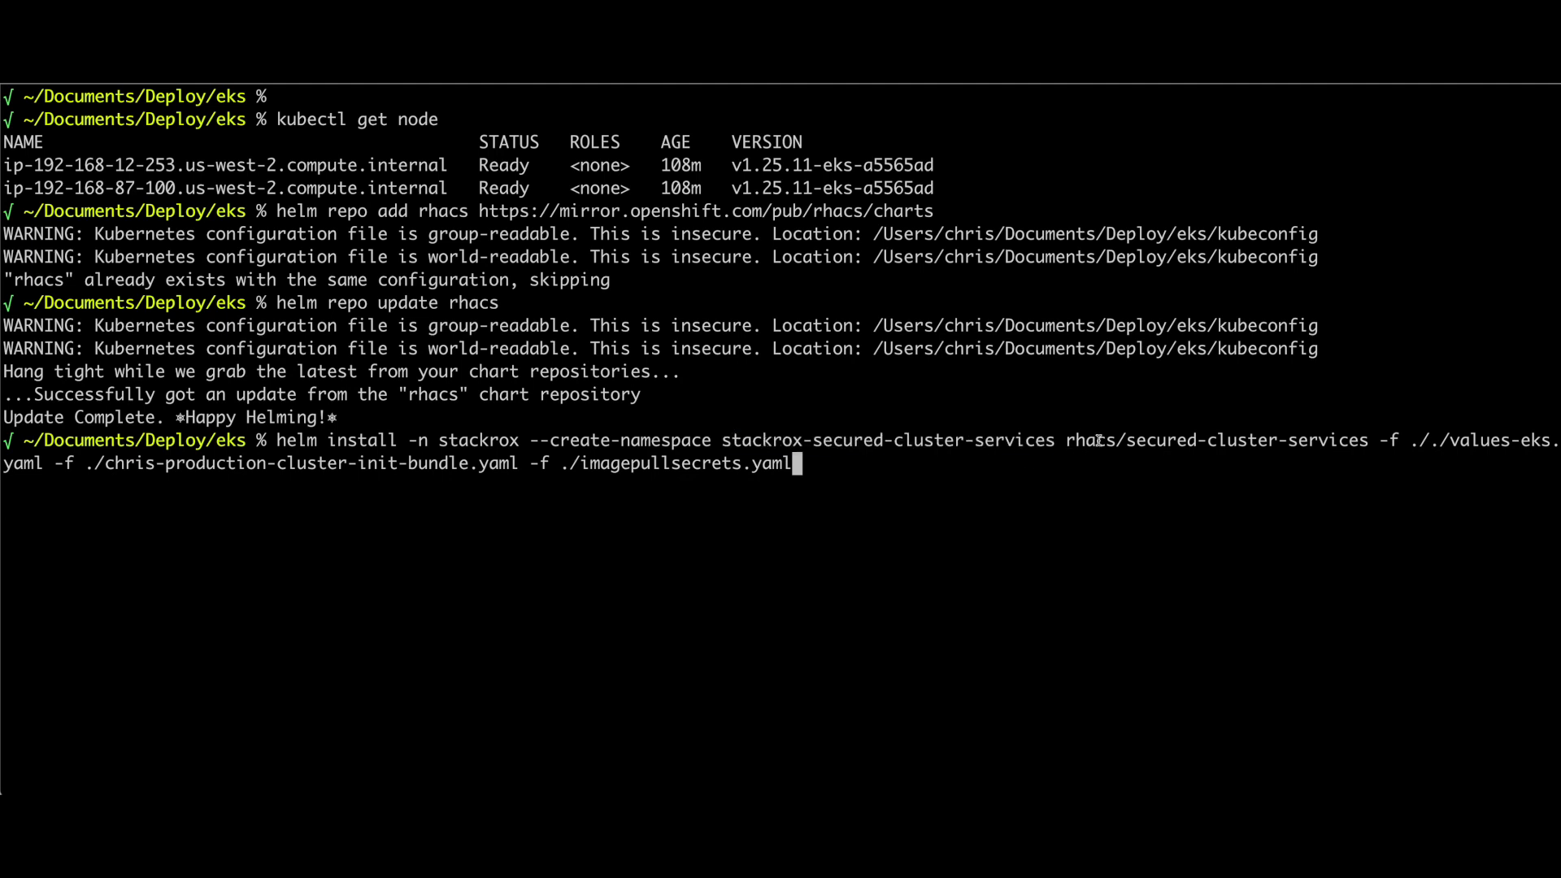
mouse_move(1216, 441)
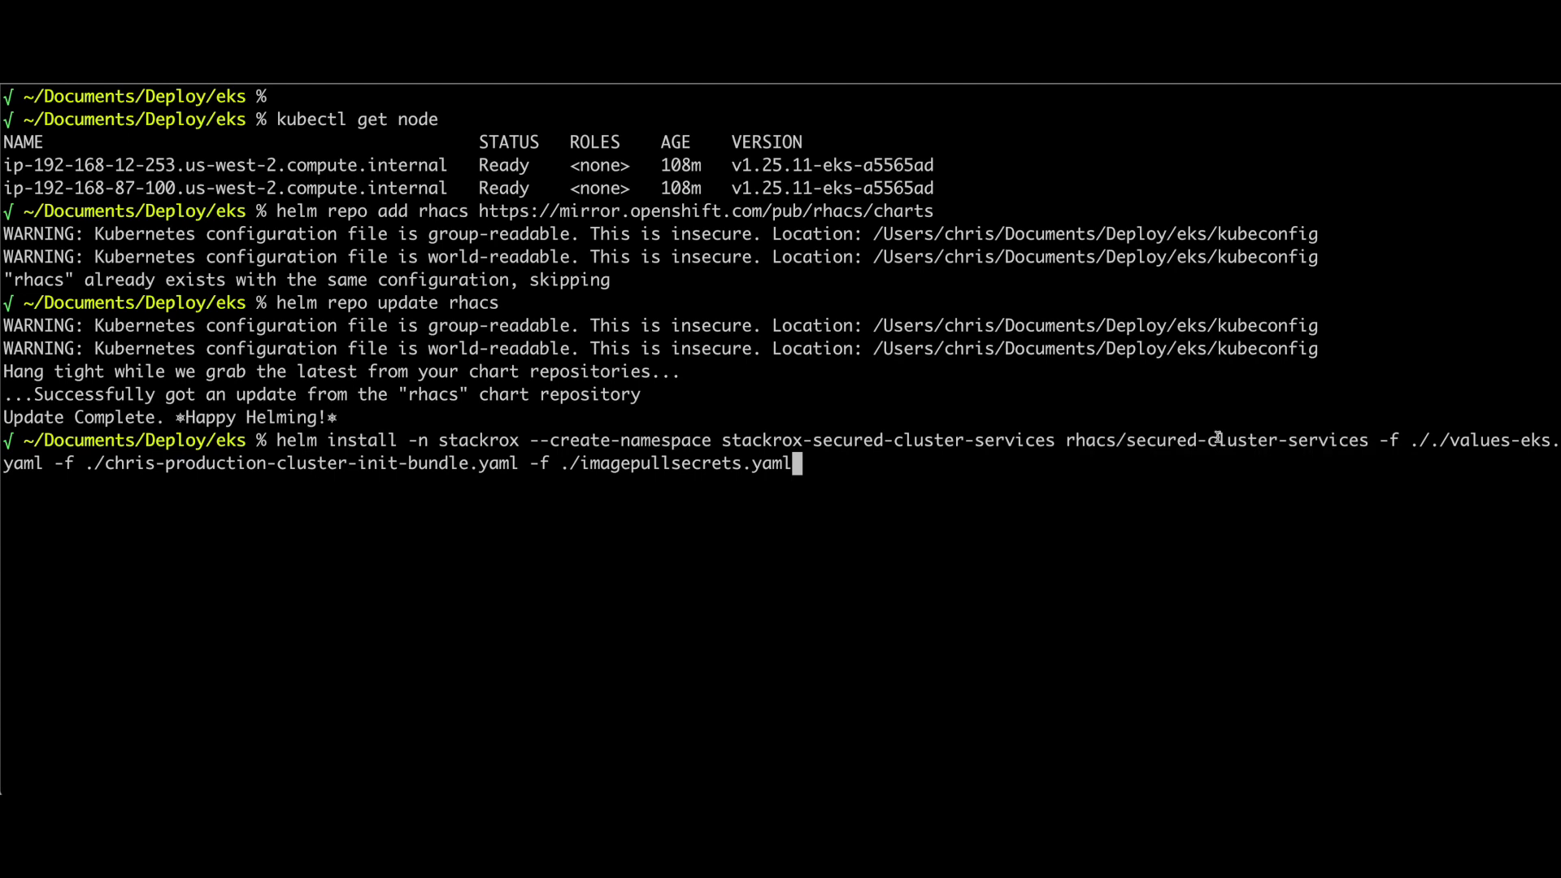
mouse_move(1424, 471)
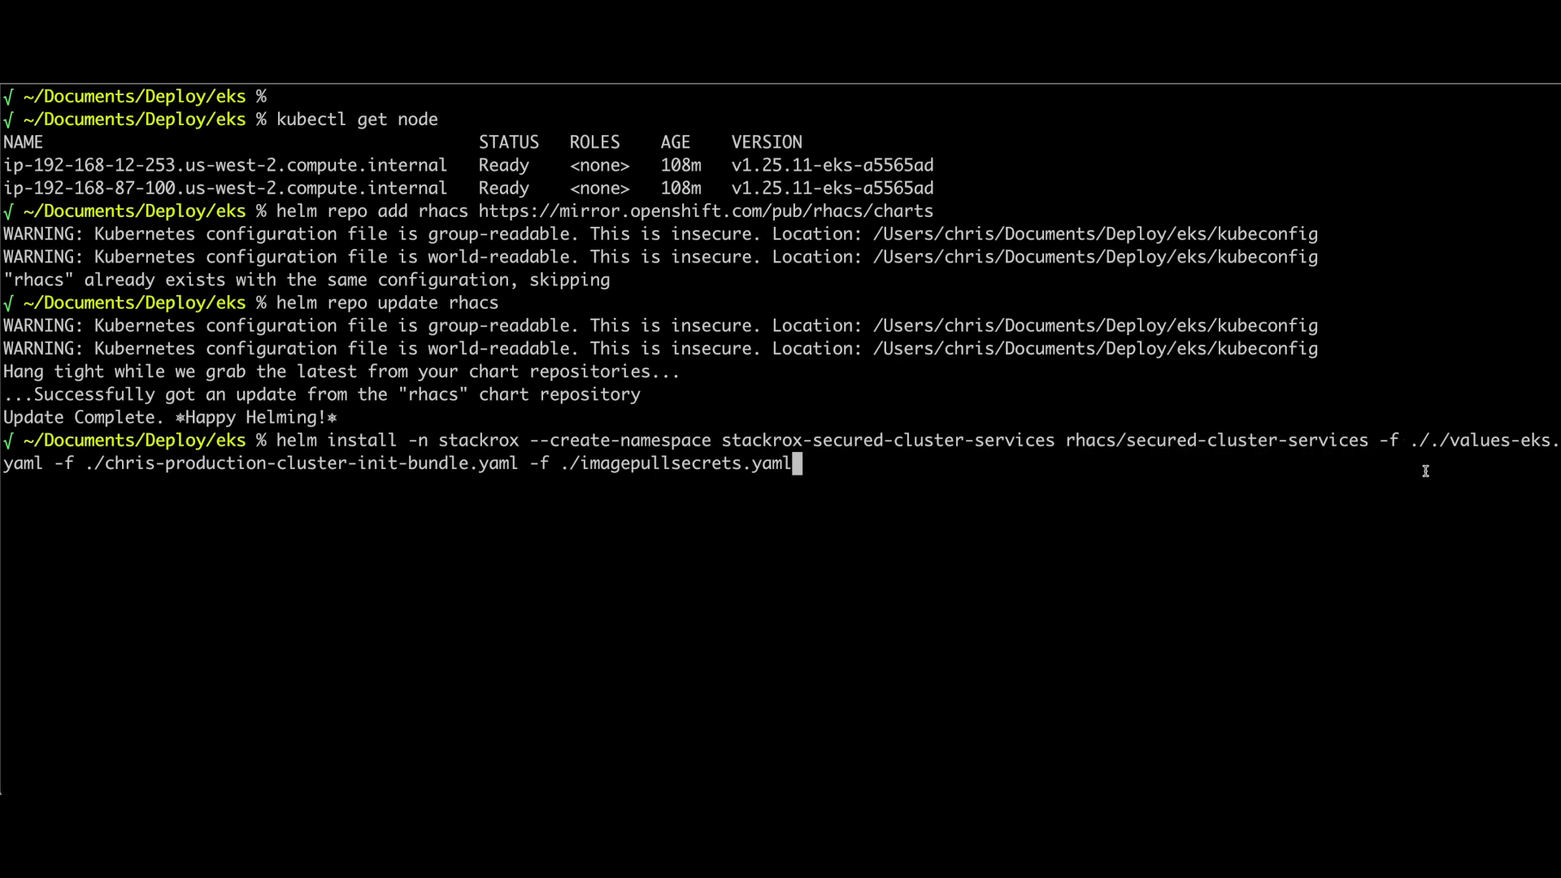
mouse_move(1453, 451)
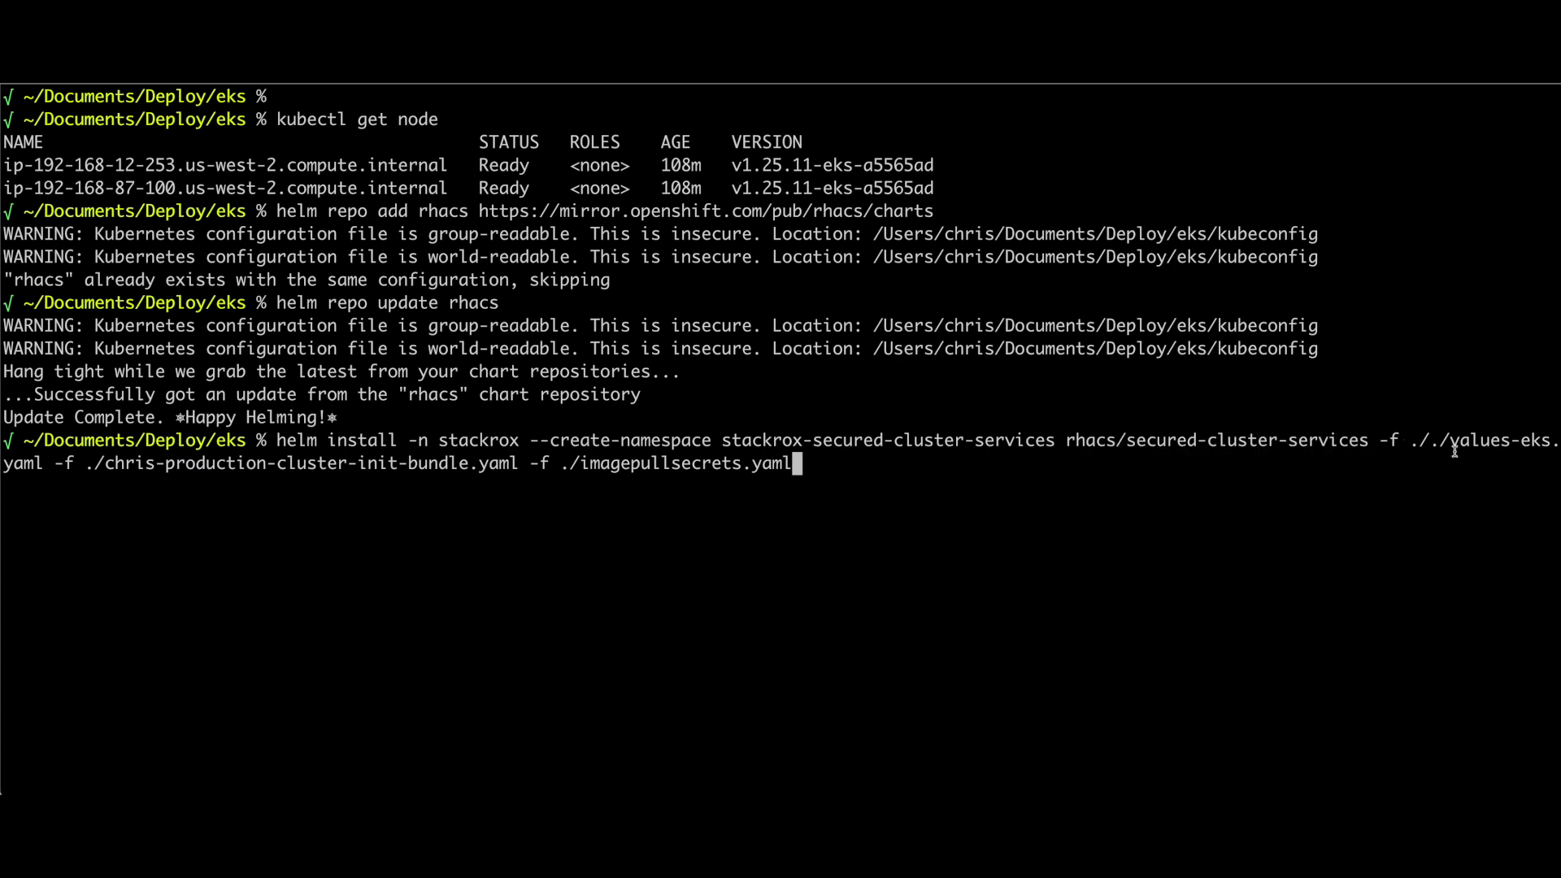
mouse_move(166, 485)
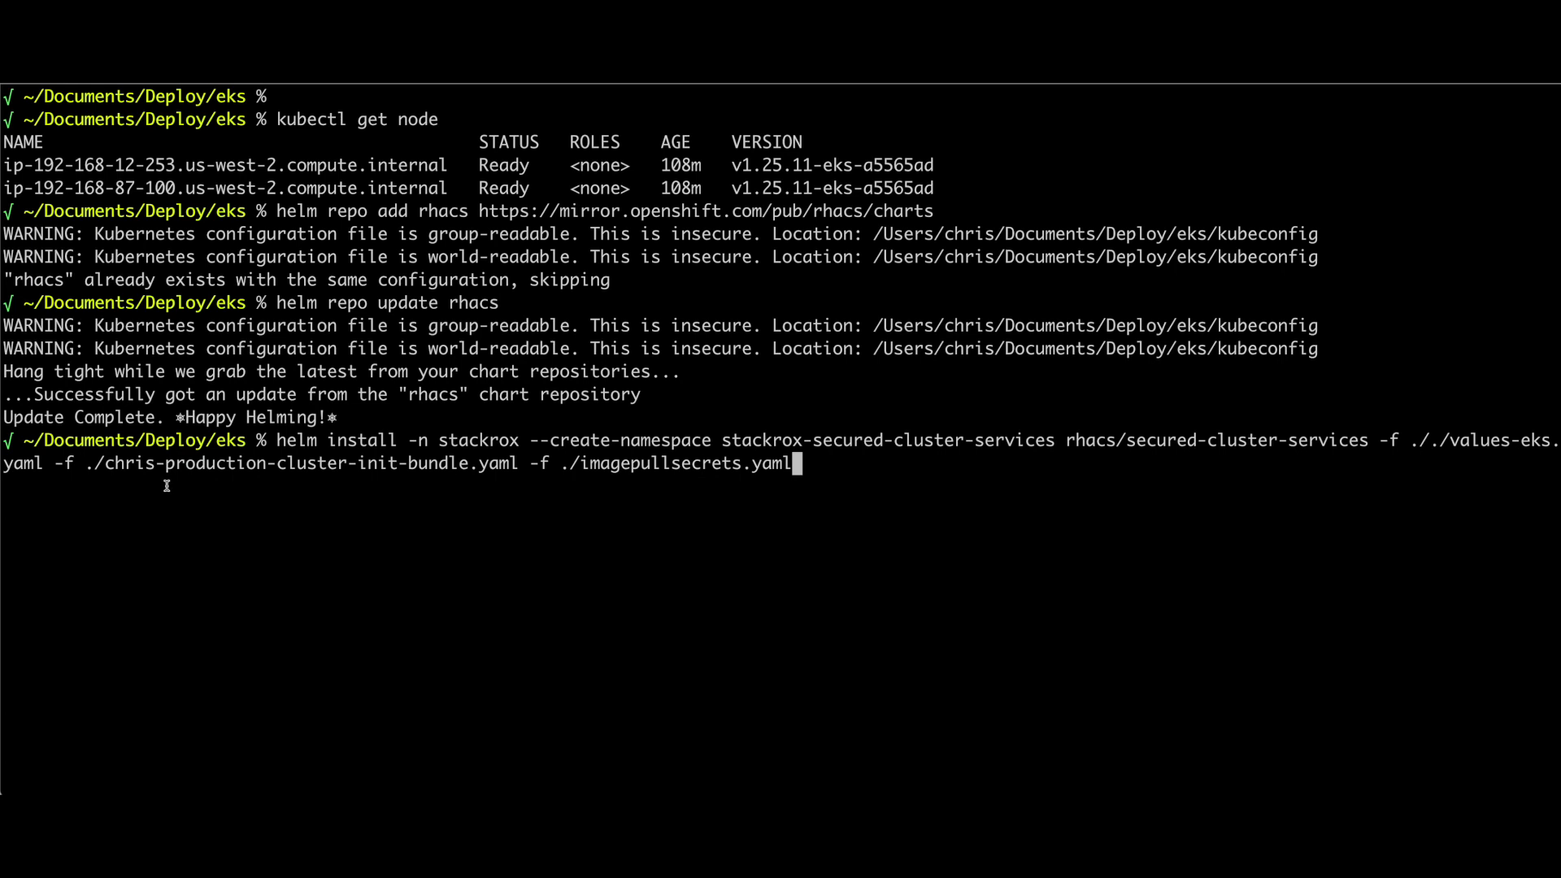
mouse_move(226, 520)
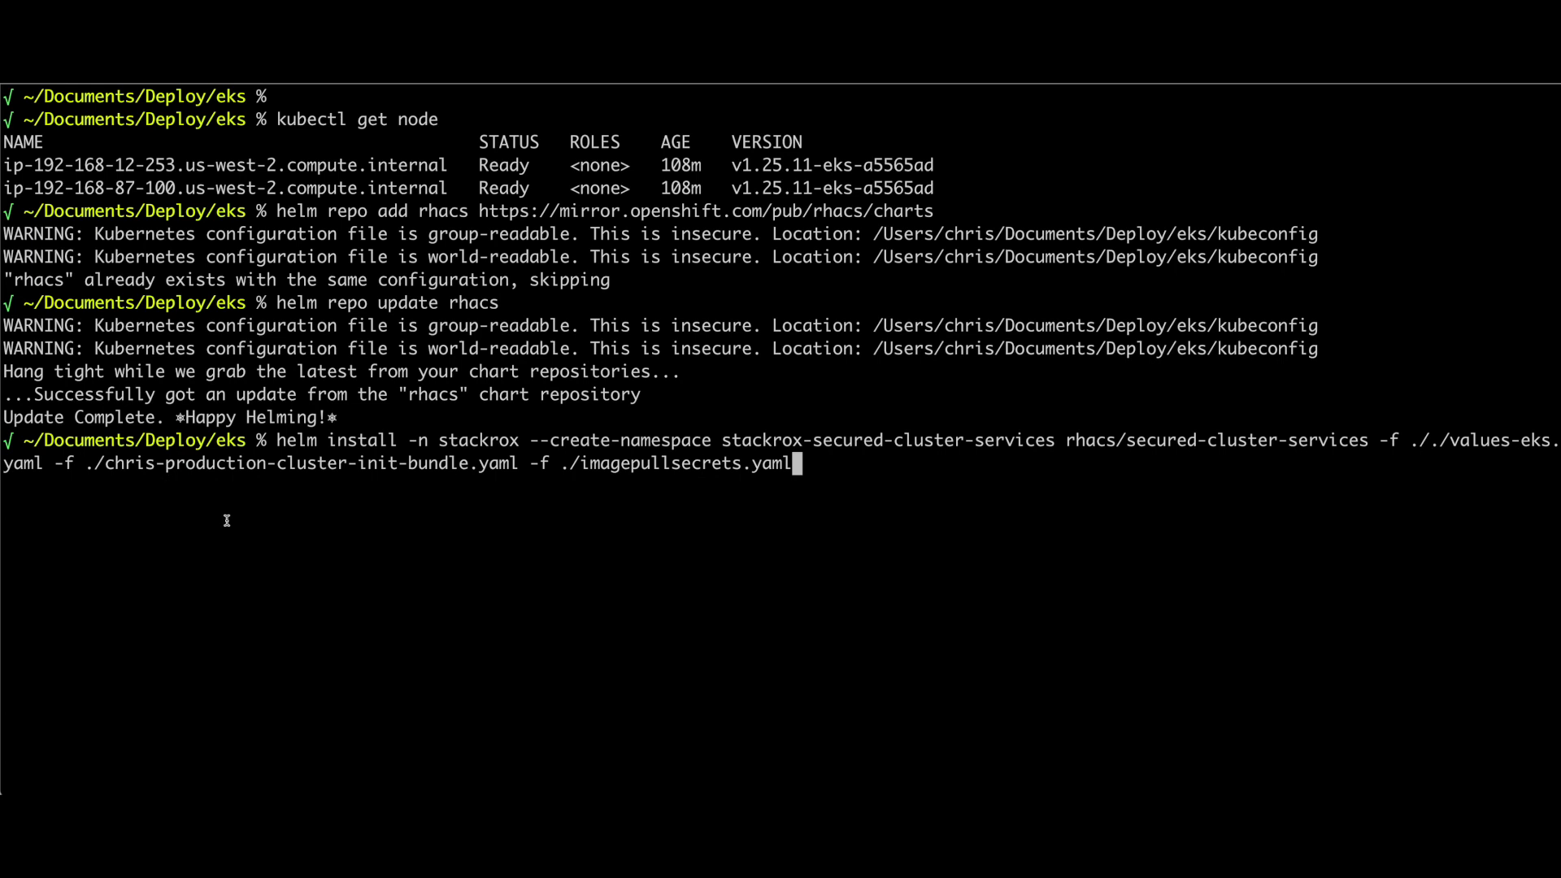
double_click(299, 463)
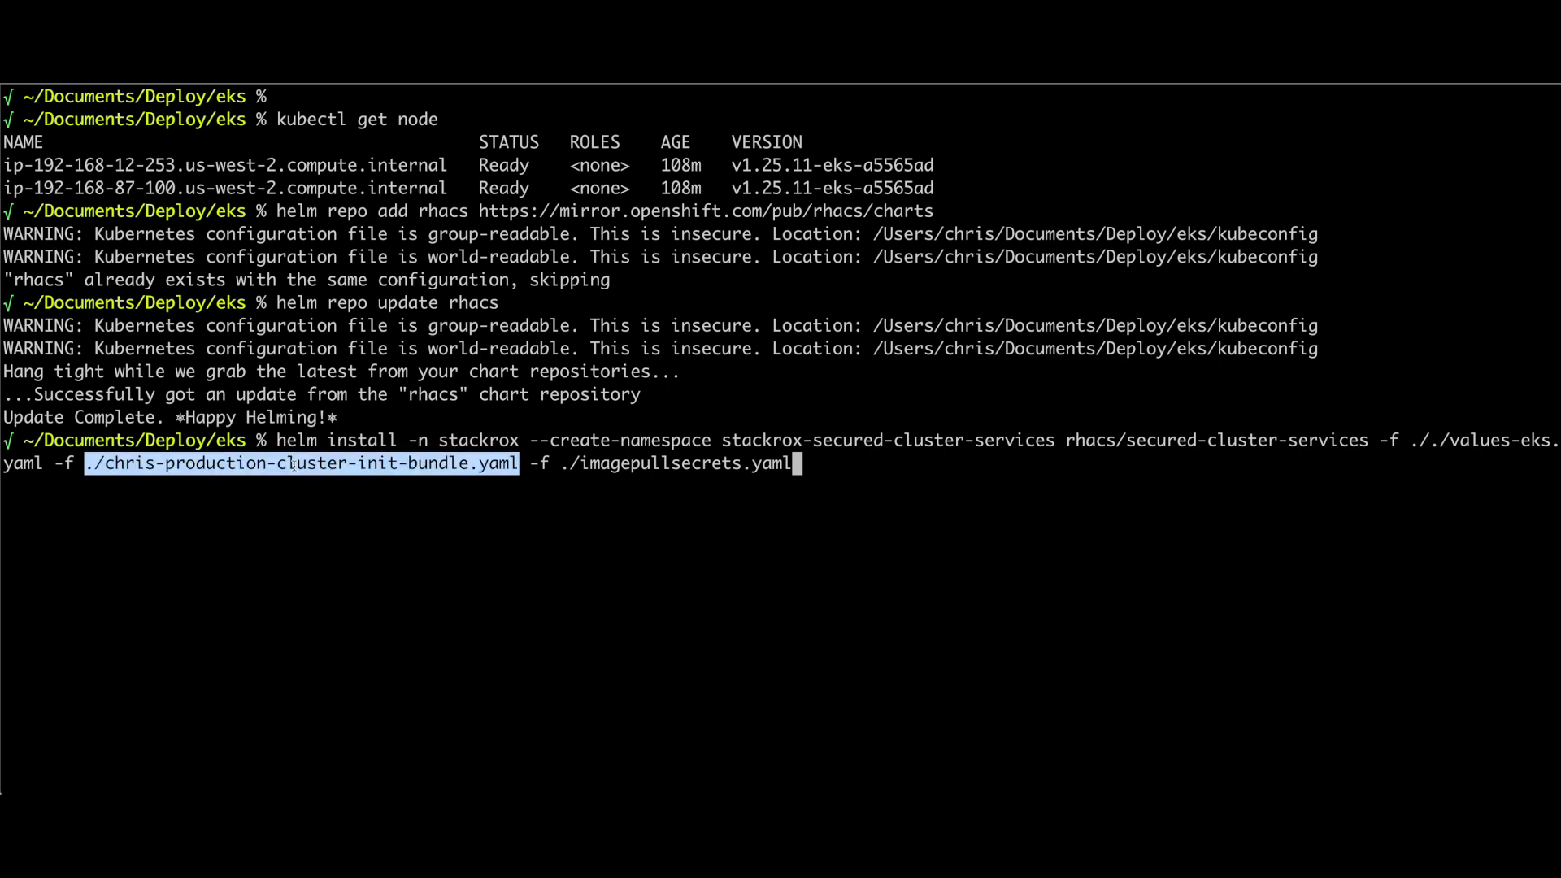
left_click(303, 463)
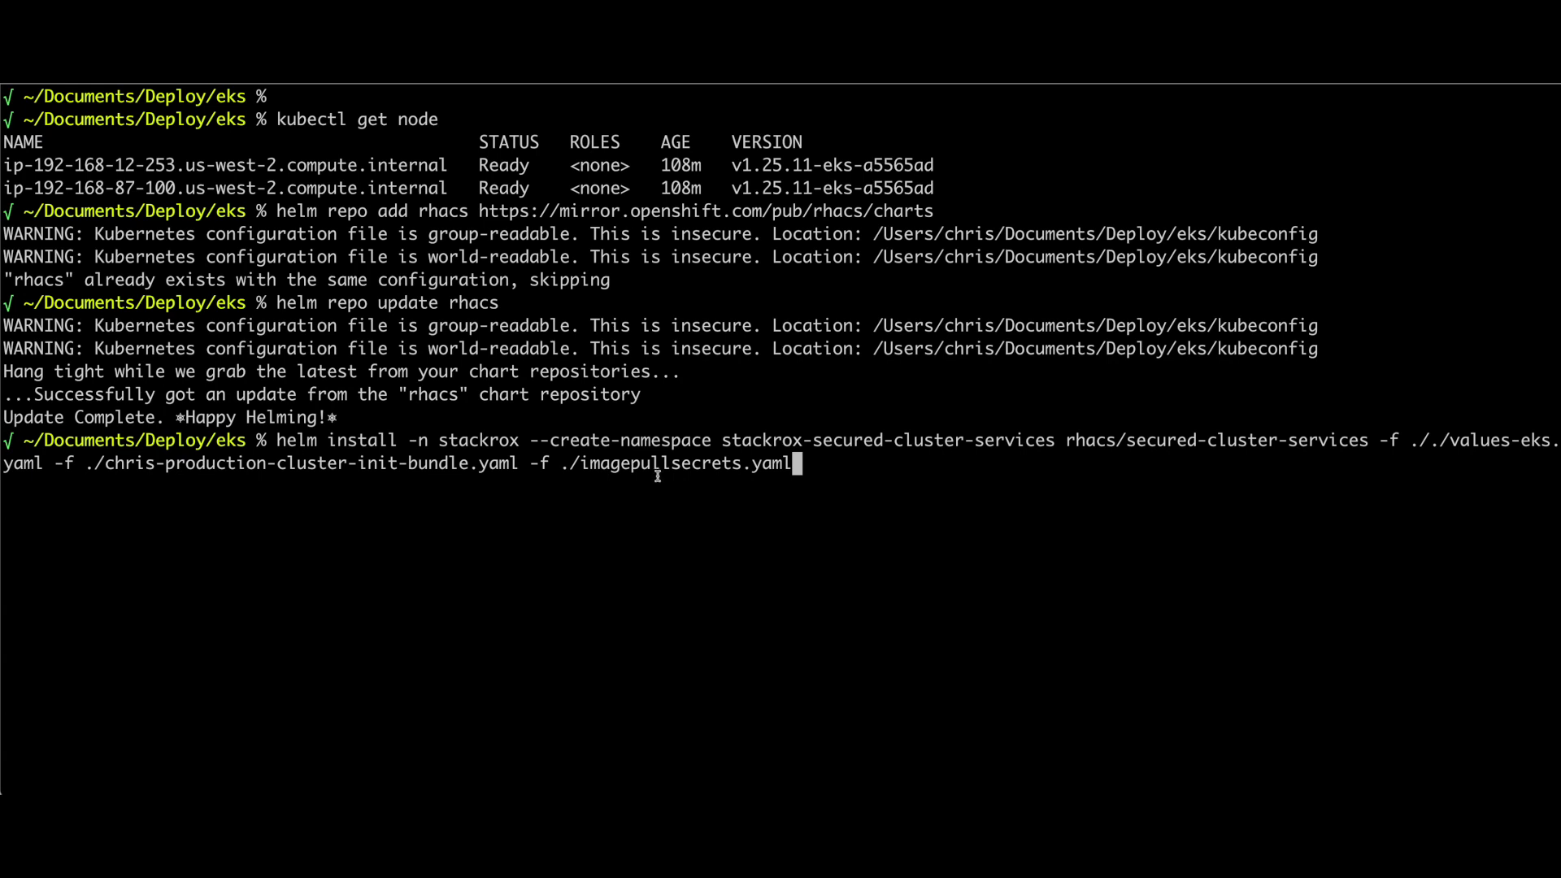
key("Return")
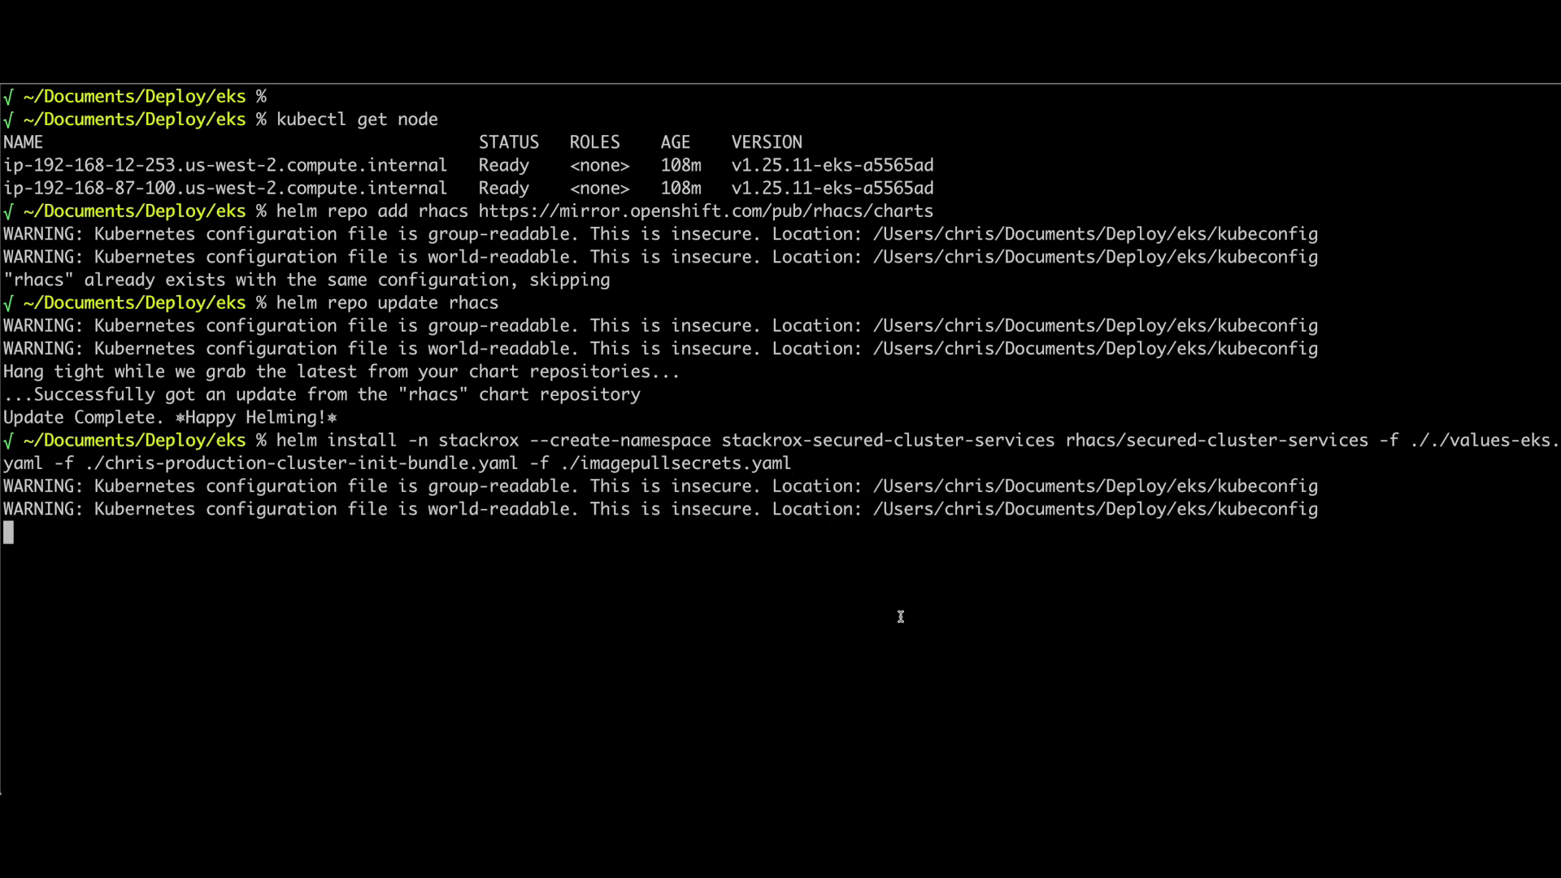
mouse_move(720, 570)
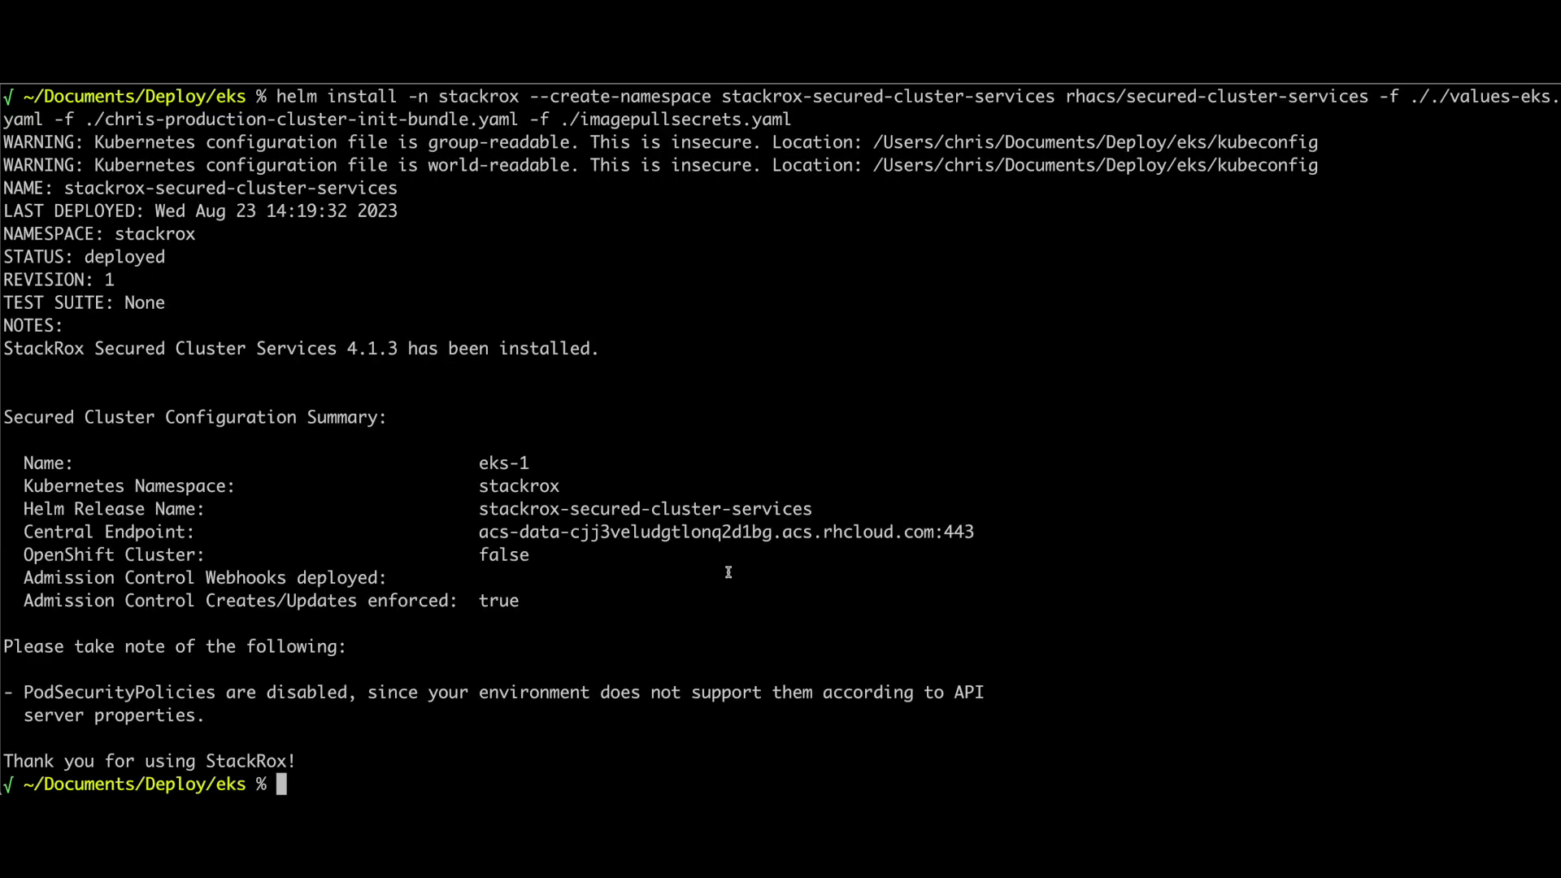
mouse_move(309, 348)
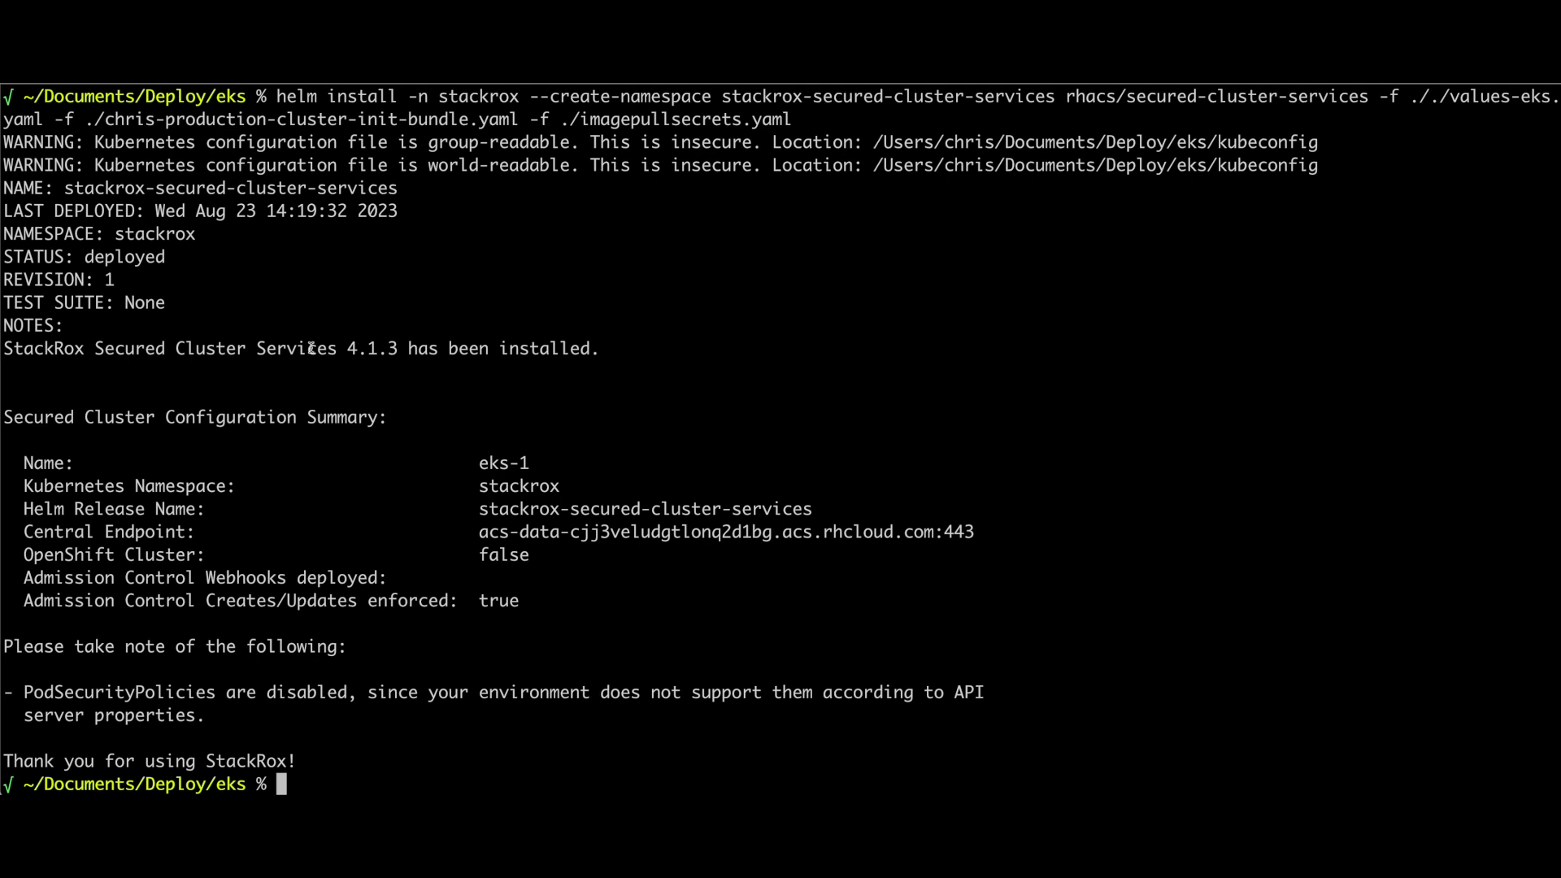
mouse_move(455, 488)
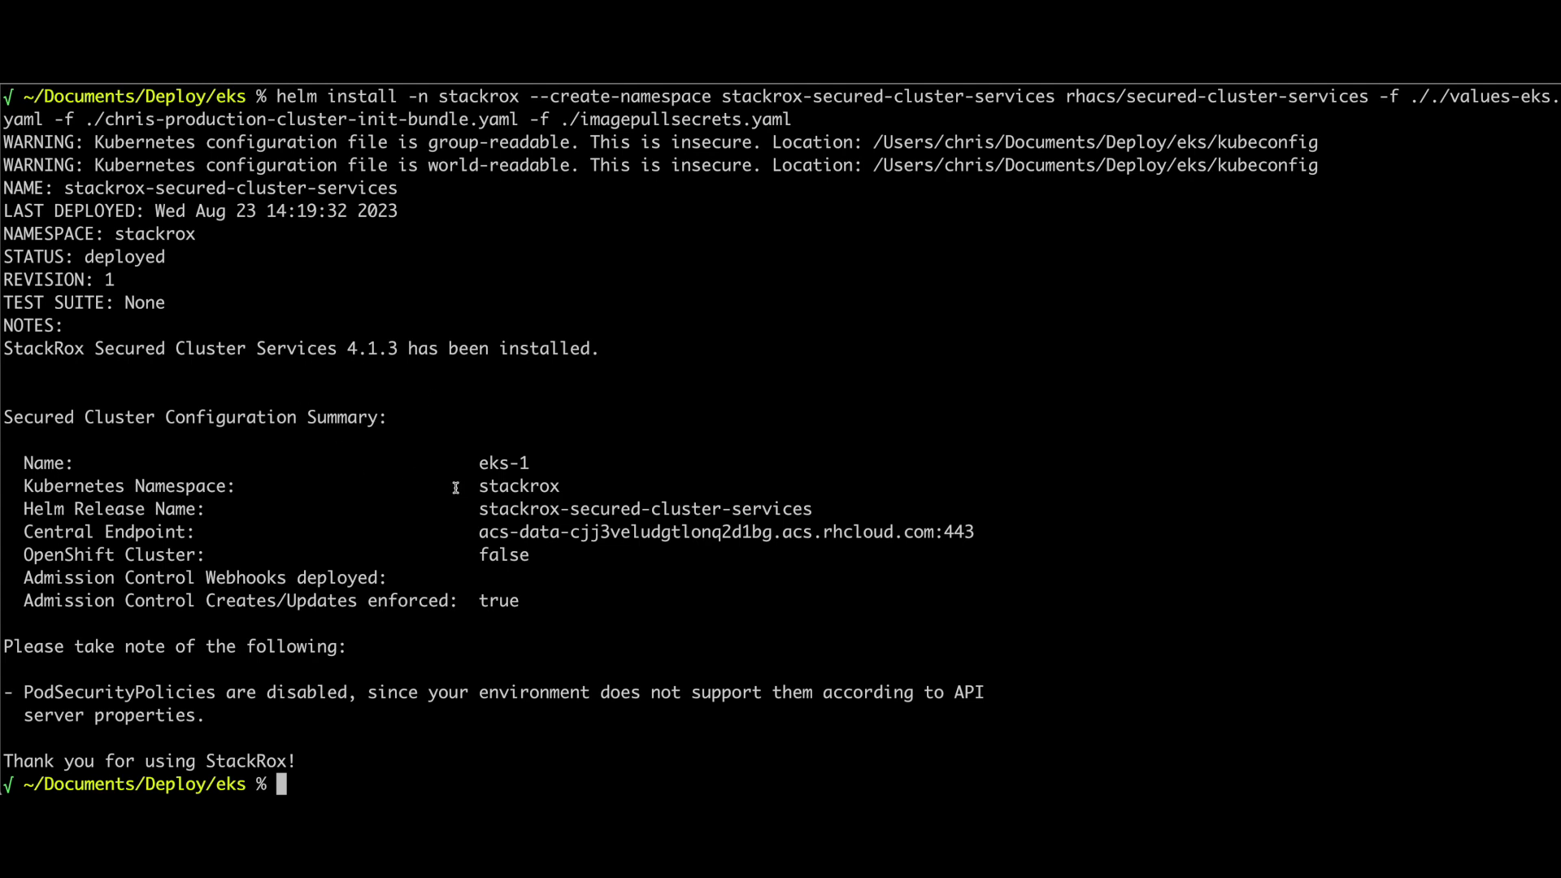
List the pods in the stackrox namespace with 'kubectl -n stackrox get pod'.
type("kubectl -n stackrox get pod")
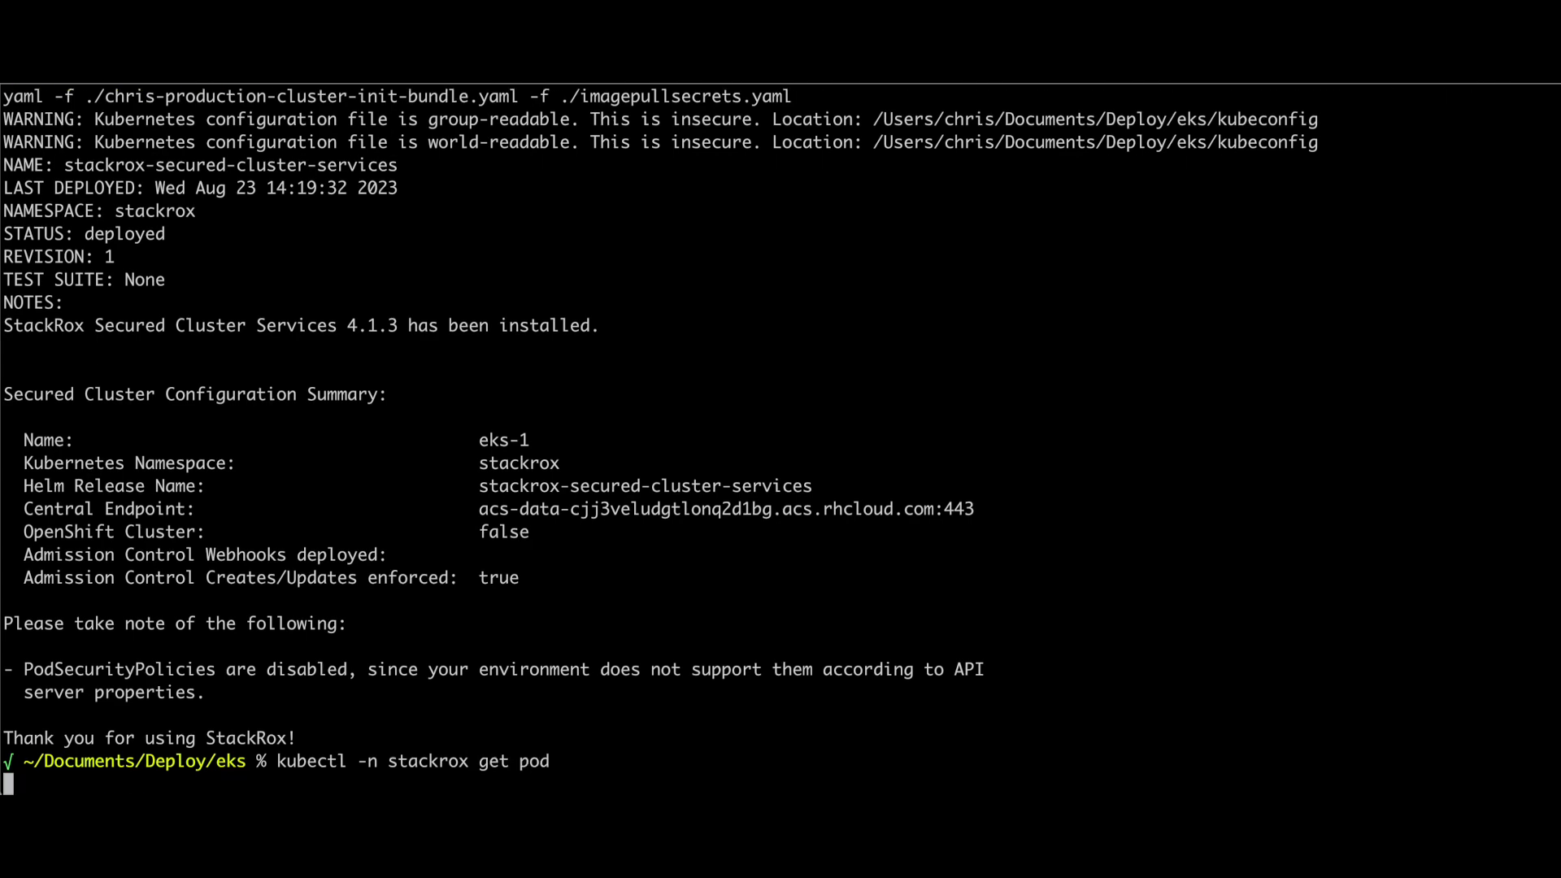
key("Return")
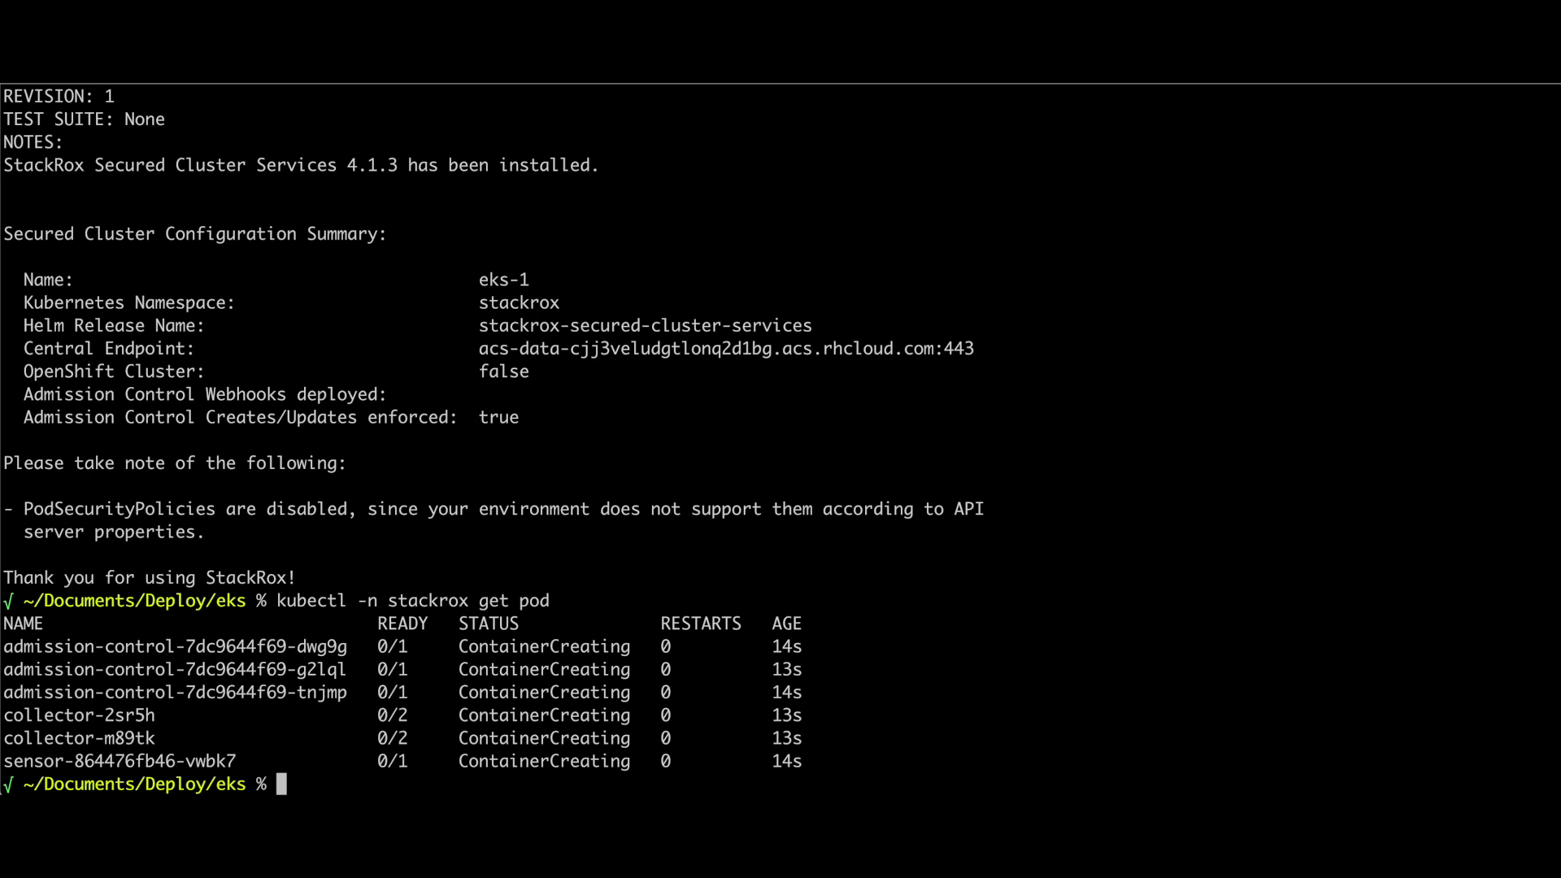
mouse_move(456, 487)
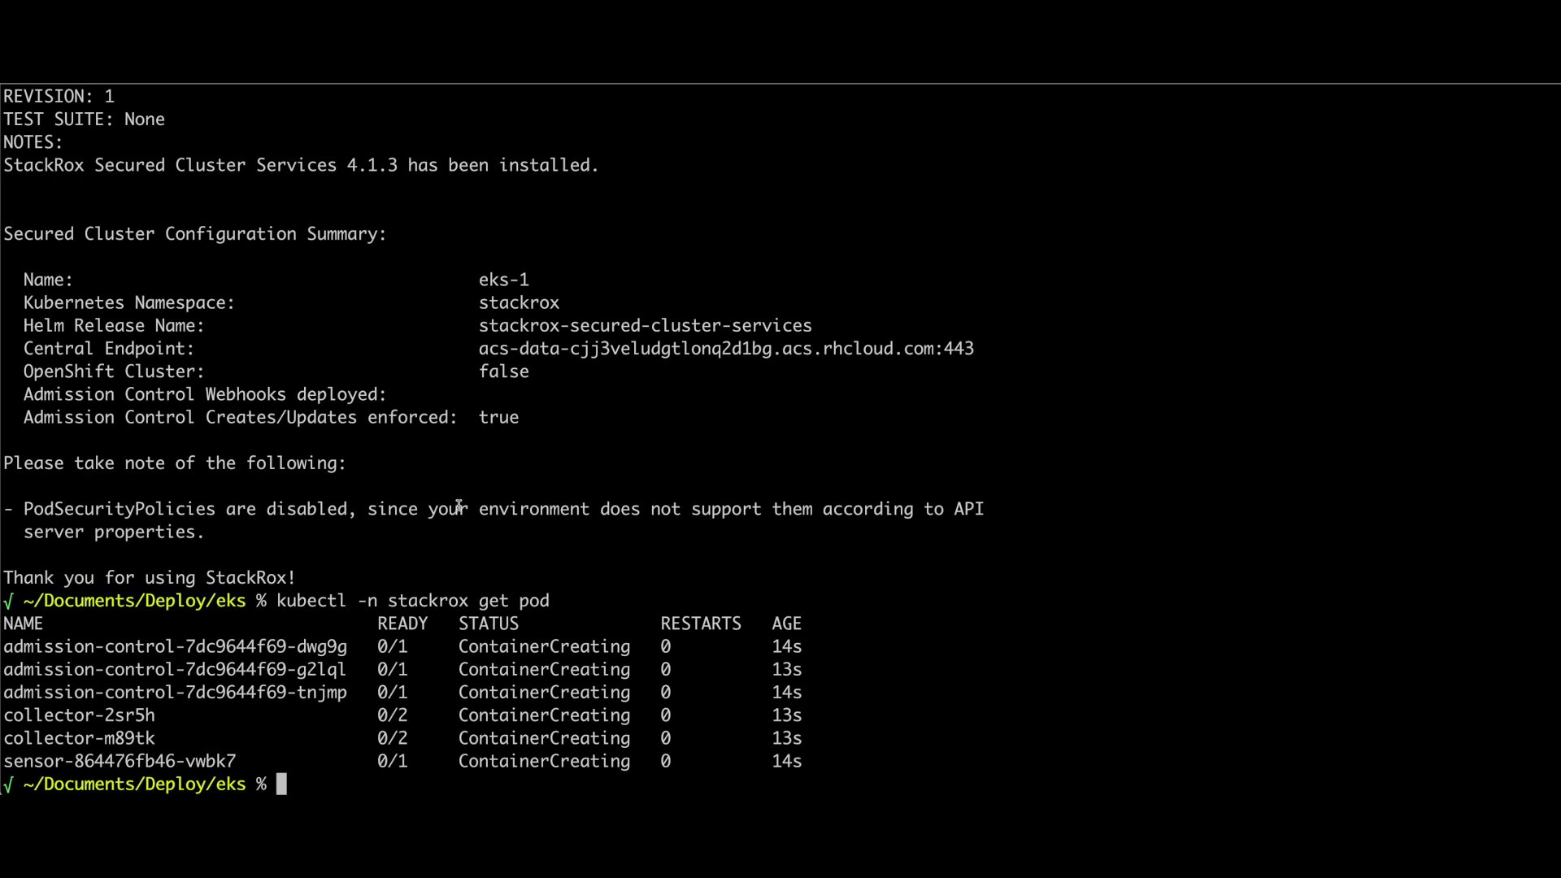
mouse_move(1103, 94)
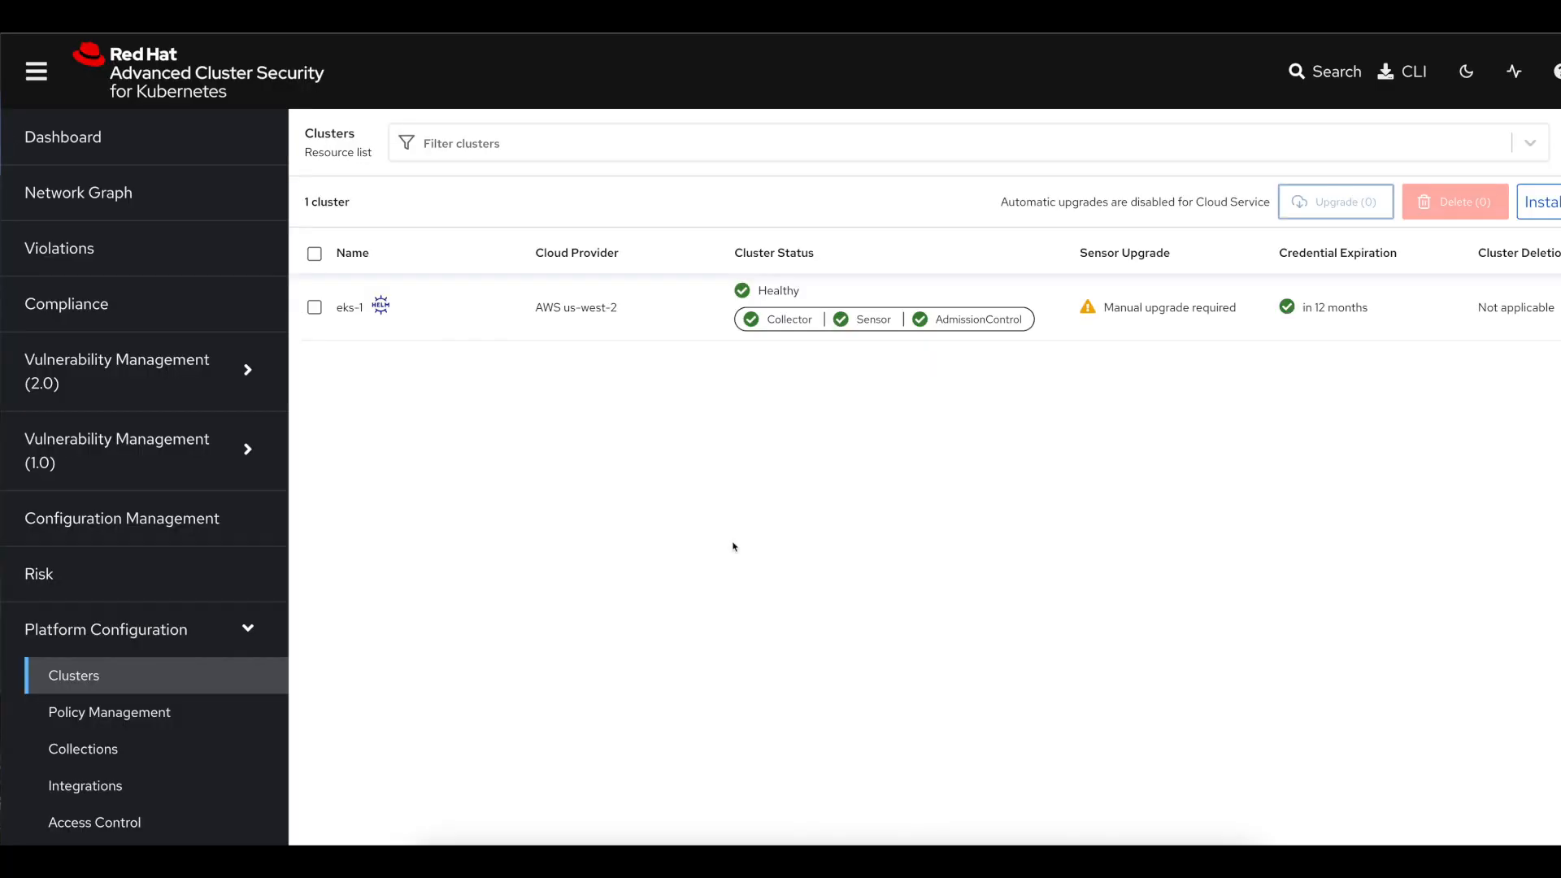
mouse_move(621, 462)
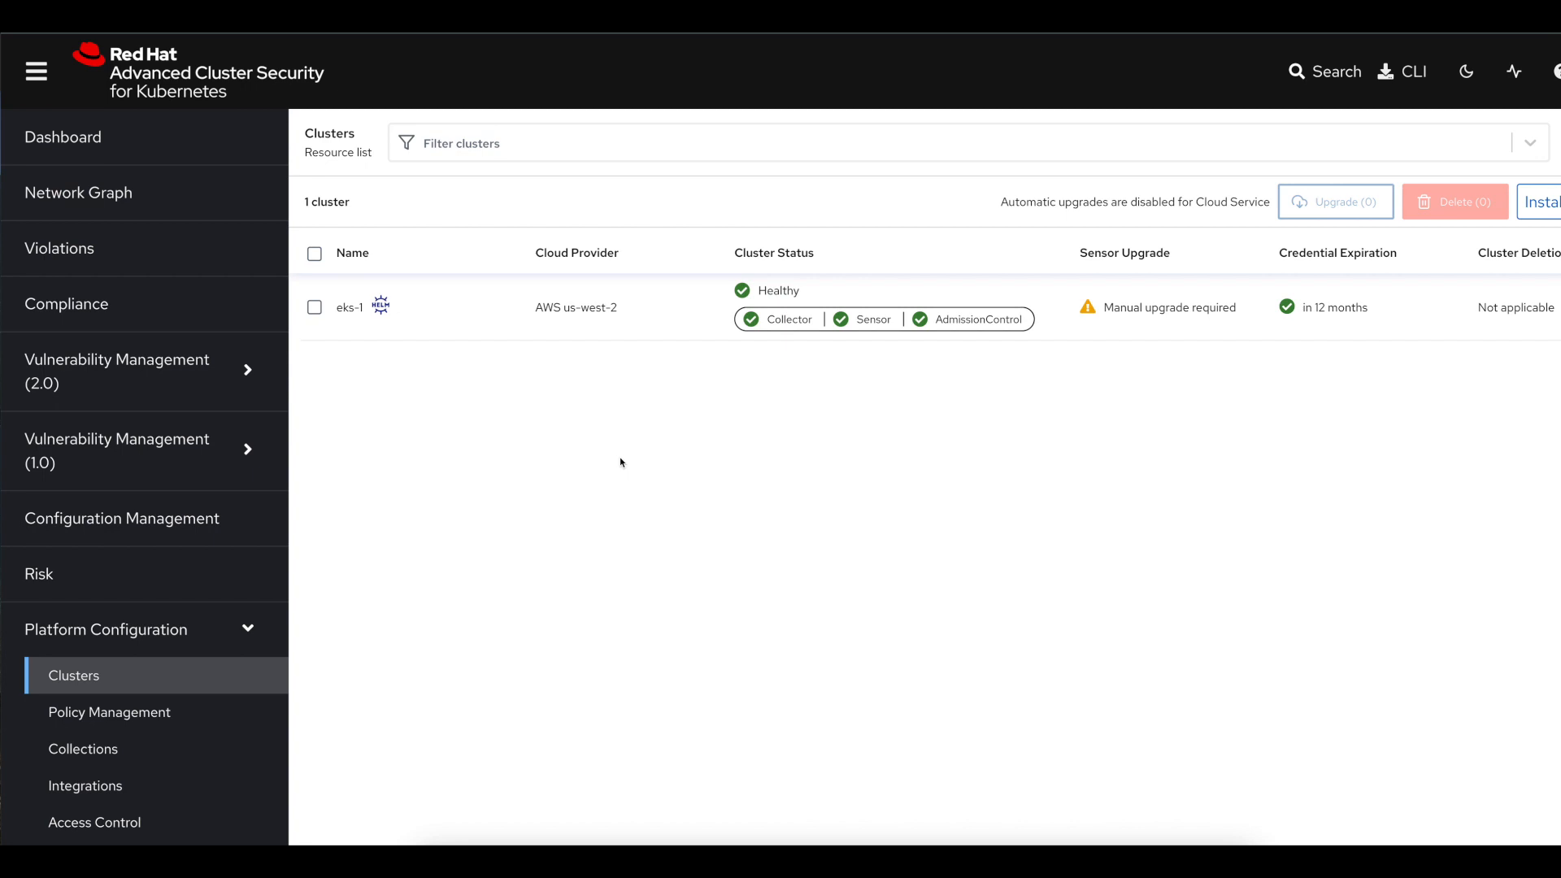
mouse_move(130, 690)
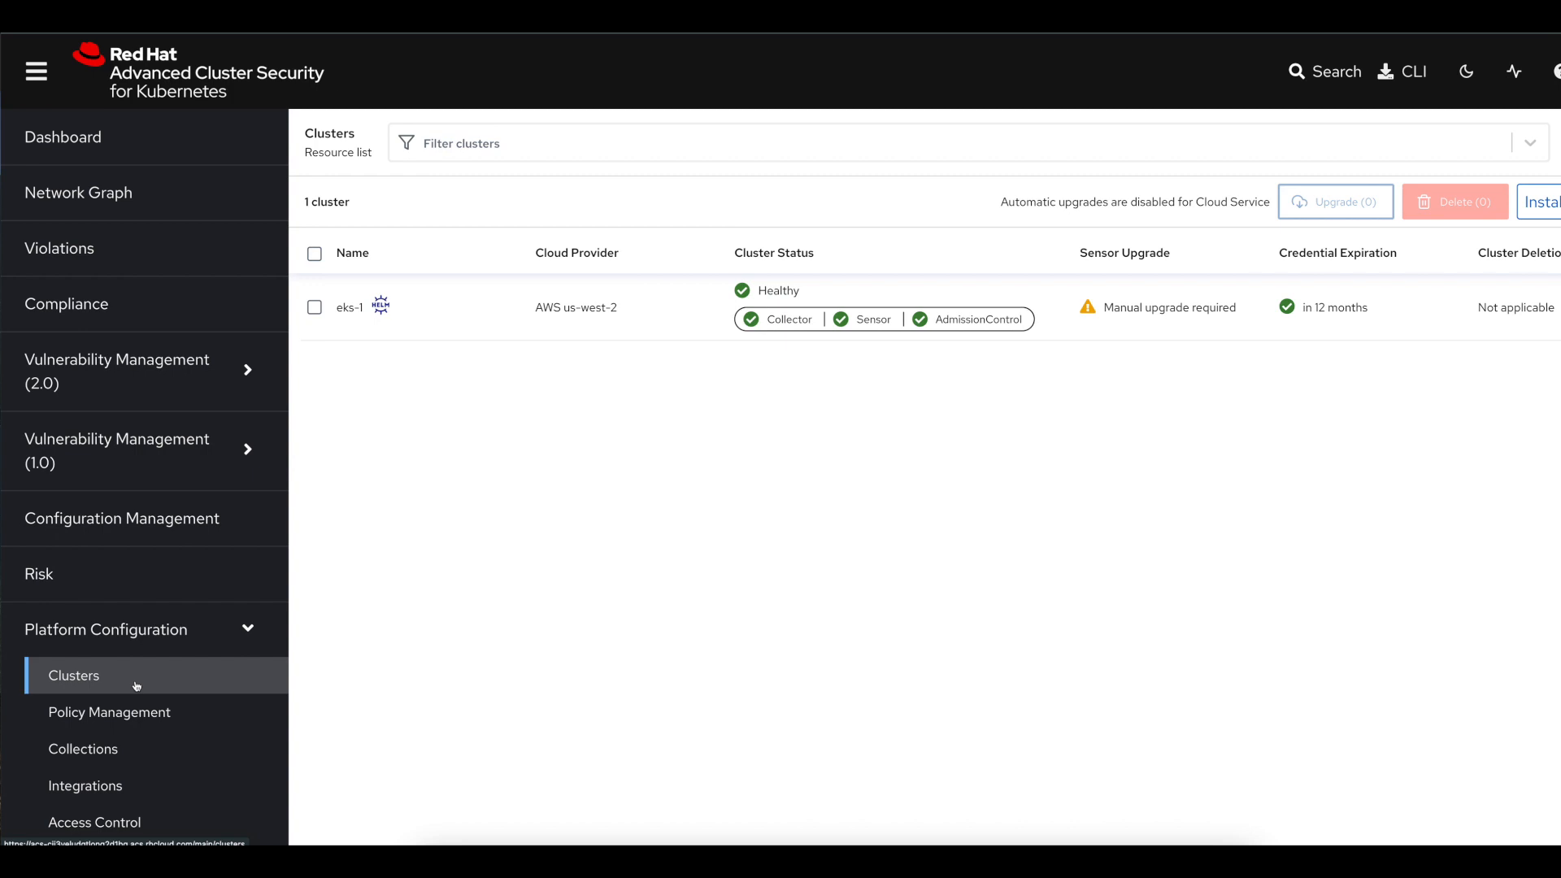
mouse_move(729, 308)
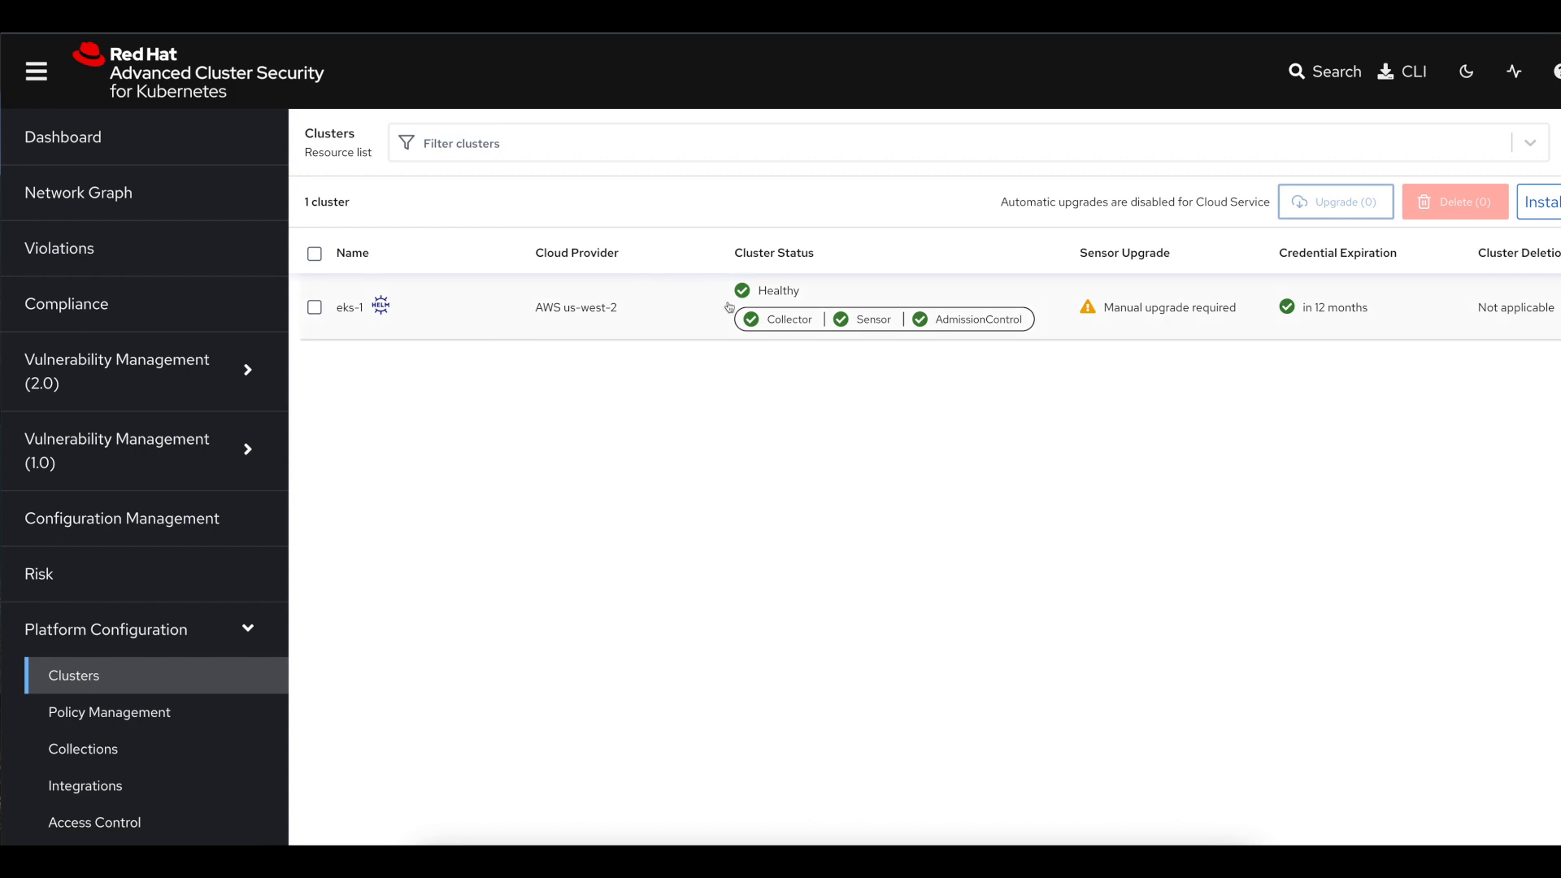
mouse_move(851, 314)
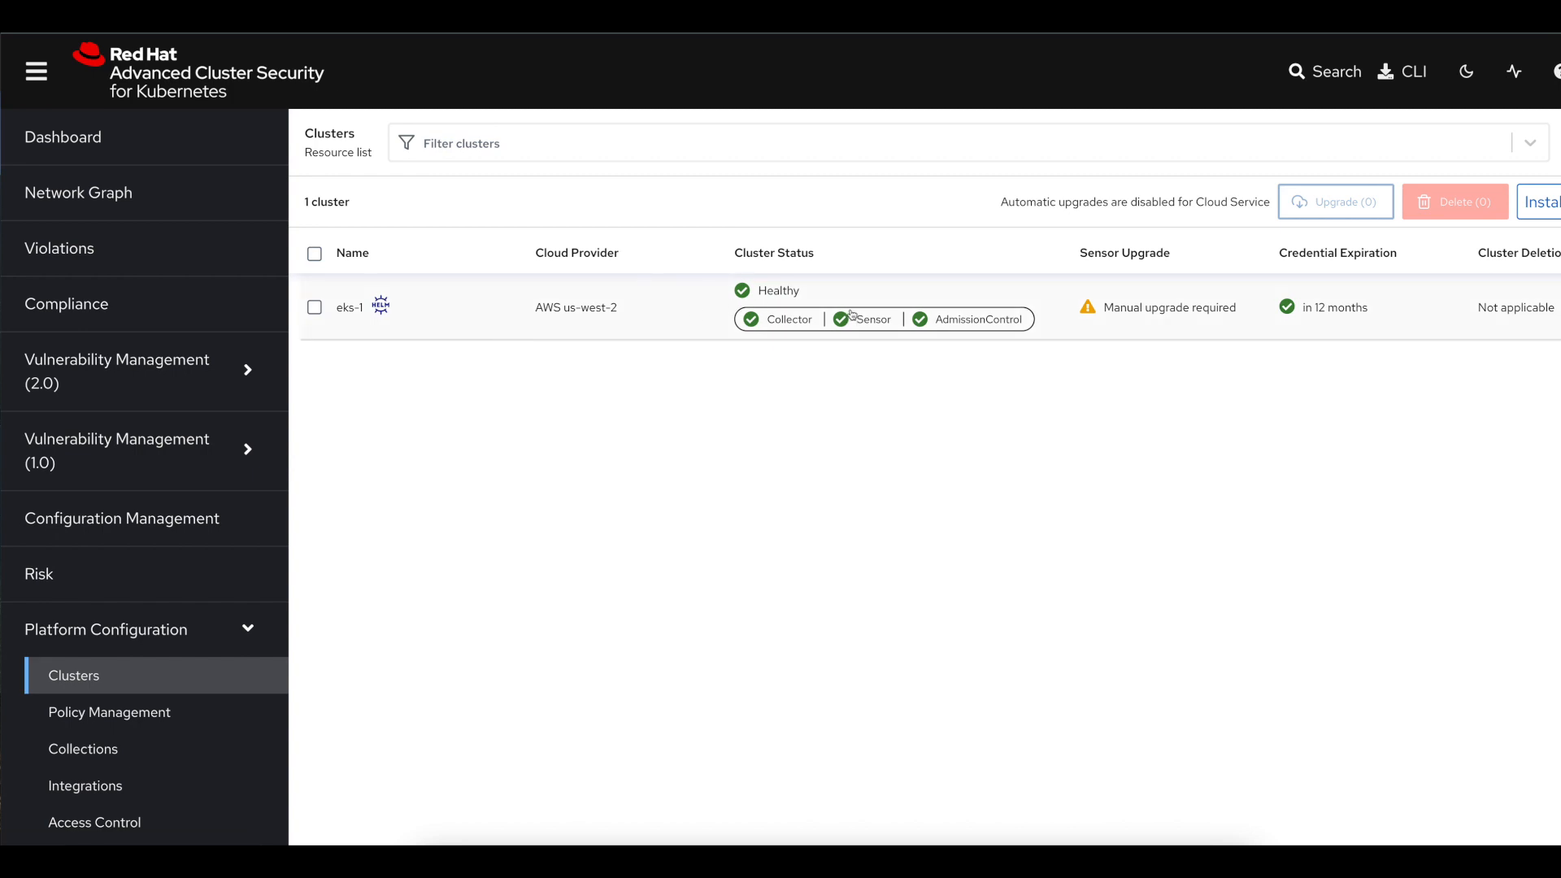
mouse_move(189, 186)
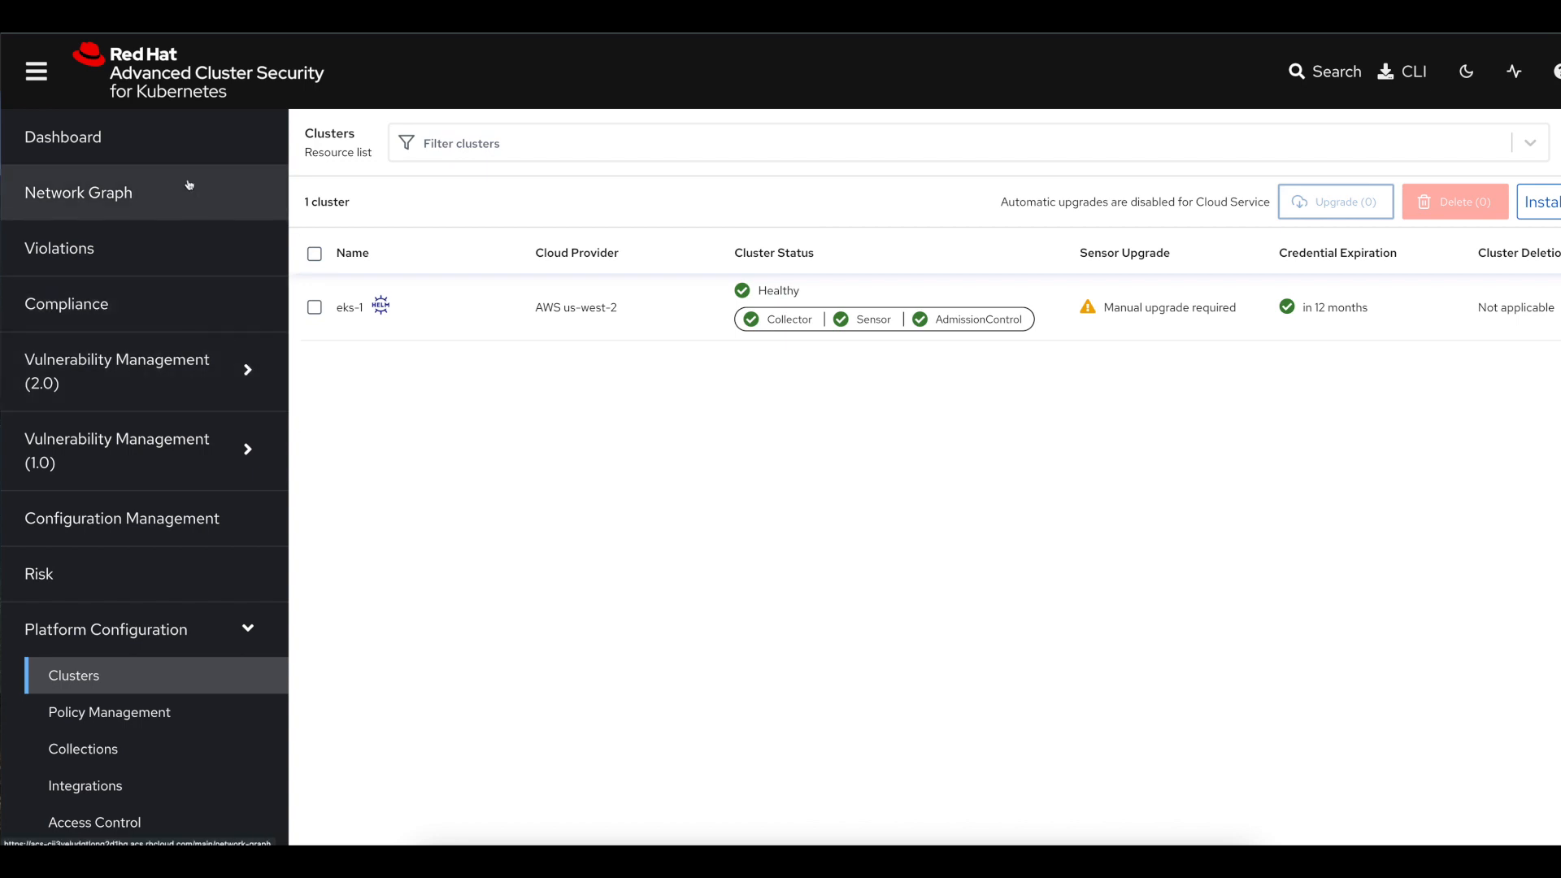
Review the main security Dashboard, then switch to the Vulnerability Management overview for eks-1.
left_click(63, 136)
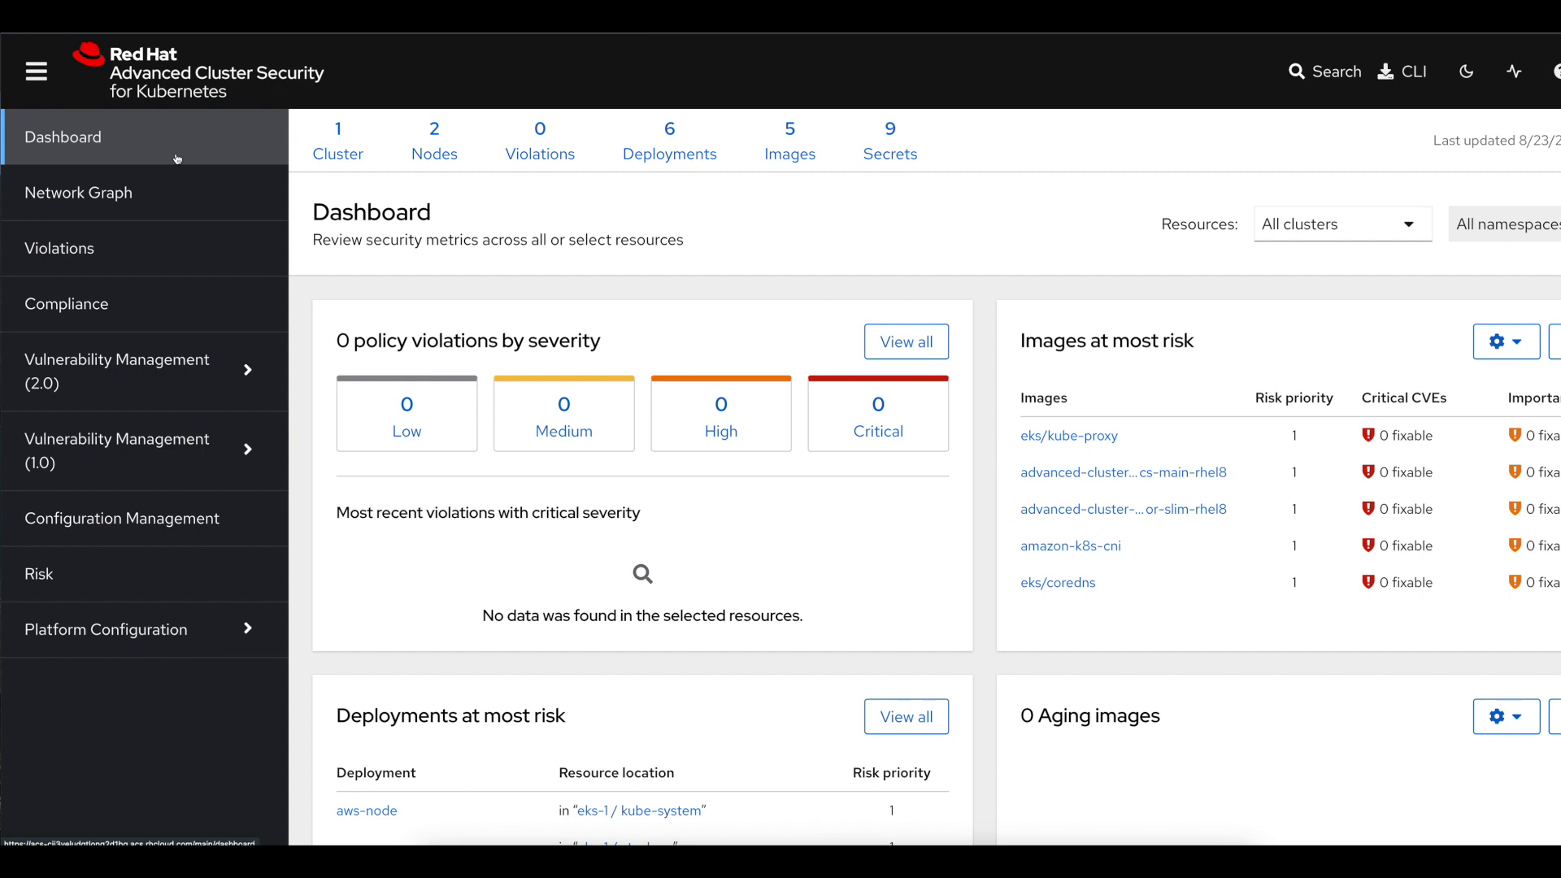
mouse_move(806, 588)
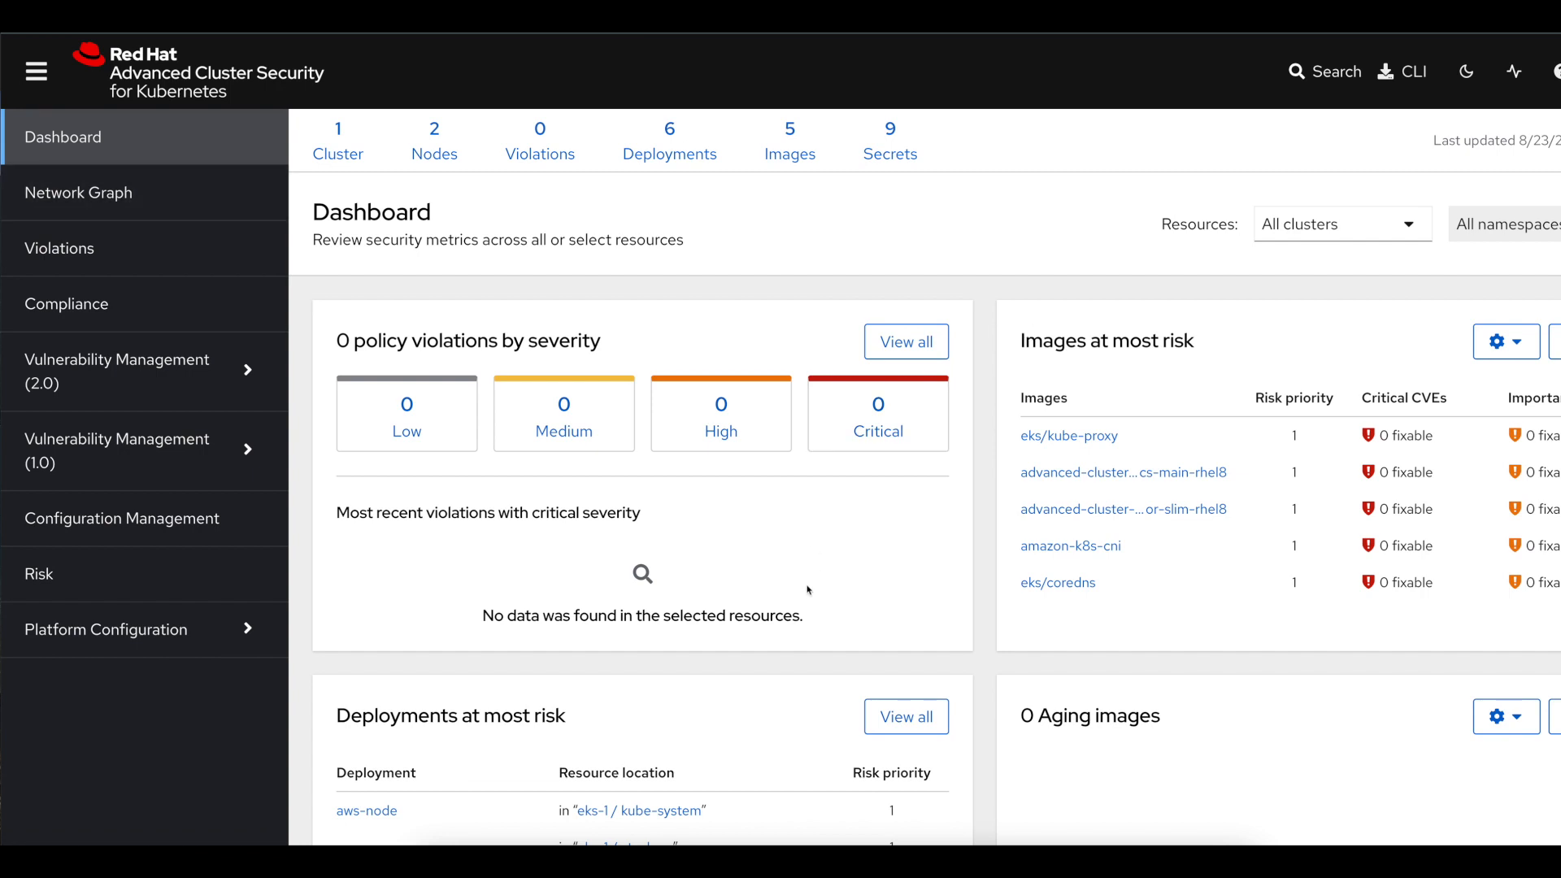
scroll("down", 3)
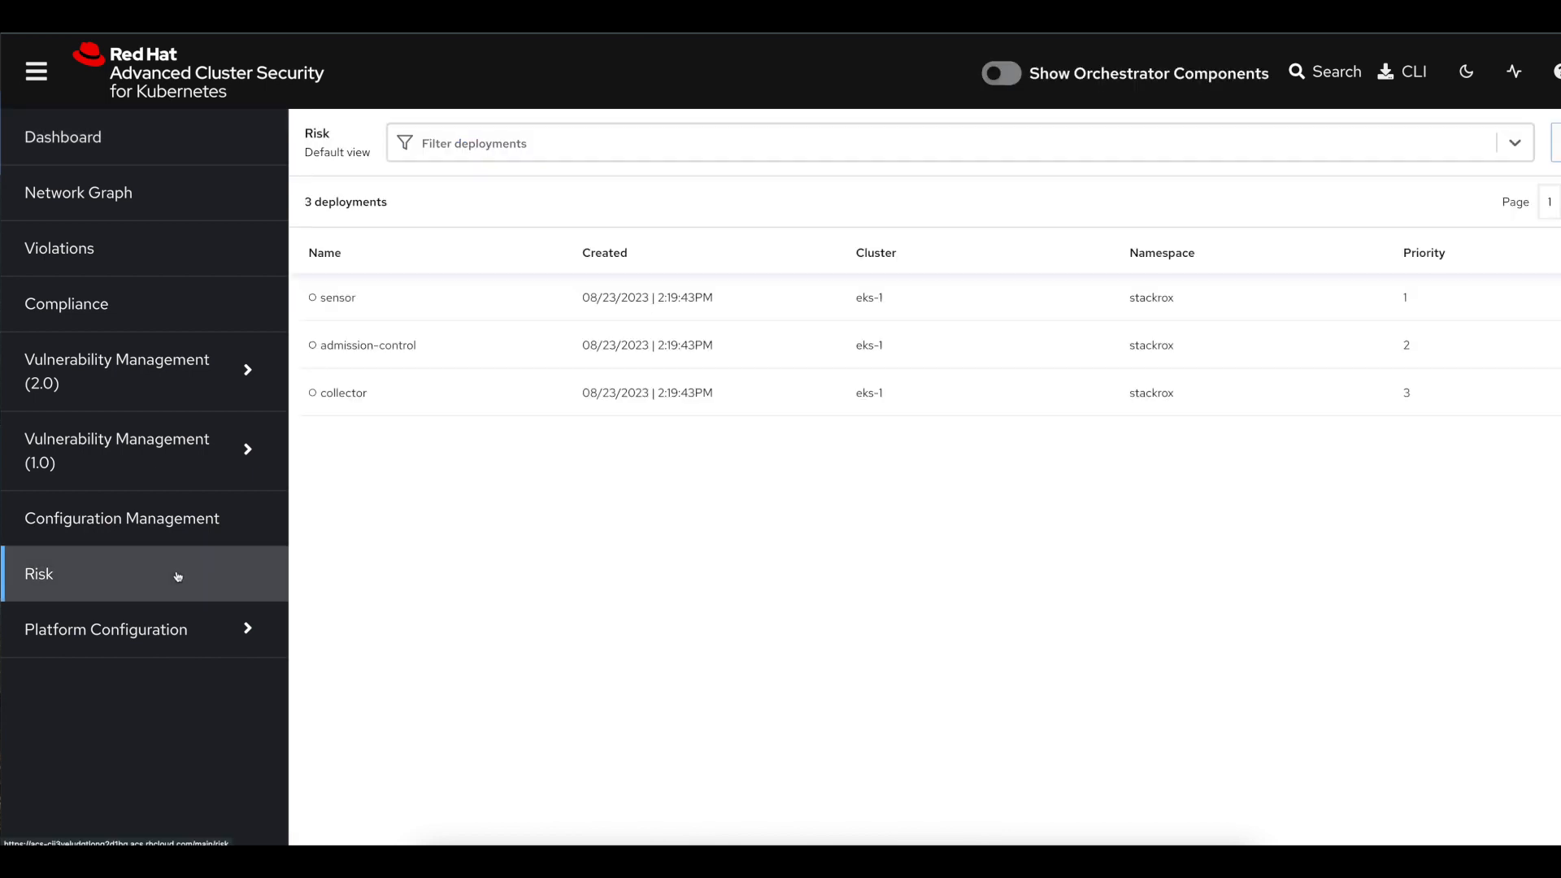
mouse_move(455, 407)
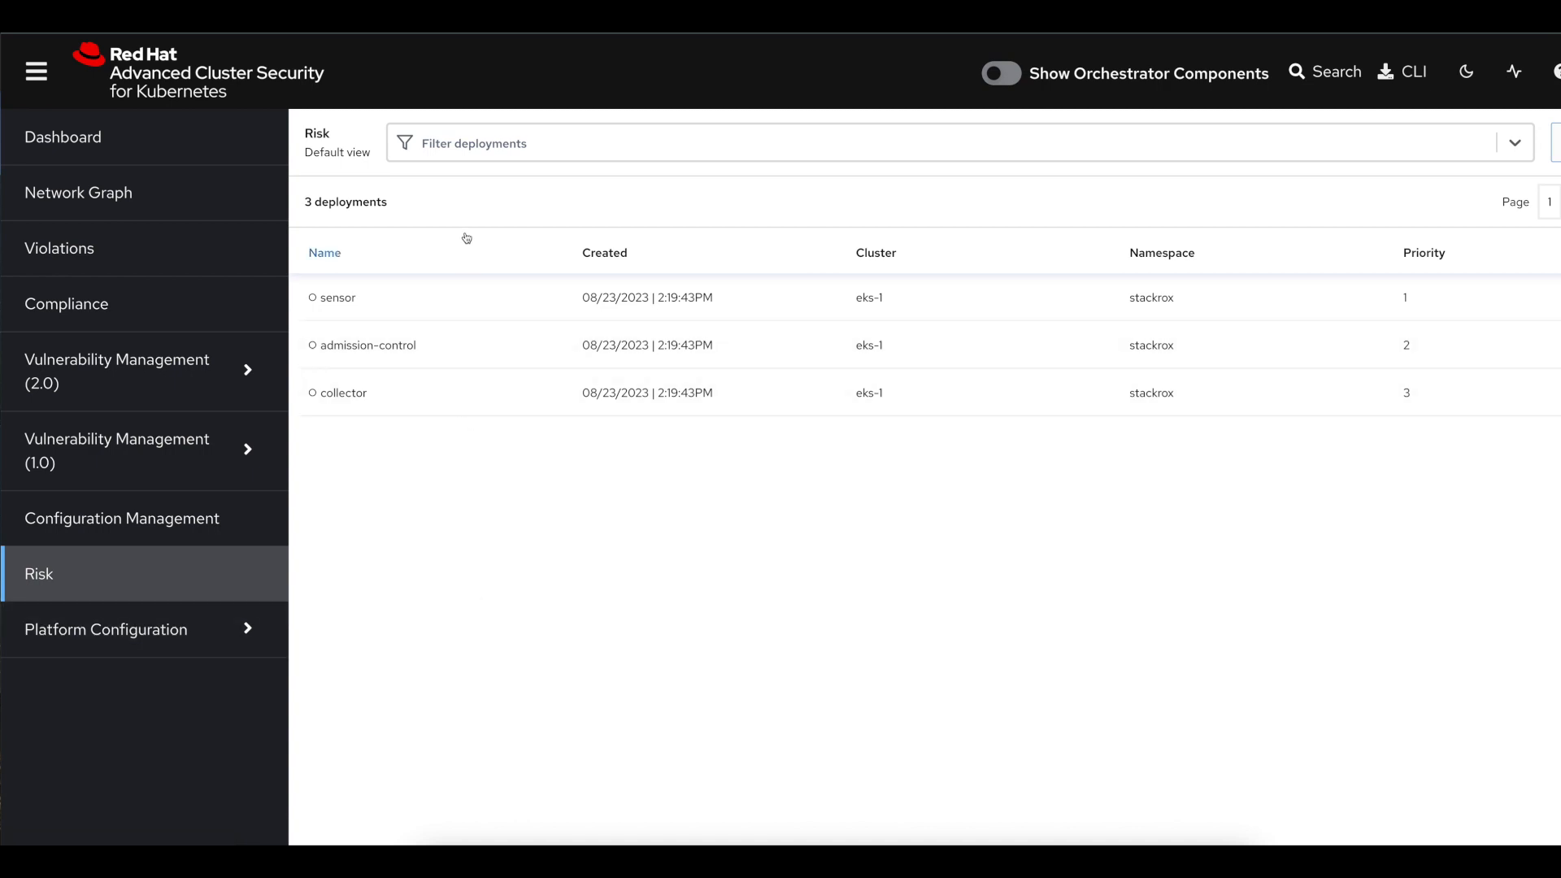
mouse_move(107, 450)
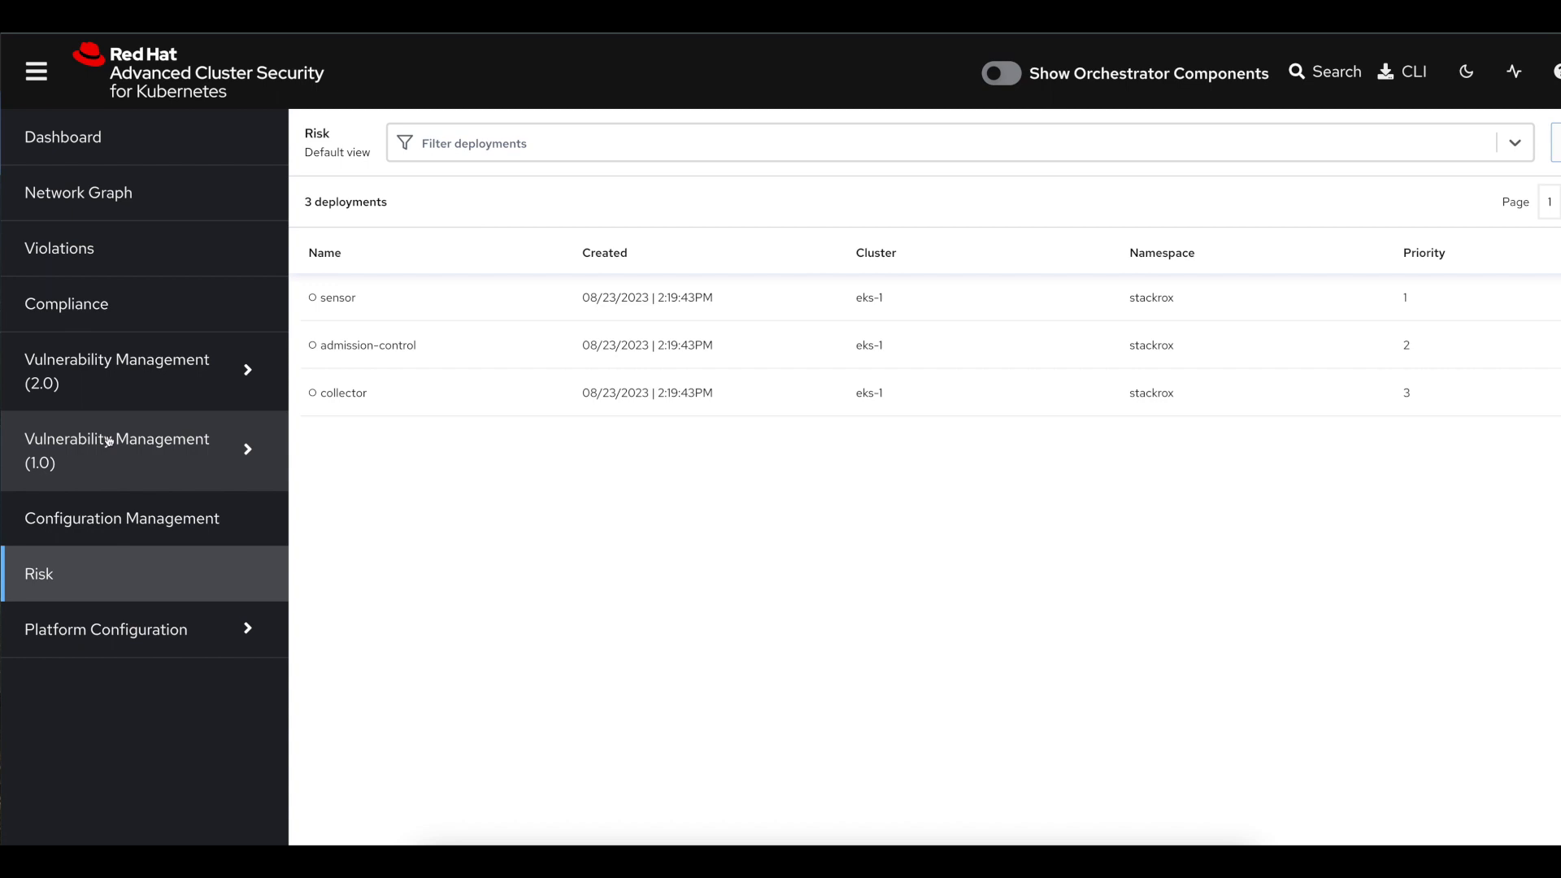
left_click(117, 450)
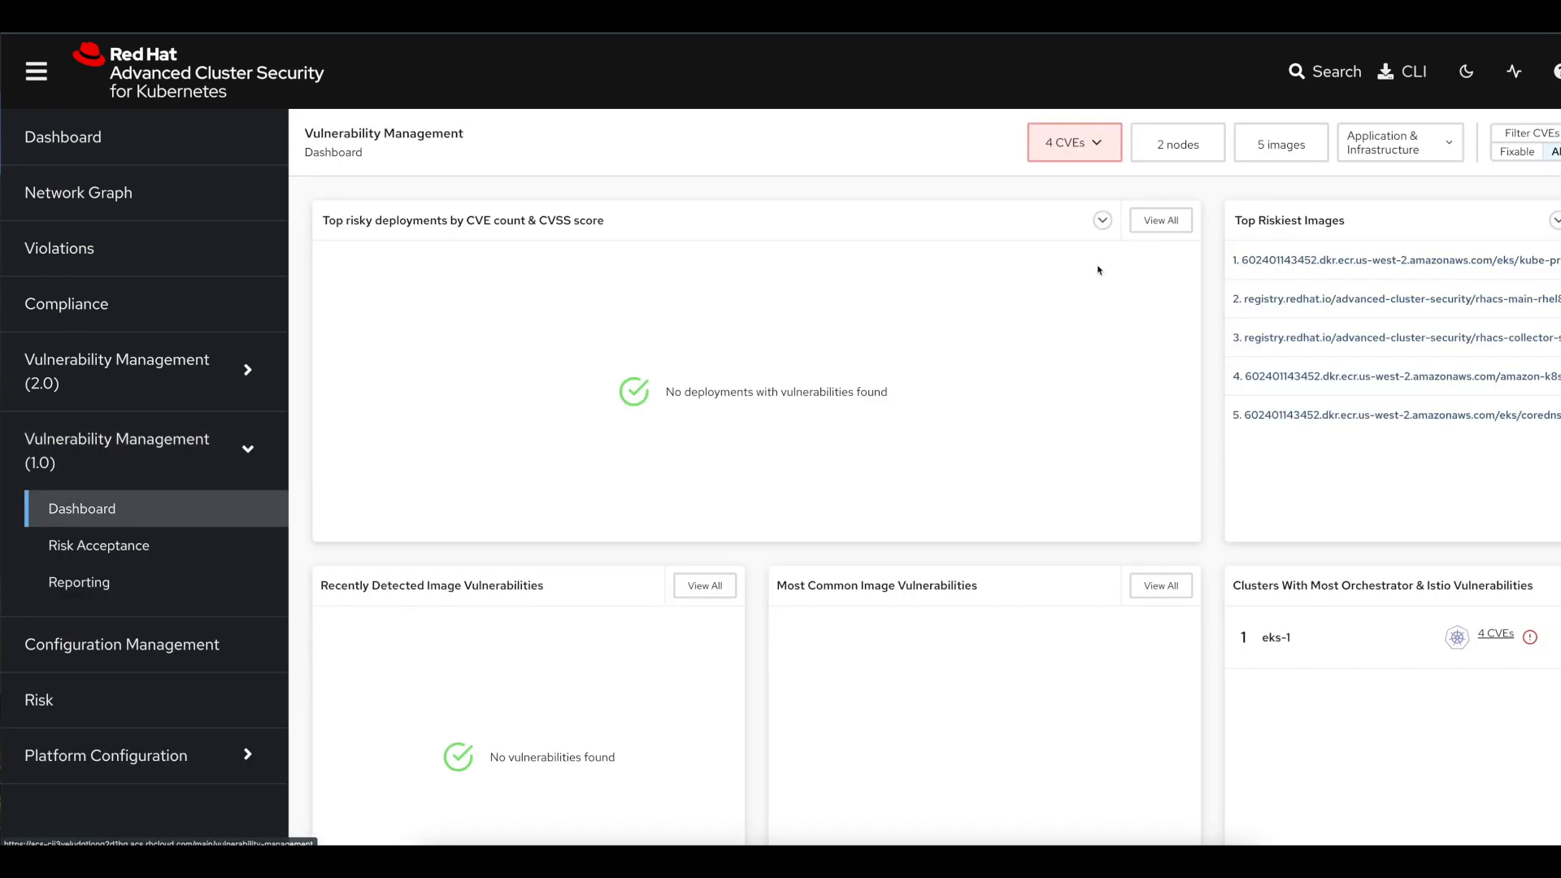
List the cluster's five images, return to the Dashboard, then go to the Network Graph for eks-1.
left_click(1177, 143)
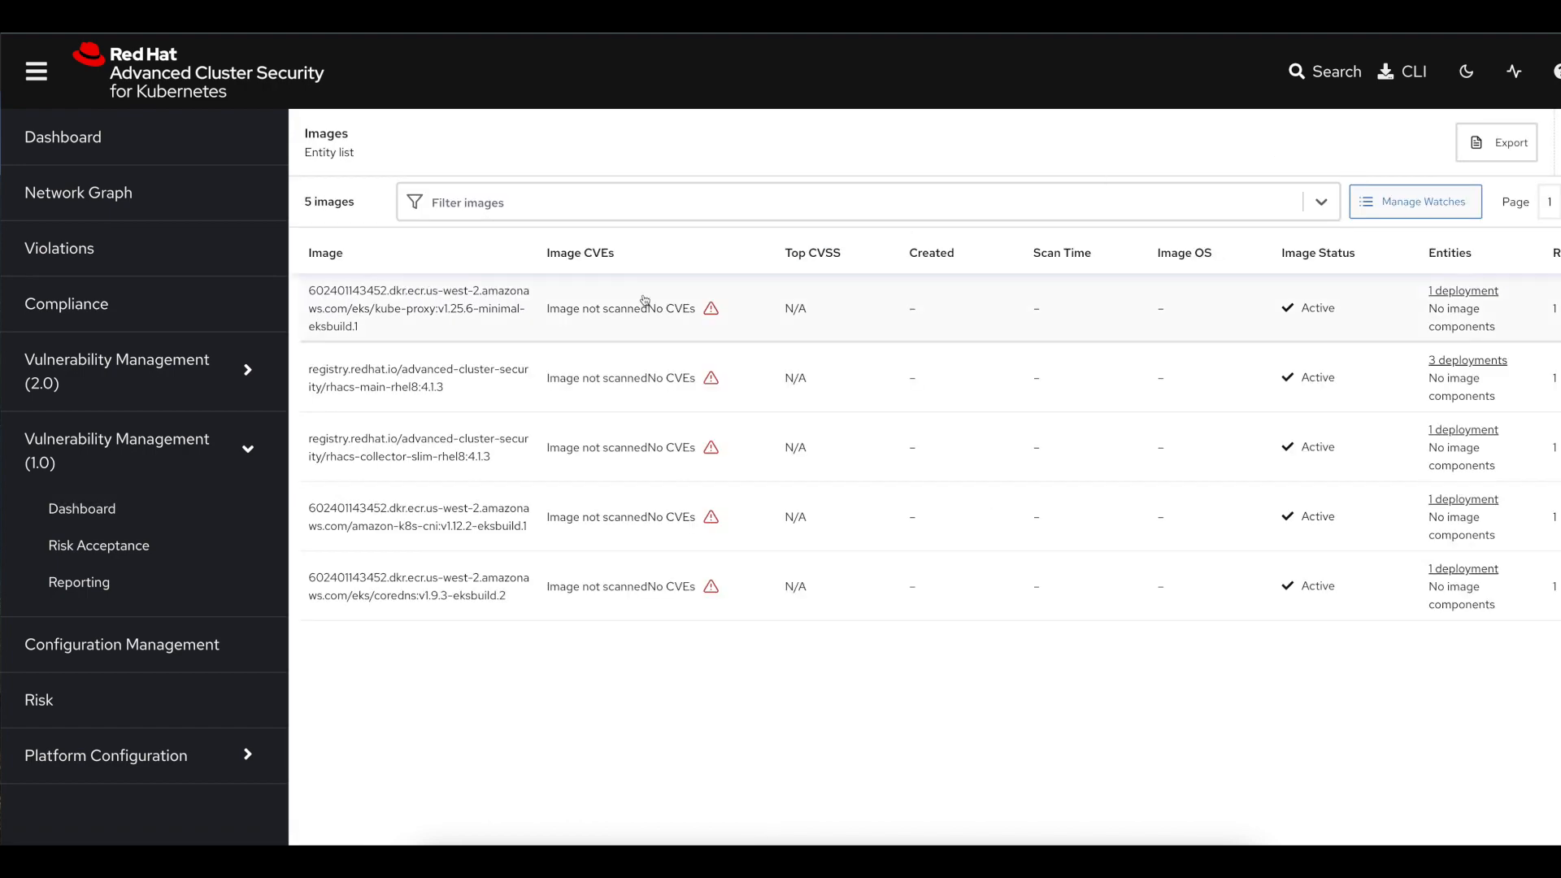
left_click(63, 137)
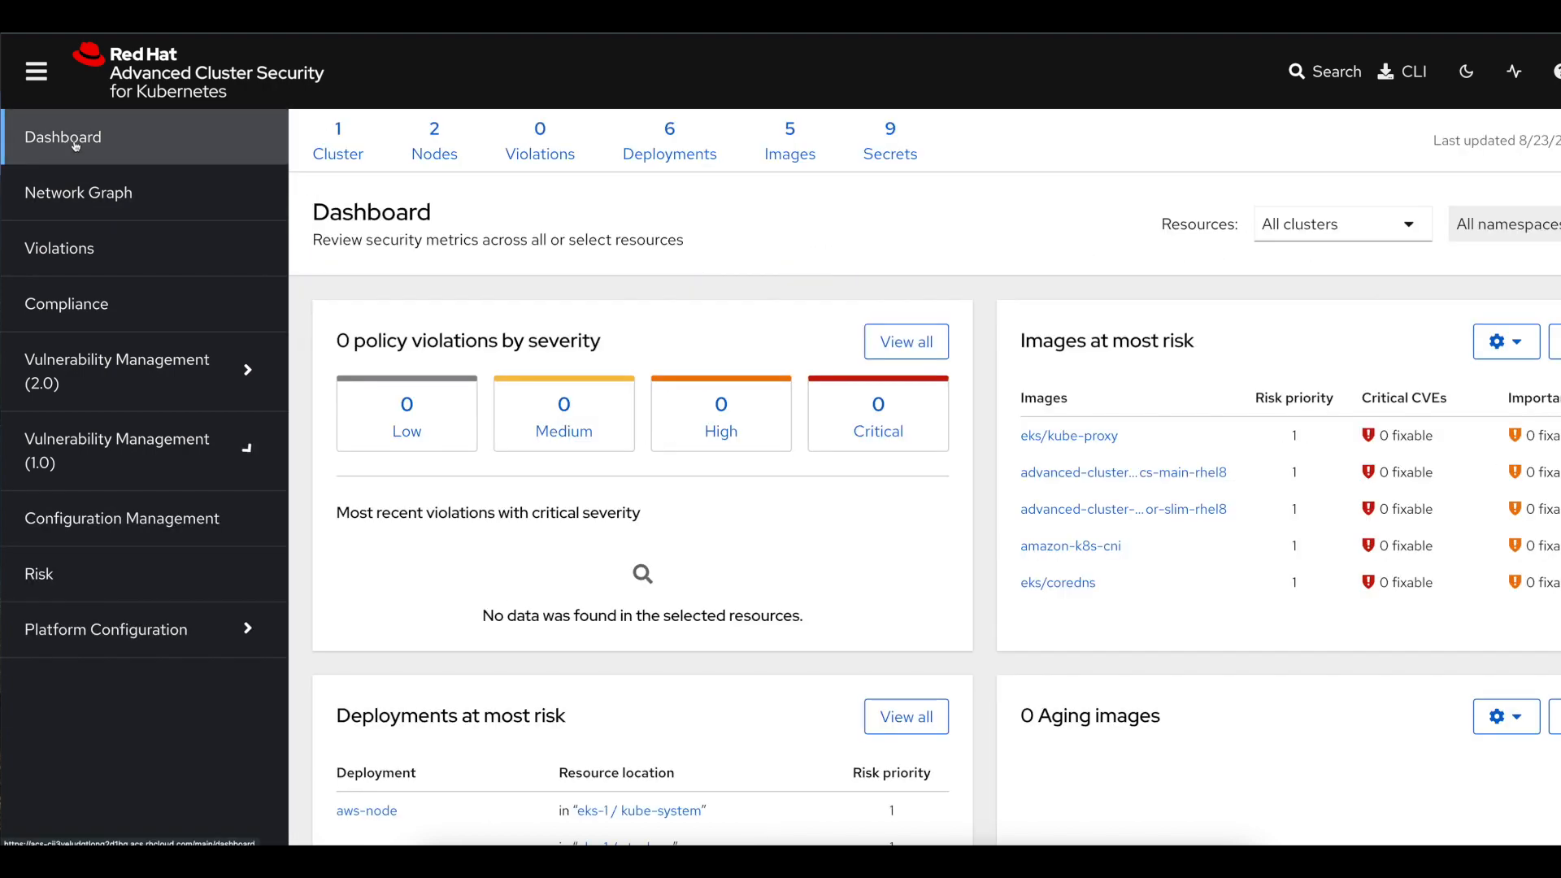
mouse_move(685, 205)
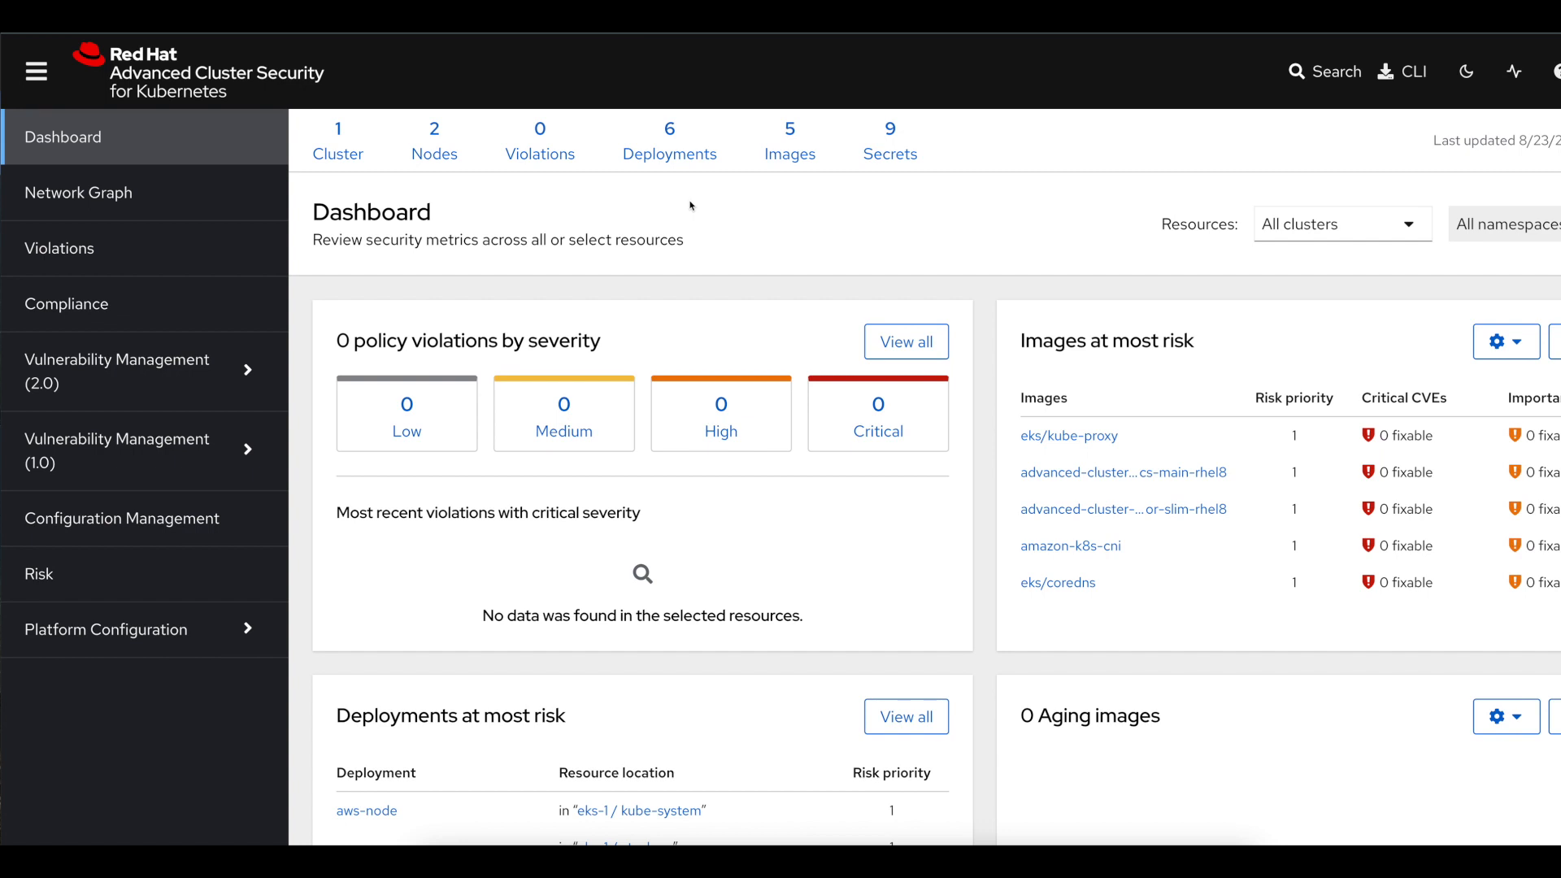
left_click(79, 192)
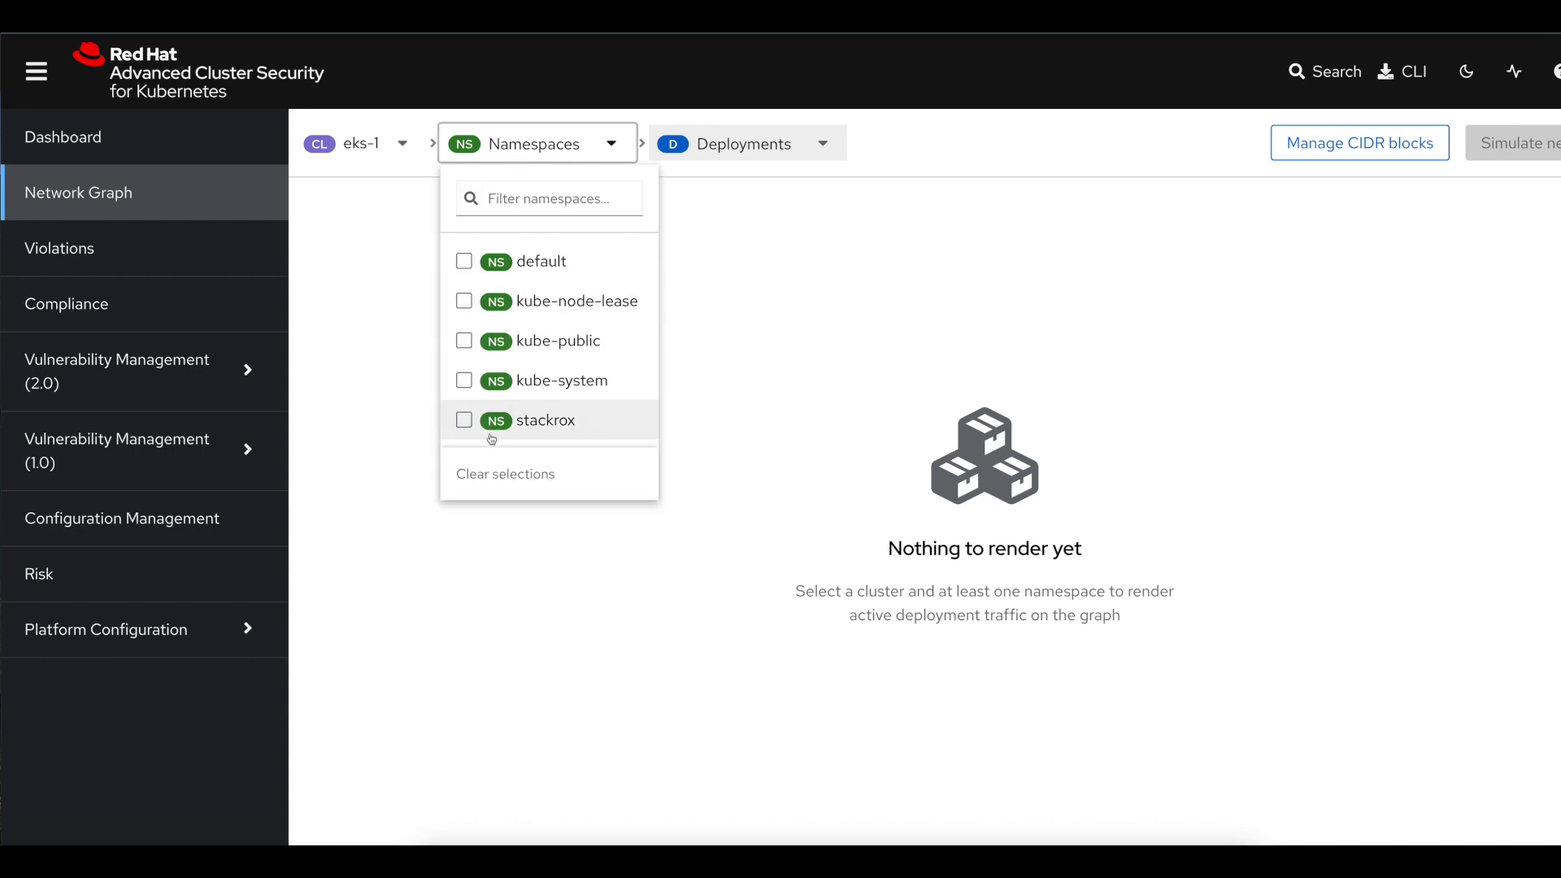
Render the stackrox namespace and inspect admission-control's Flows, Baseline and Details.
left_click(463, 419)
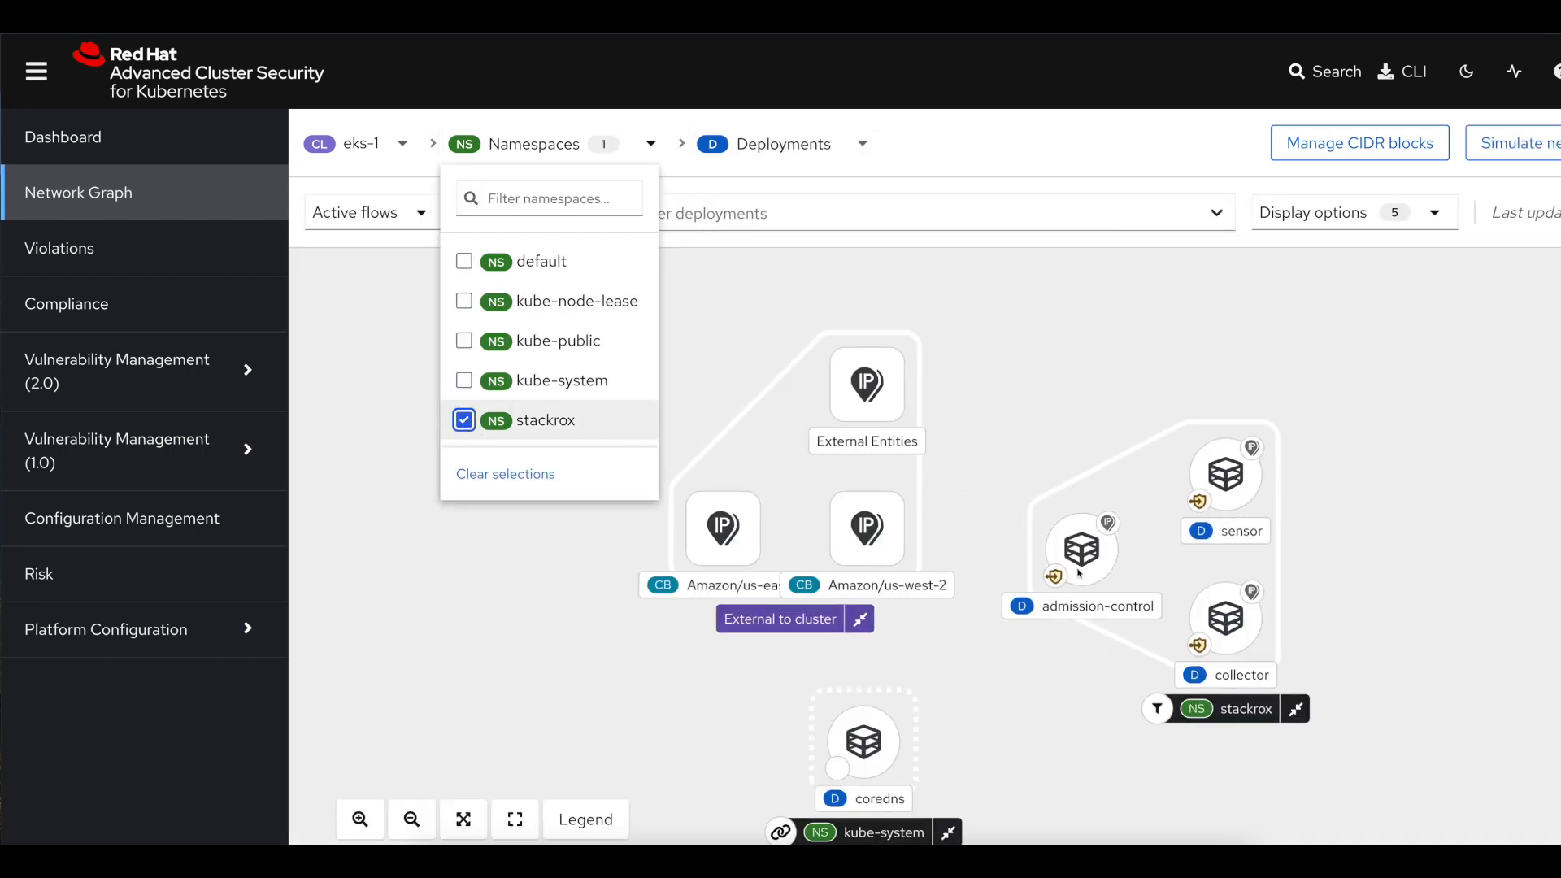
left_click(1079, 548)
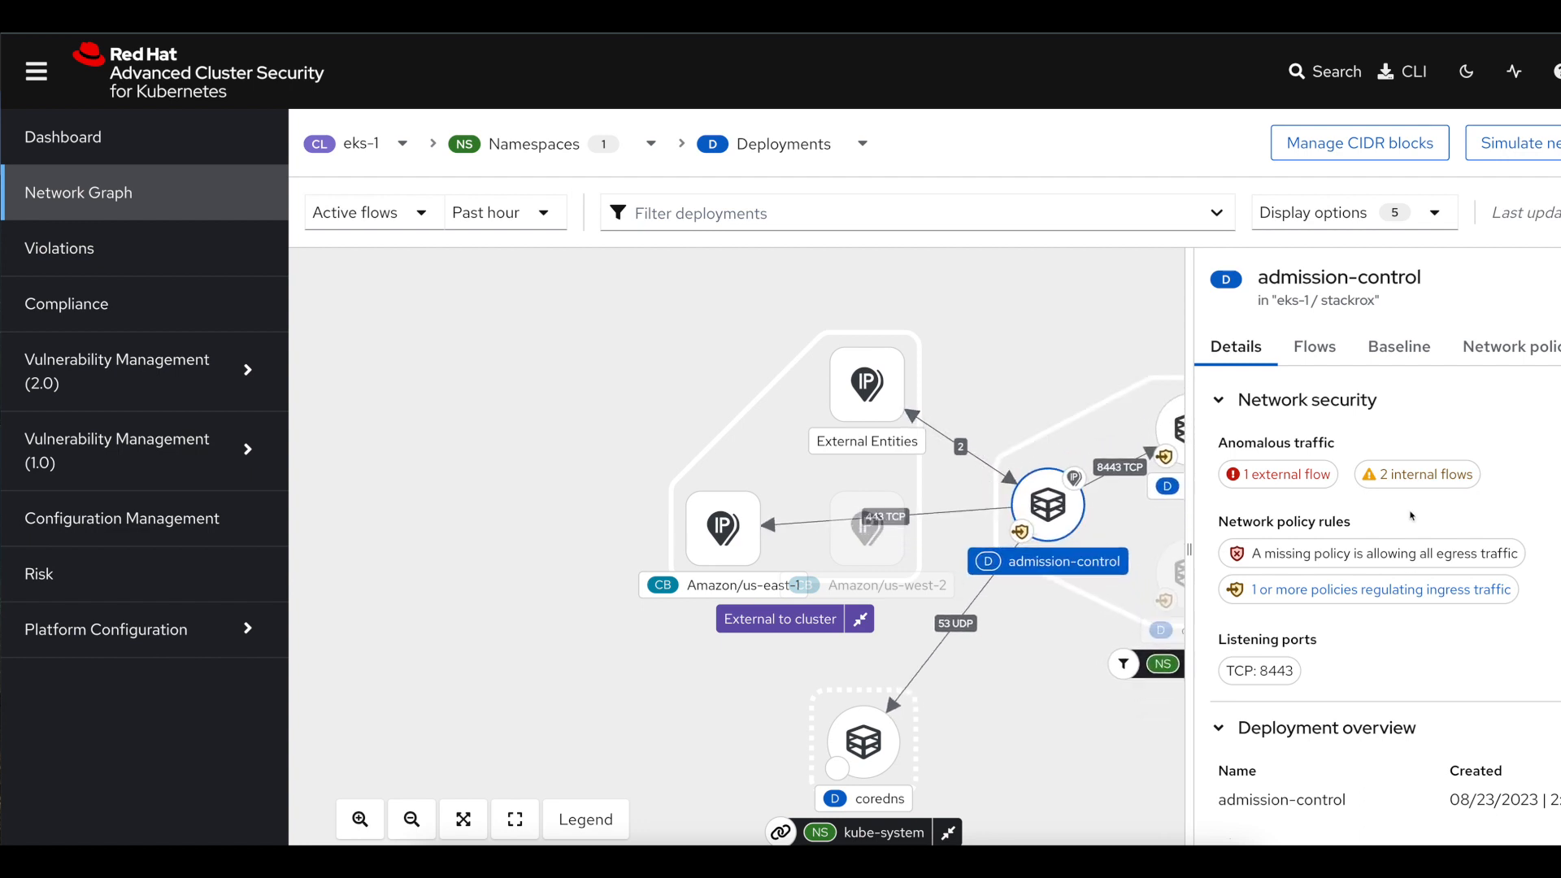
left_click(1313, 344)
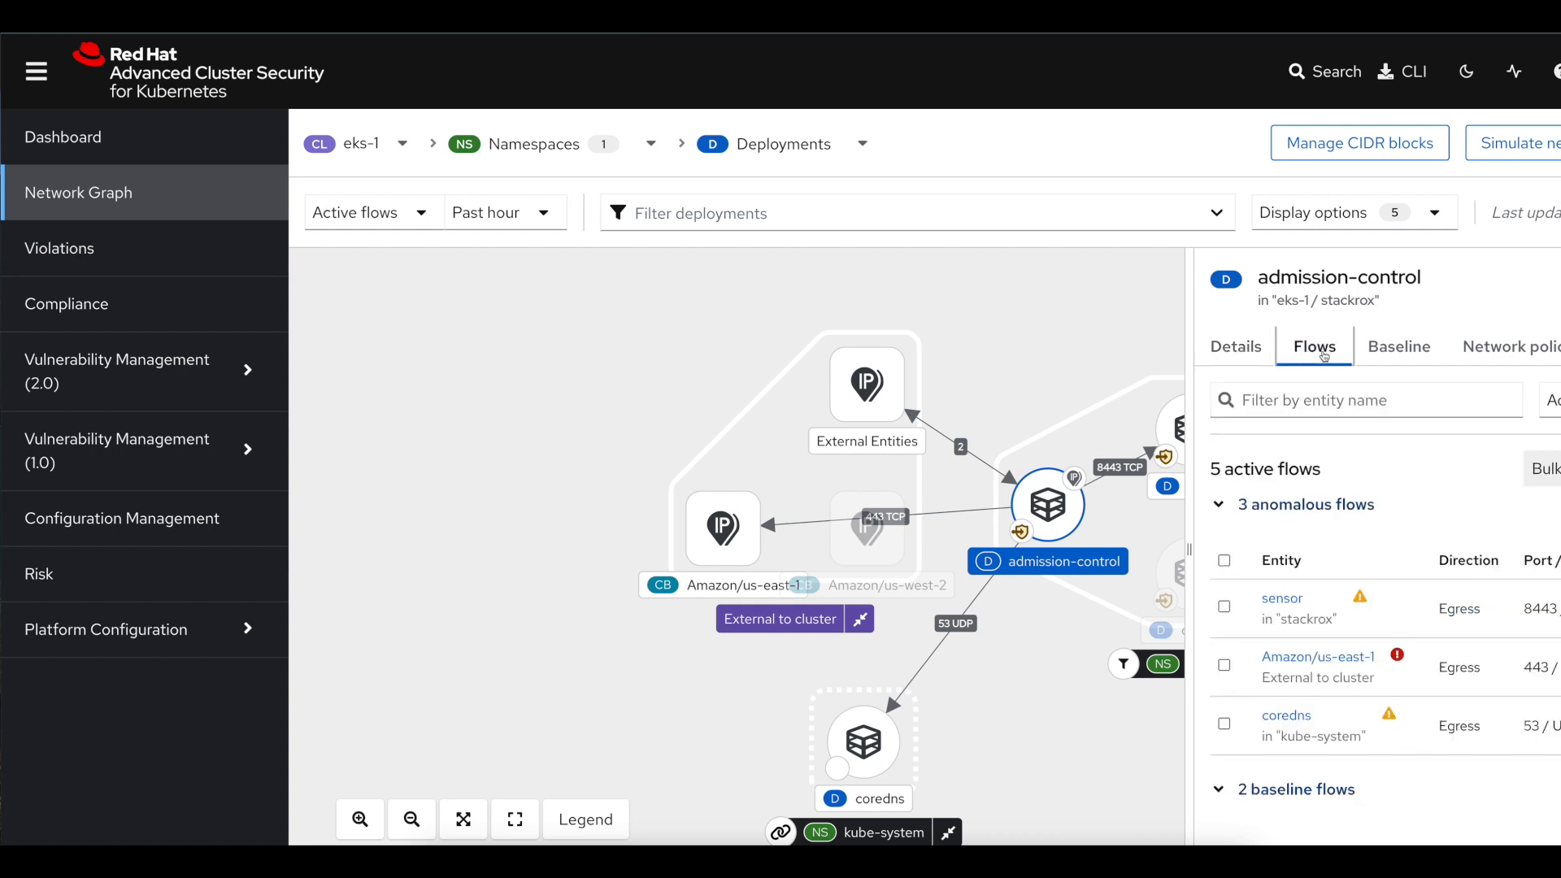
mouse_move(1461, 588)
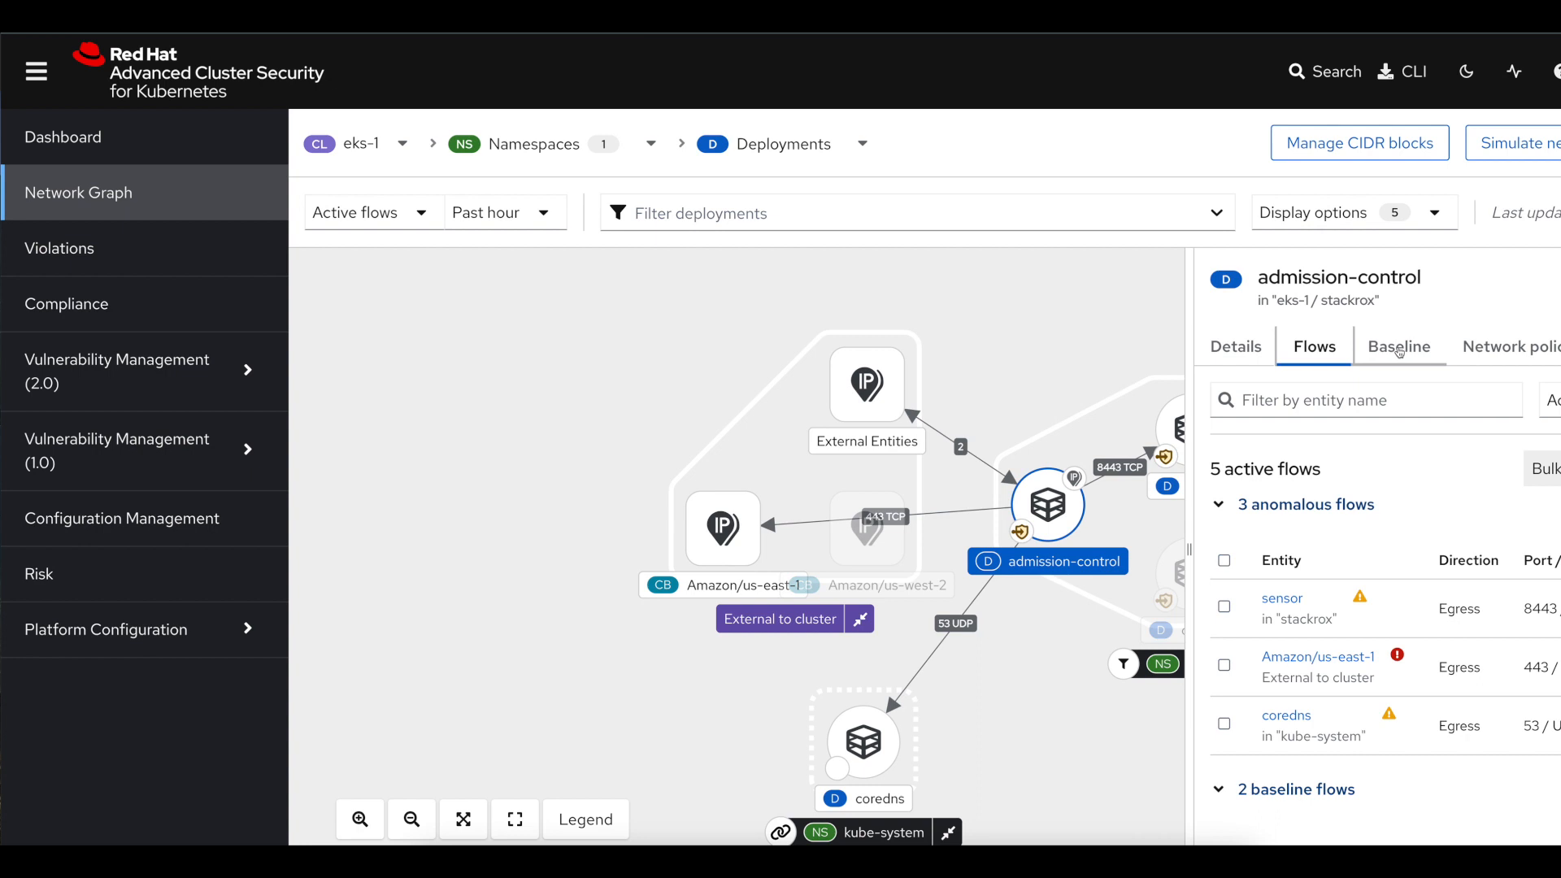
left_click(1398, 347)
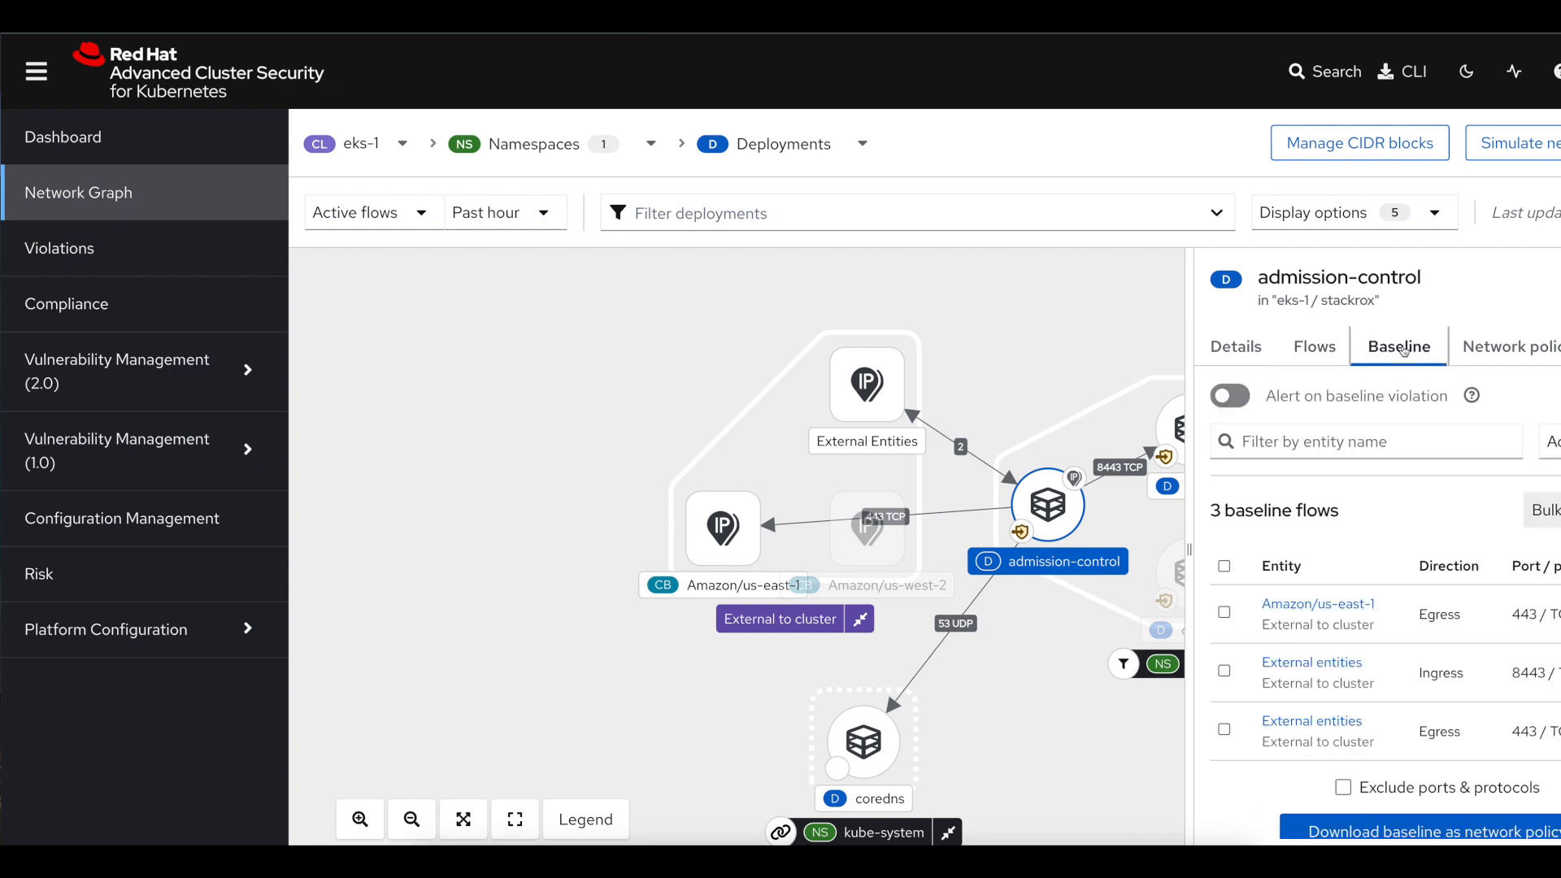
mouse_move(1235, 346)
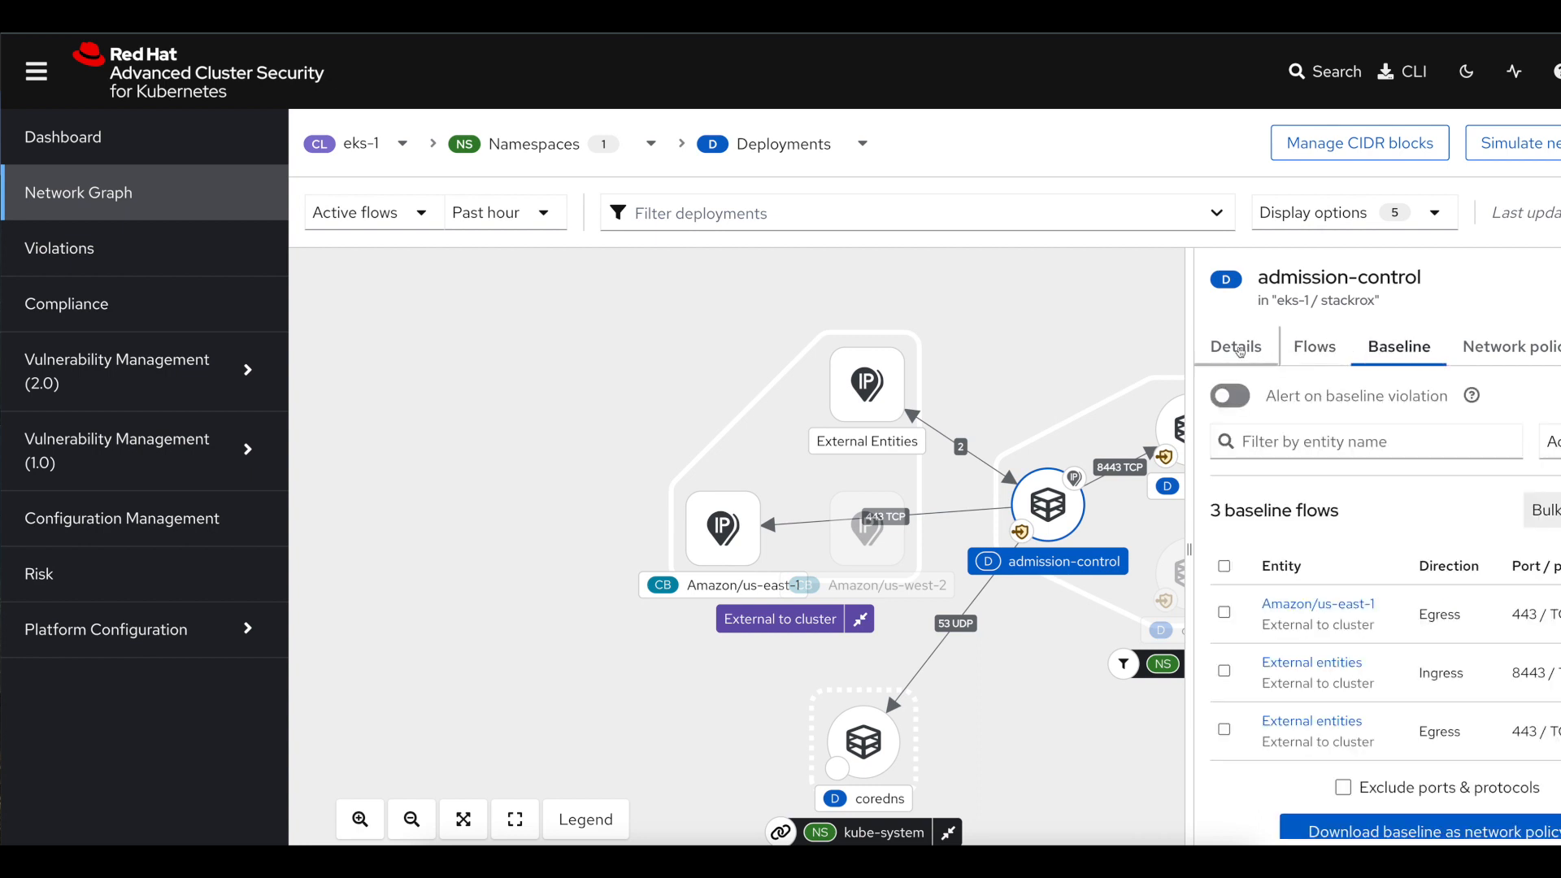
left_click(1235, 346)
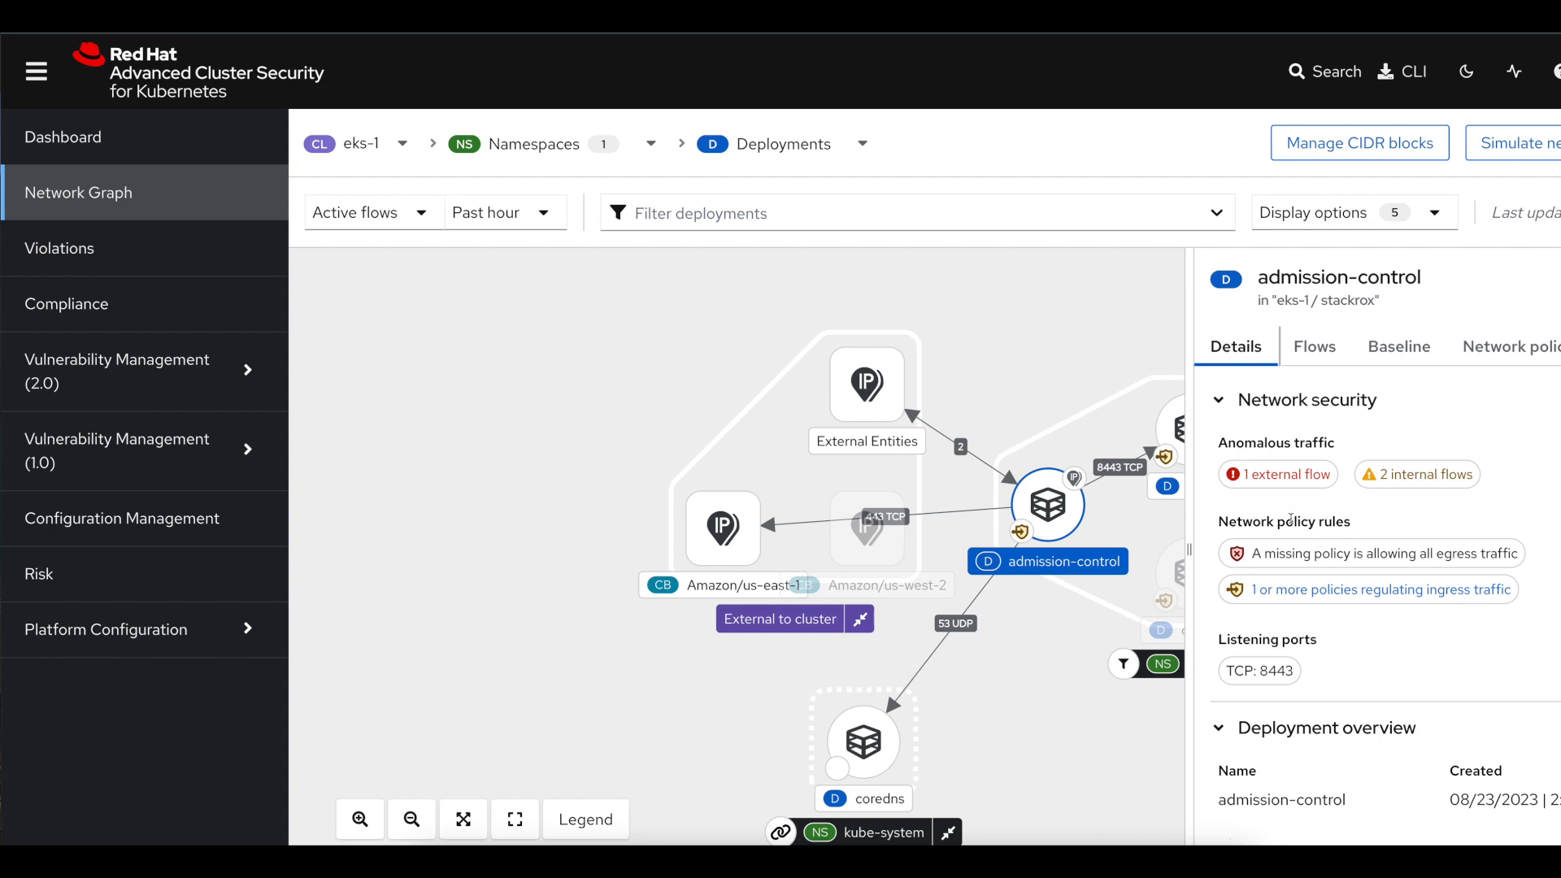
mouse_move(1100, 538)
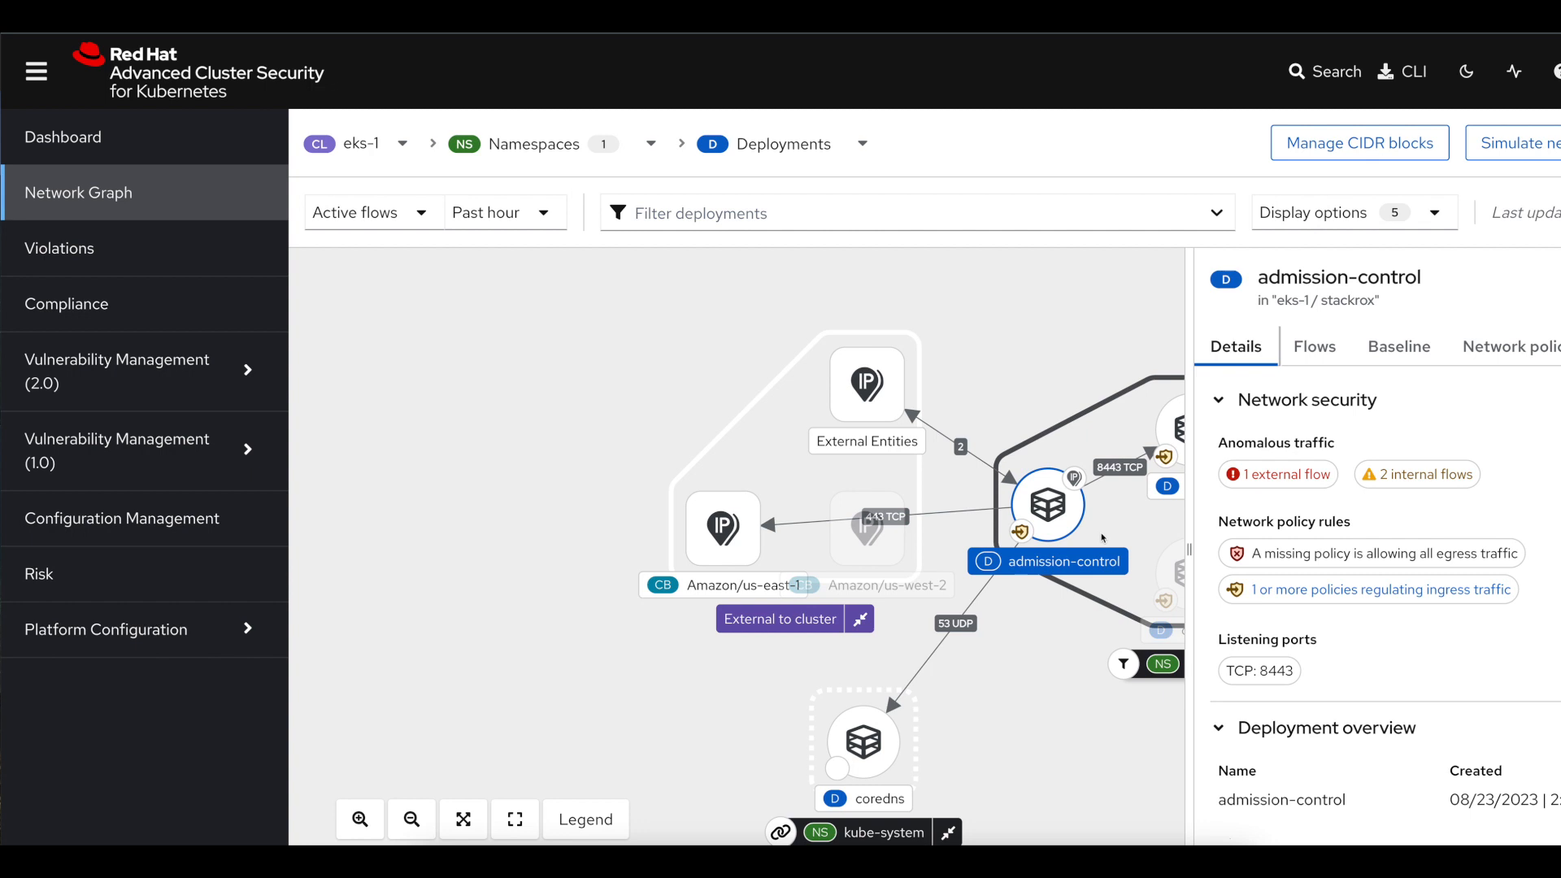
mouse_move(1149, 427)
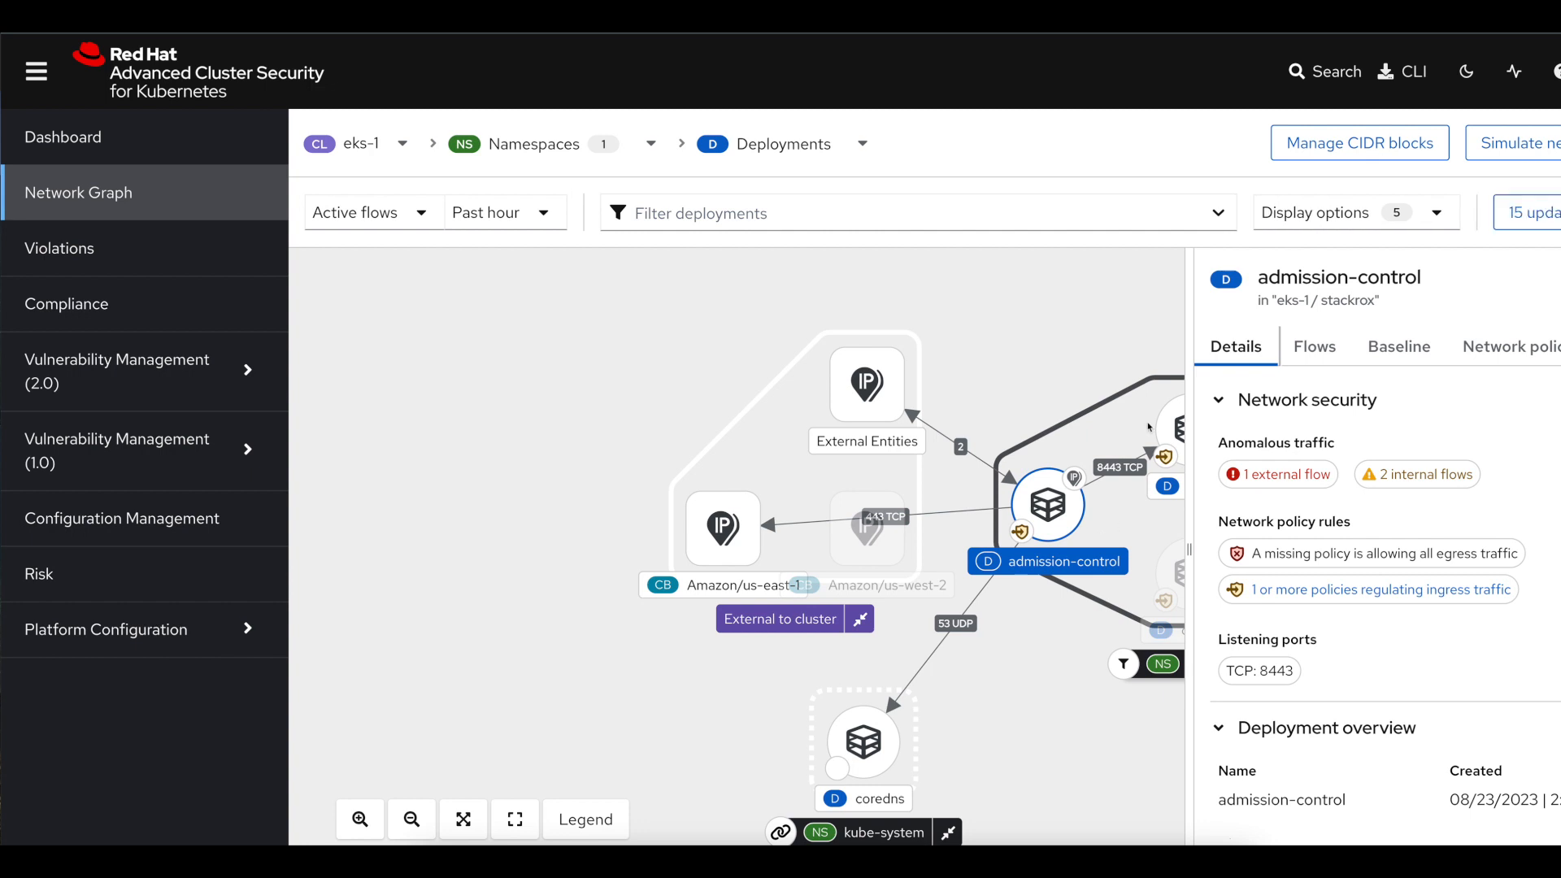